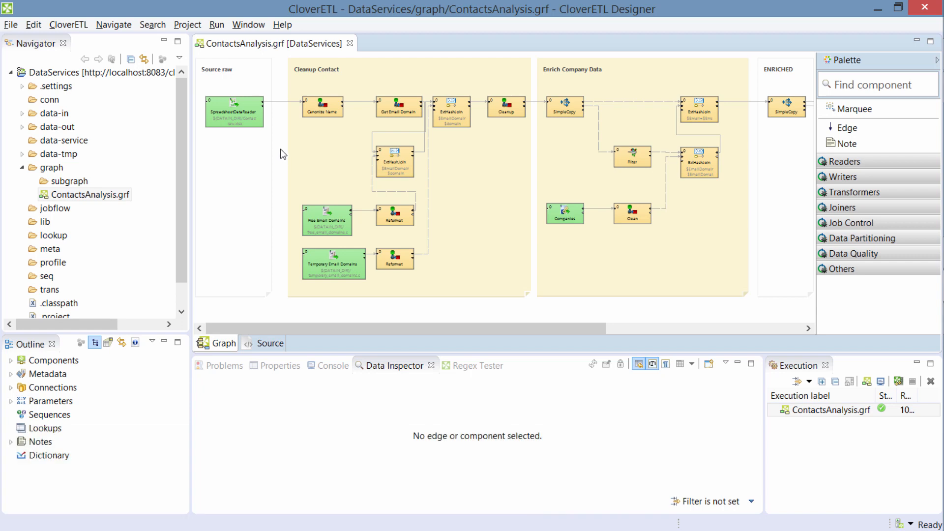
pyautogui.moveTo(279, 182)
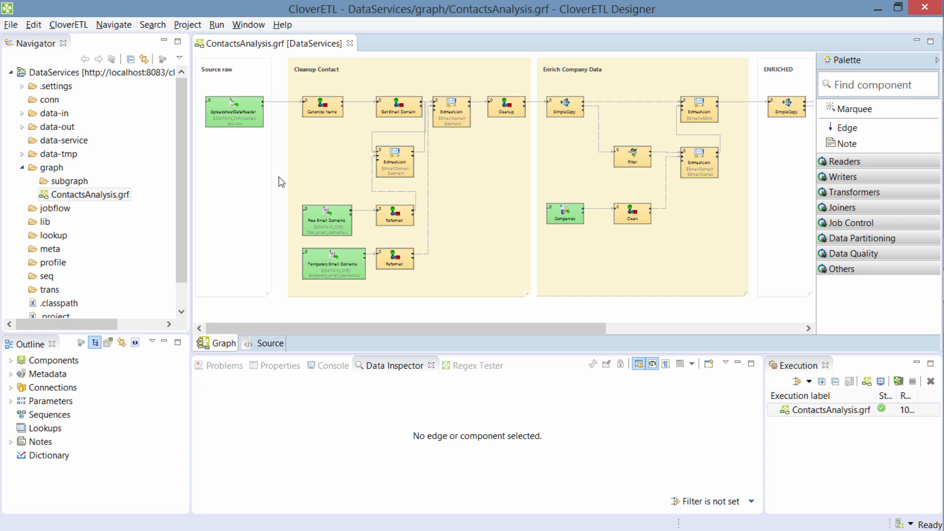
pyautogui.moveTo(284, 191)
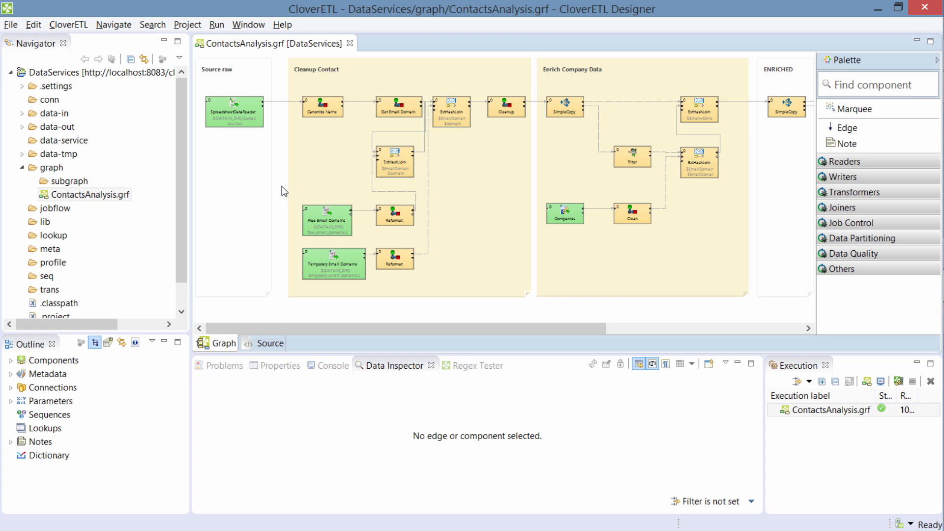
# Inspect raw contact records after SpreadsheetDataReader, then enriched records after ExtHashJoin.
pyautogui.click(284, 101)
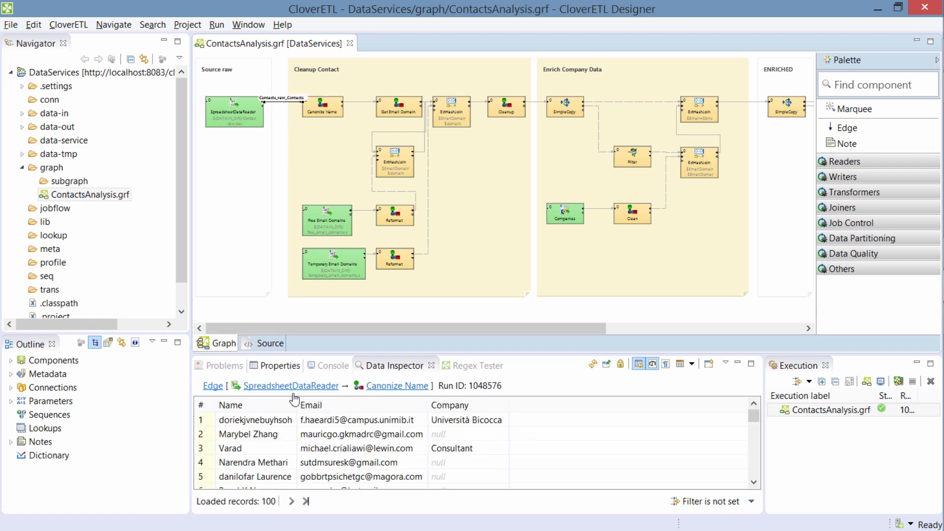
pyautogui.click(746, 103)
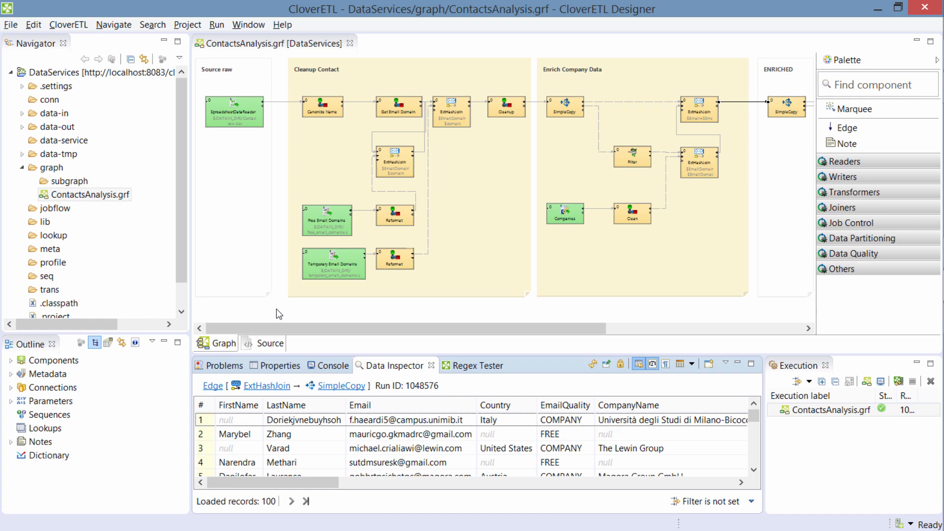
pyautogui.moveTo(291, 315)
pyautogui.write('ContactsEn')
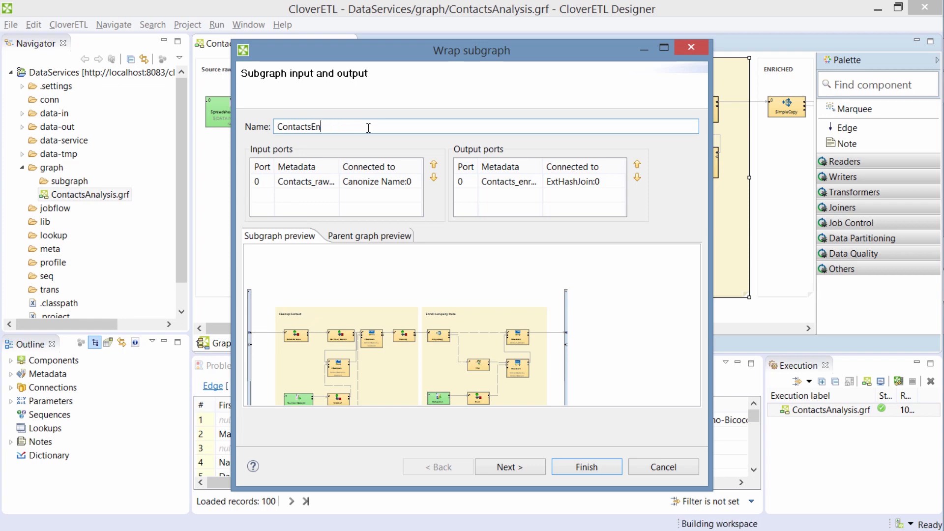
# Name the wrapped subgraph ContactsEnrichment and finish creating it.
pyautogui.write('richment')
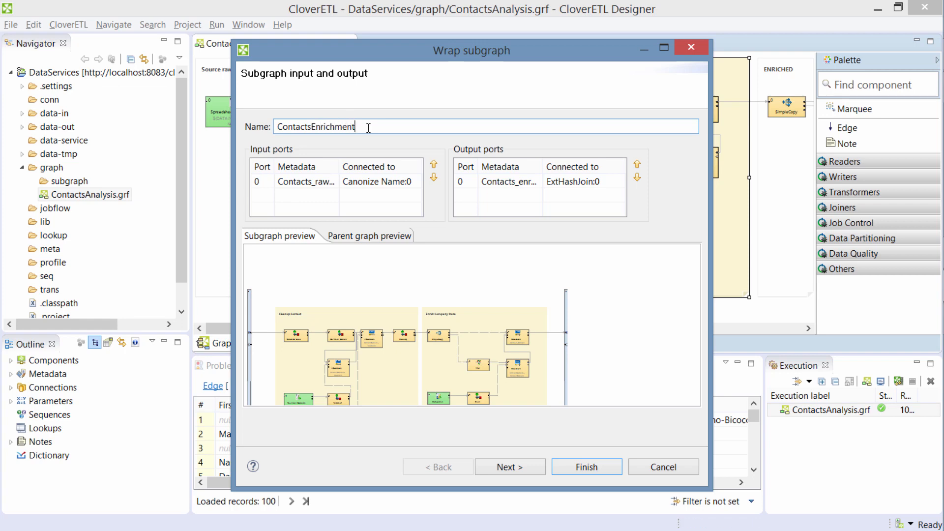
pyautogui.click(586, 467)
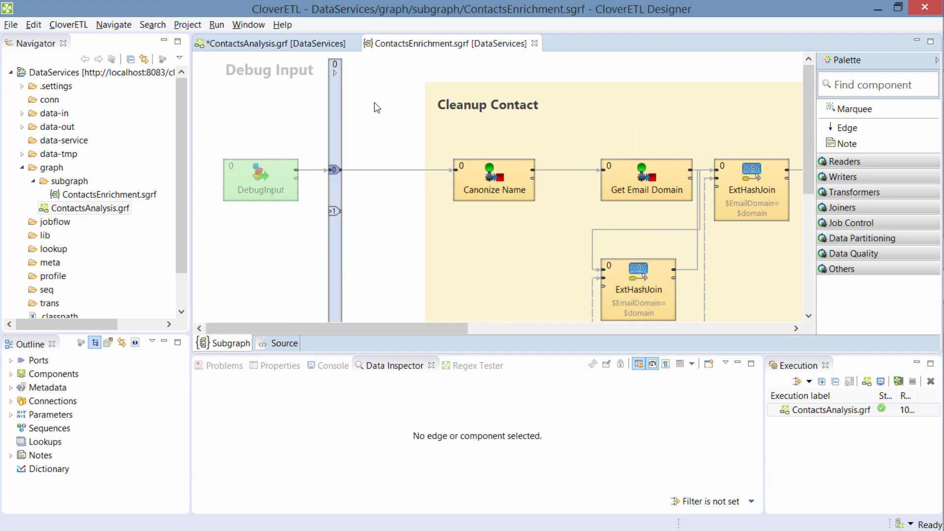
# Create the Data Service REST Job contact-enrichment in the data-service folder.
pyautogui.rightClick(59, 140)
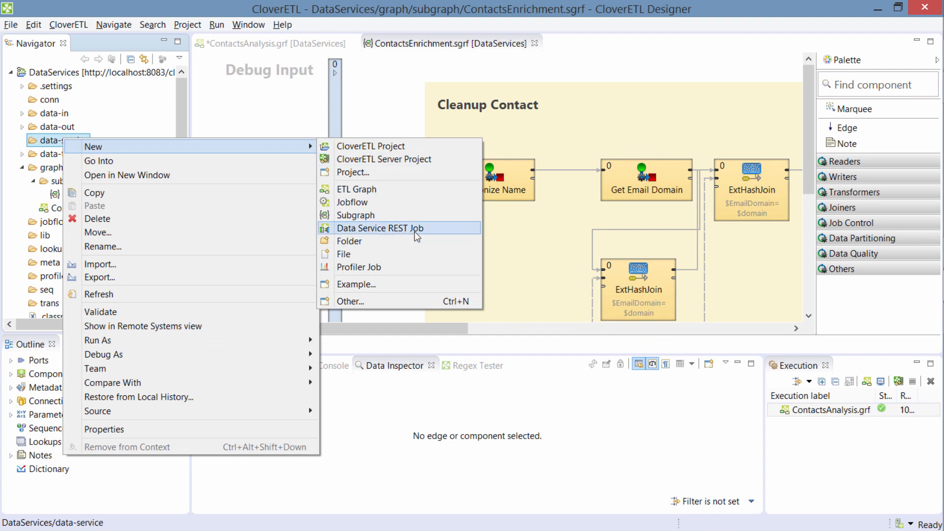
pyautogui.moveTo(436, 233)
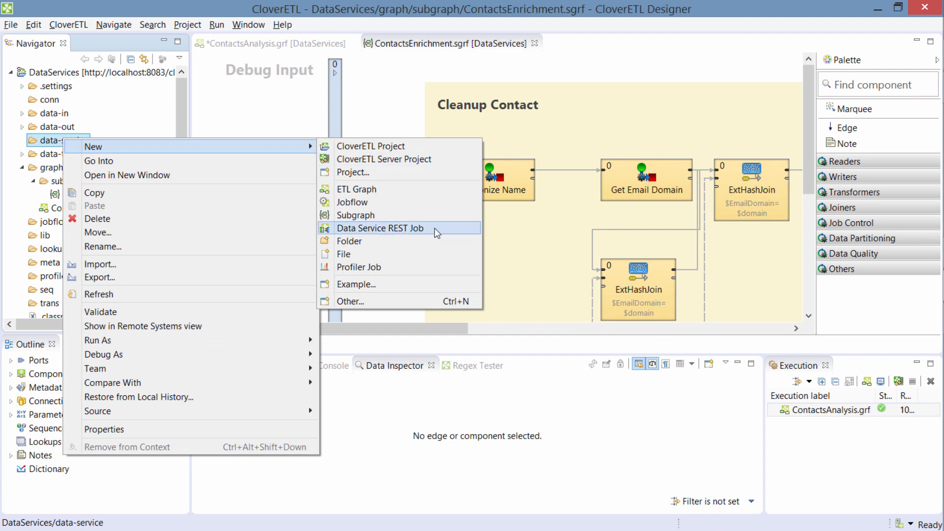
pyautogui.click(380, 228)
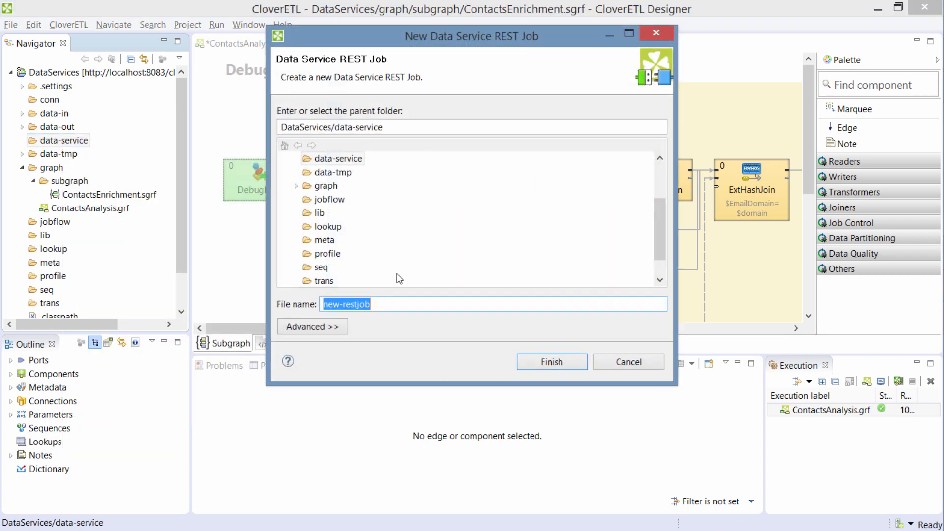
pyautogui.write('contact-enrichment')
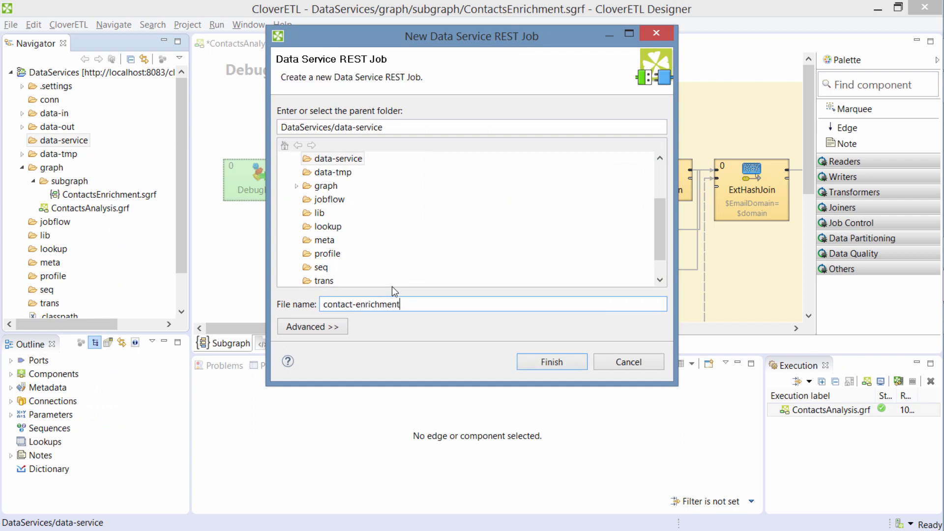
pyautogui.click(551, 362)
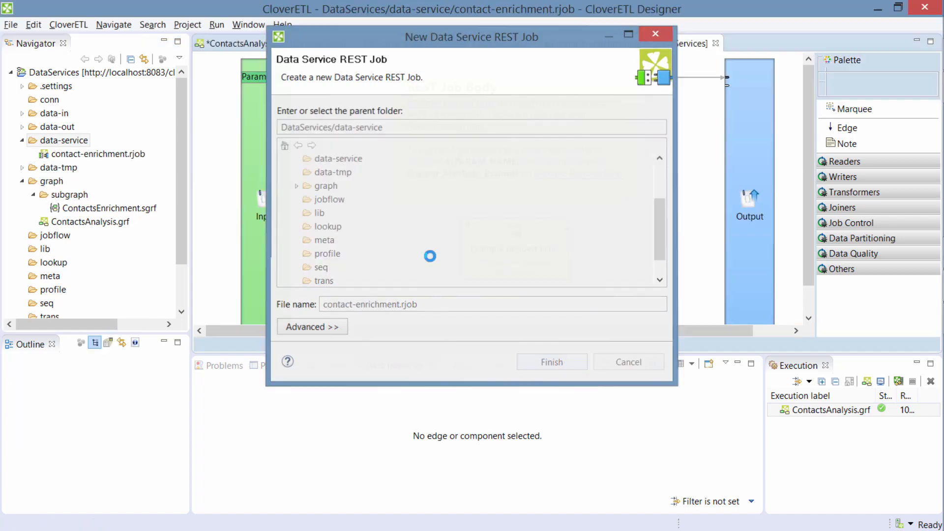
pyautogui.click(552, 361)
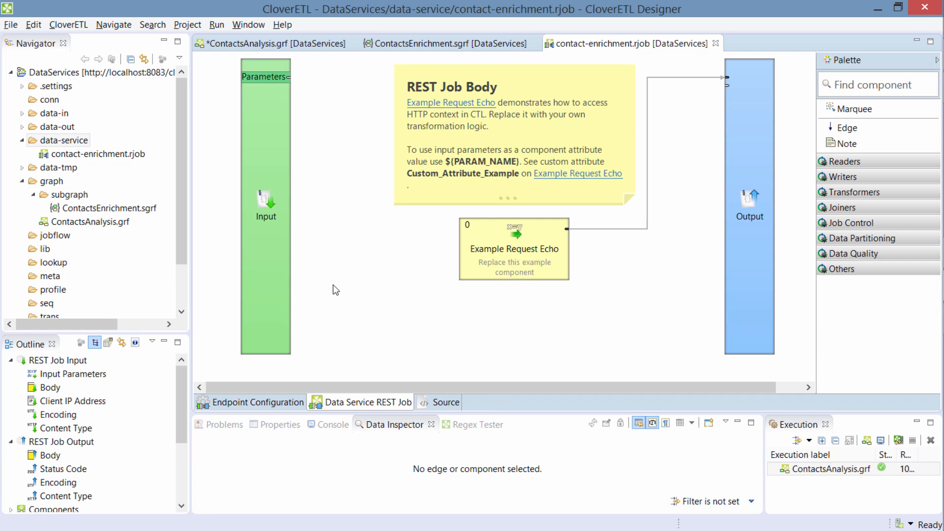
pyautogui.moveTo(278, 223)
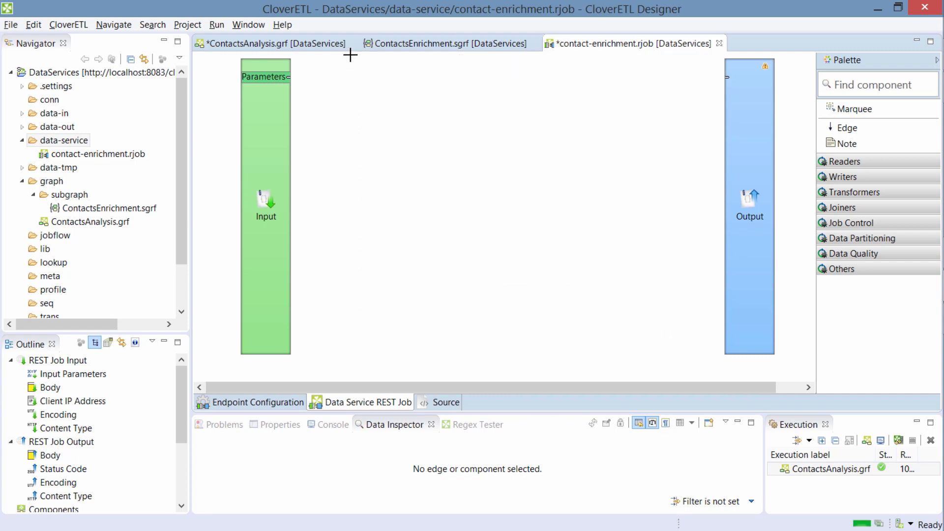
# Place ContactsEnrichment.sgrf on the canvas, connect its output to Output, and reposition it.
pyautogui.click(98, 208)
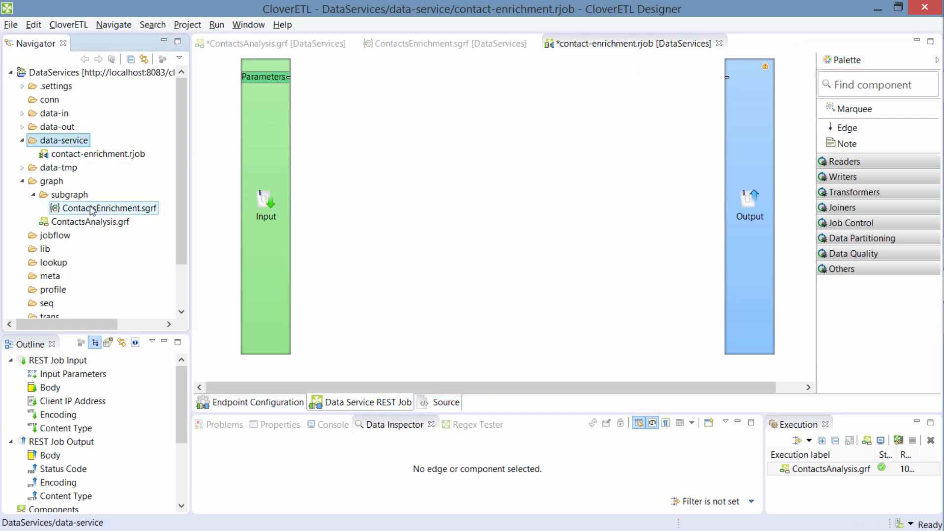
pyautogui.moveTo(104, 208); pyautogui.dragTo(524, 235)
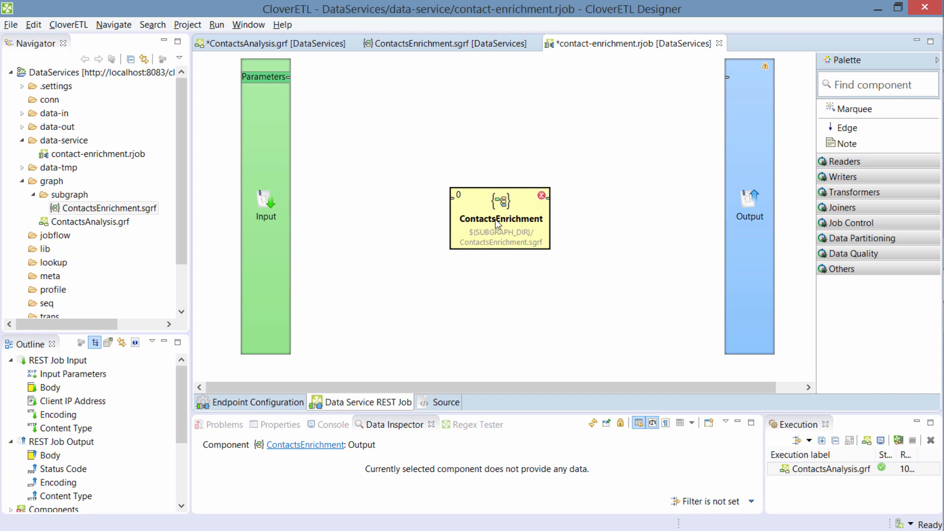
pyautogui.moveTo(451, 201)
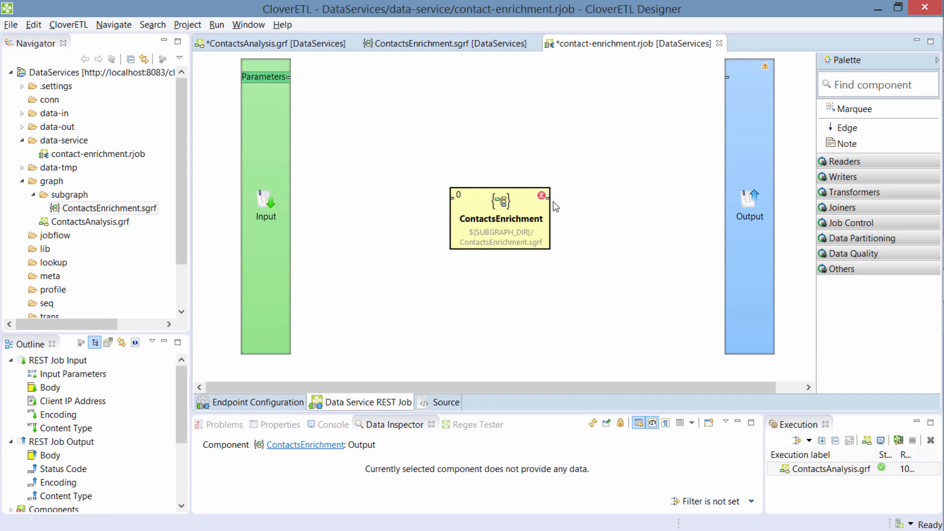
pyautogui.moveTo(742, 149)
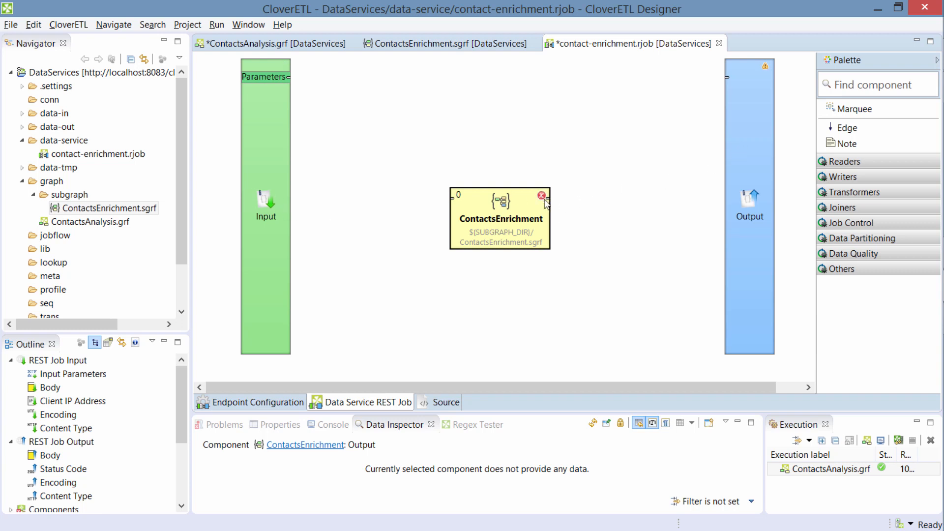
pyautogui.moveTo(542, 196); pyautogui.dragTo(726, 78)
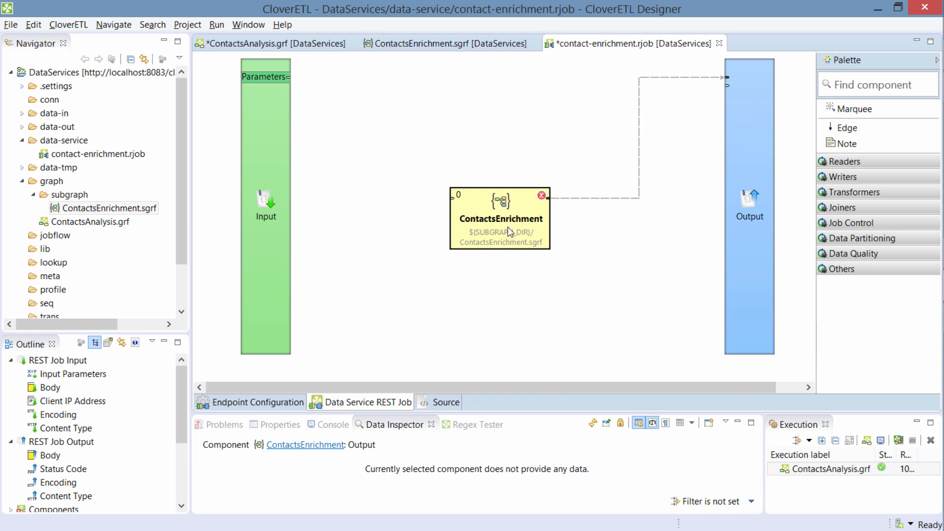
pyautogui.moveTo(510, 233)
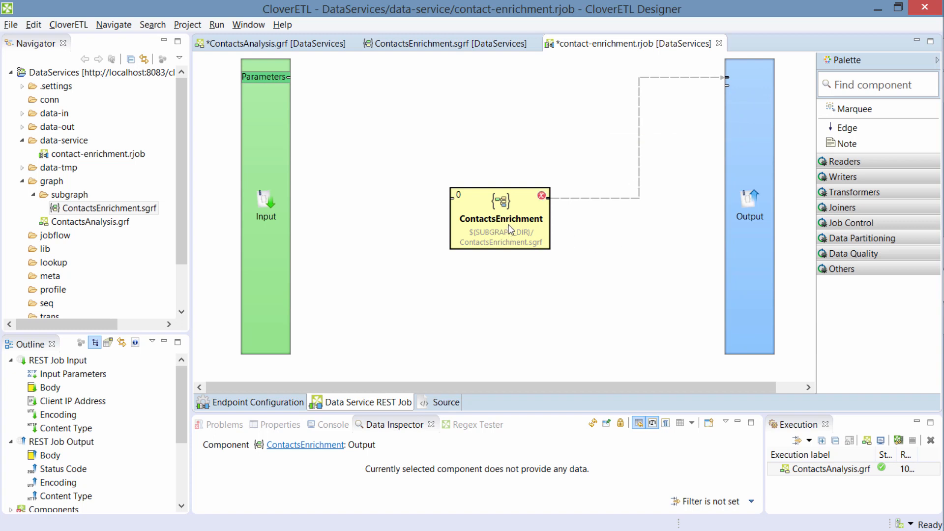
pyautogui.moveTo(500, 217); pyautogui.dragTo(548, 196)
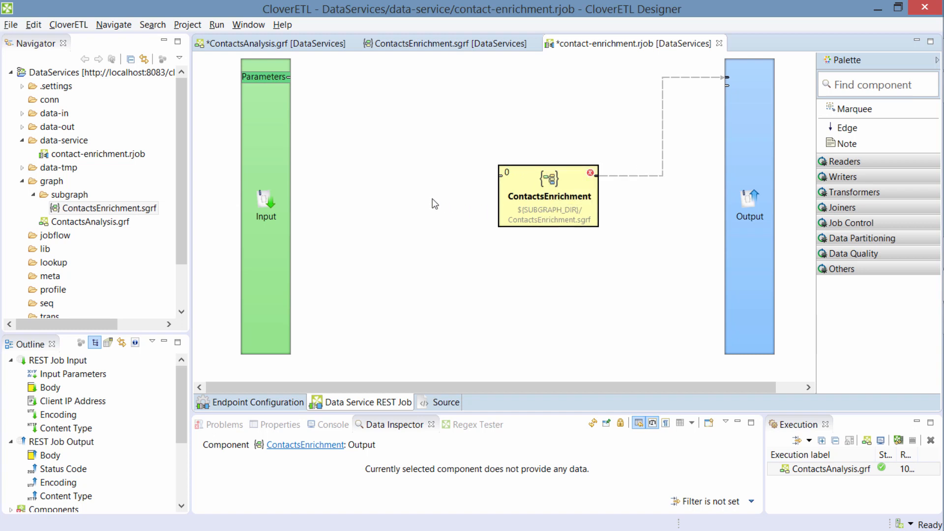
pyautogui.moveTo(263, 130)
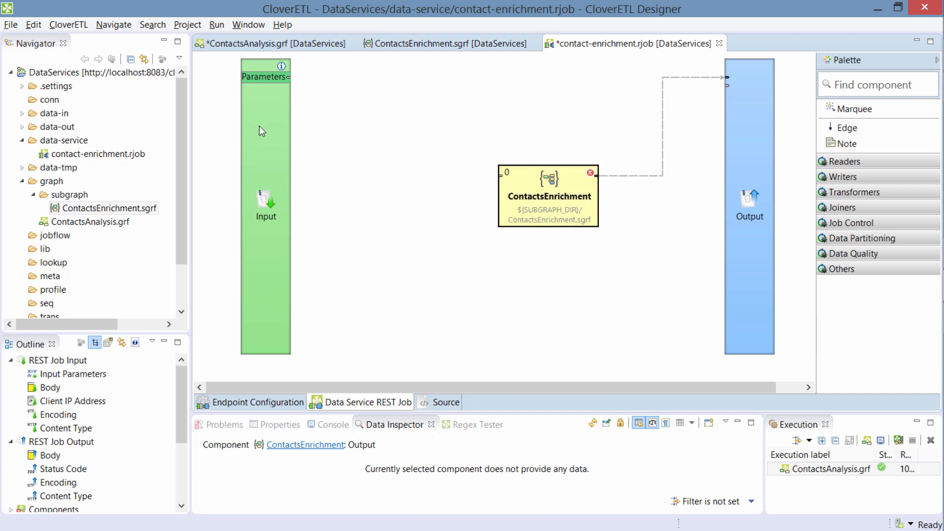
pyautogui.moveTo(289, 133)
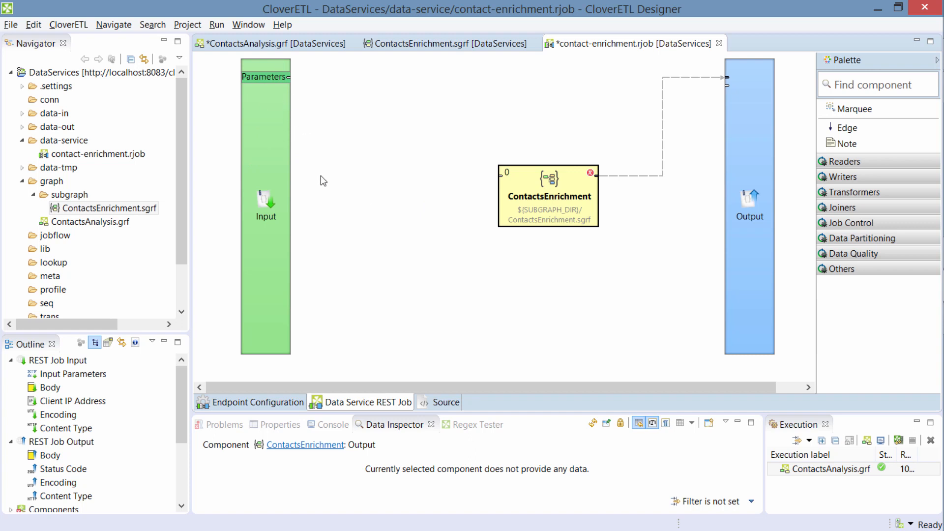
pyautogui.moveTo(425, 205)
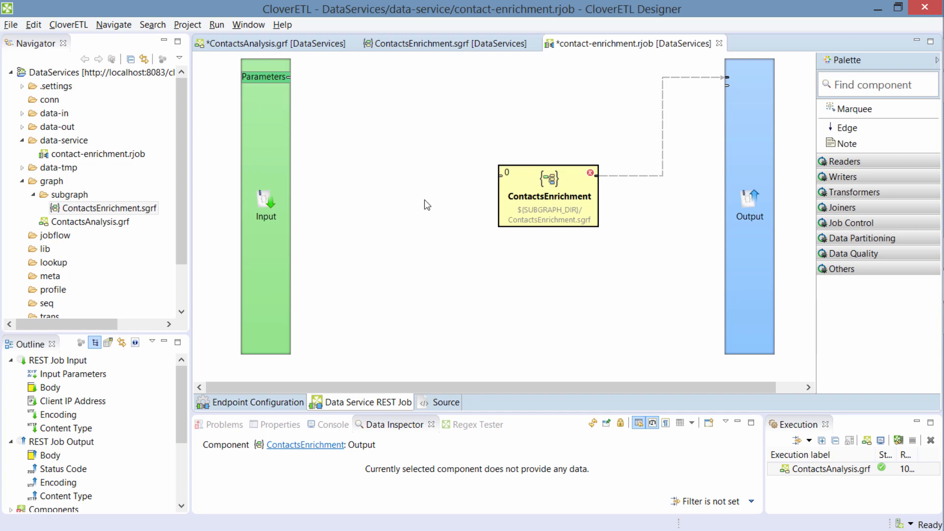
pyautogui.moveTo(391, 209)
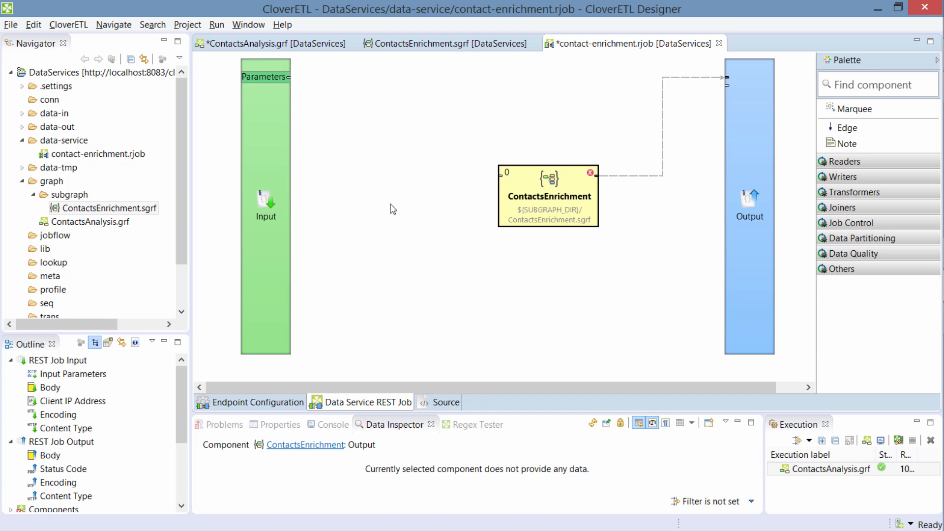
pyautogui.moveTo(768, 180)
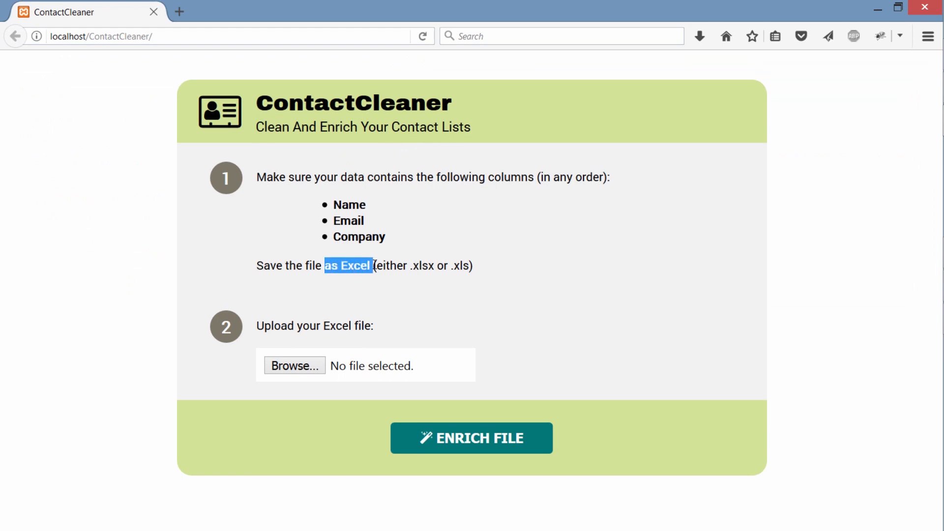
pyautogui.moveTo(394, 280)
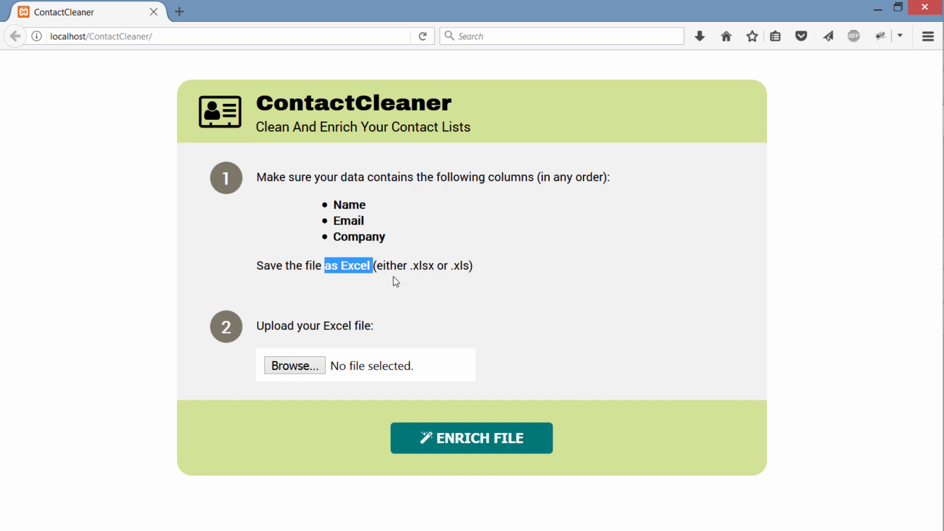
# Show the ContactCleaner upload form in Firefox.
pyautogui.click(369, 274)
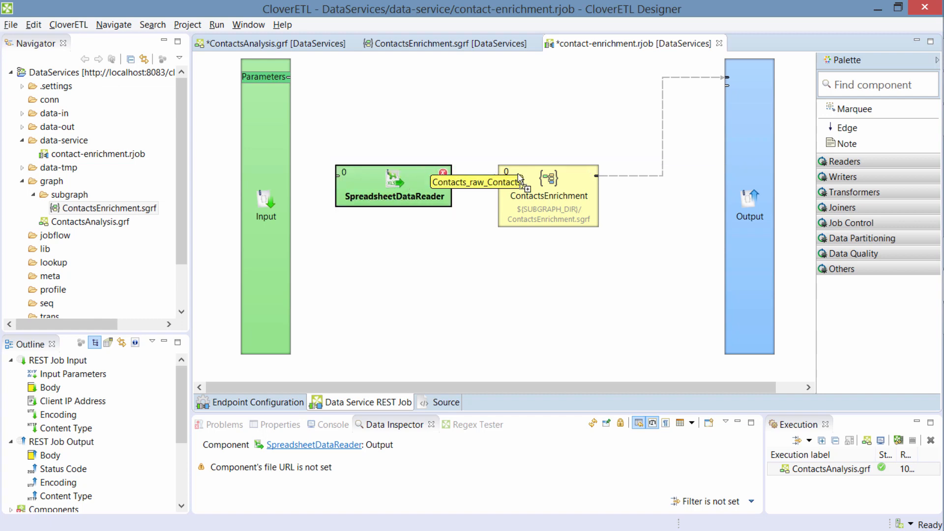
# Open the SpreadsheetDataReader's File URL chooser from its component settings.
pyautogui.doubleClick(394, 196)
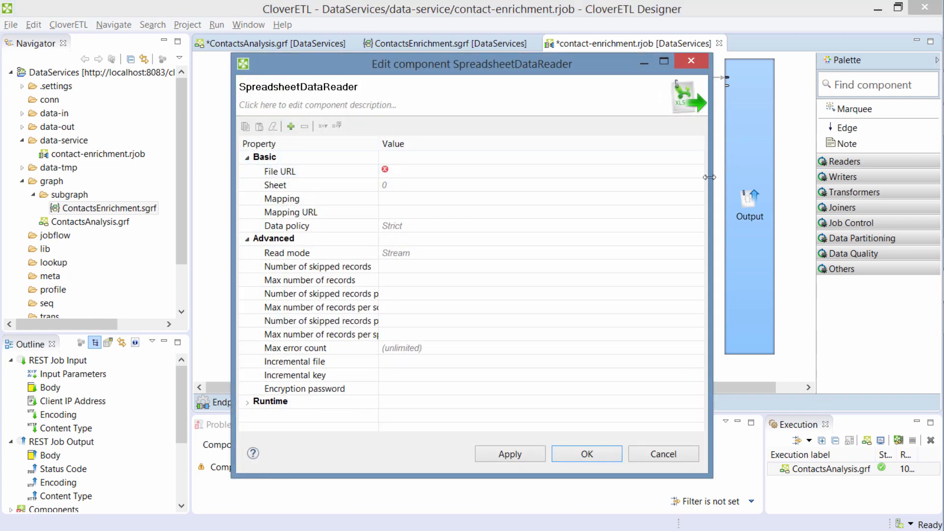
pyautogui.click(322, 170)
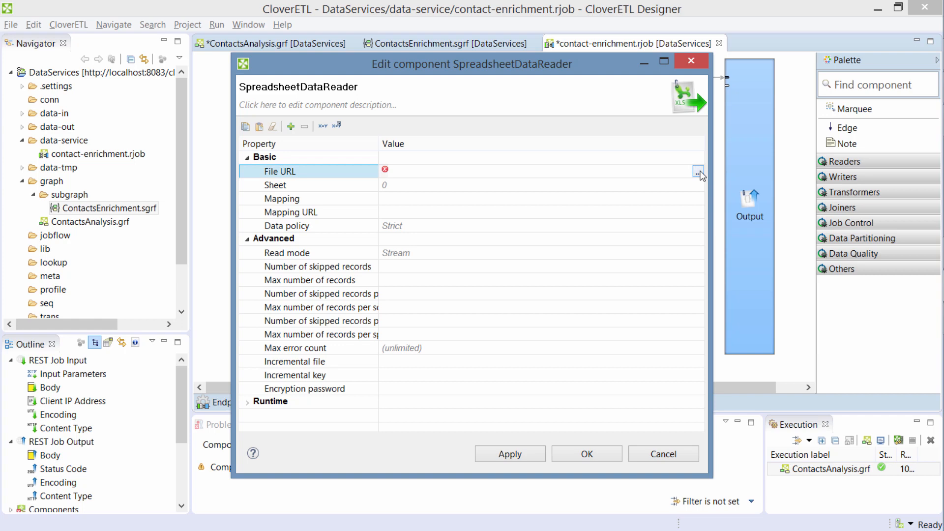
pyautogui.click(697, 172)
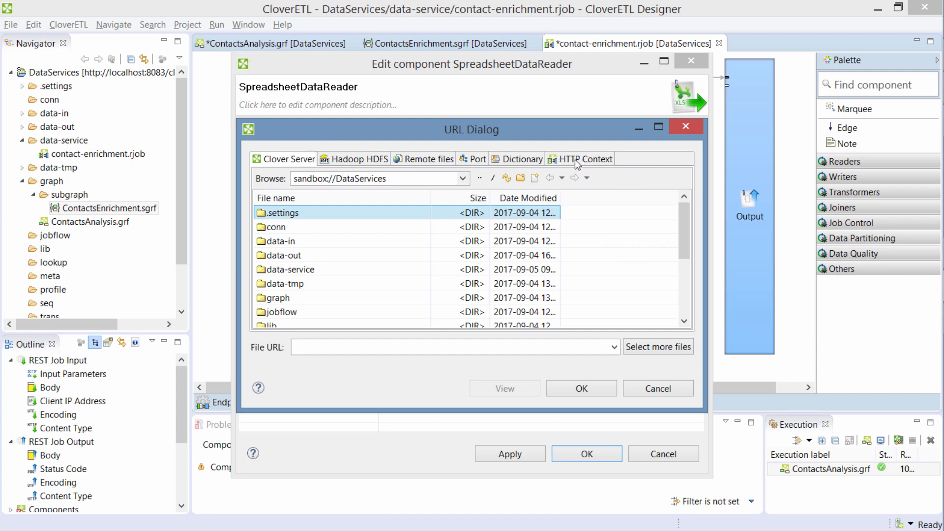
pyautogui.moveTo(586, 166)
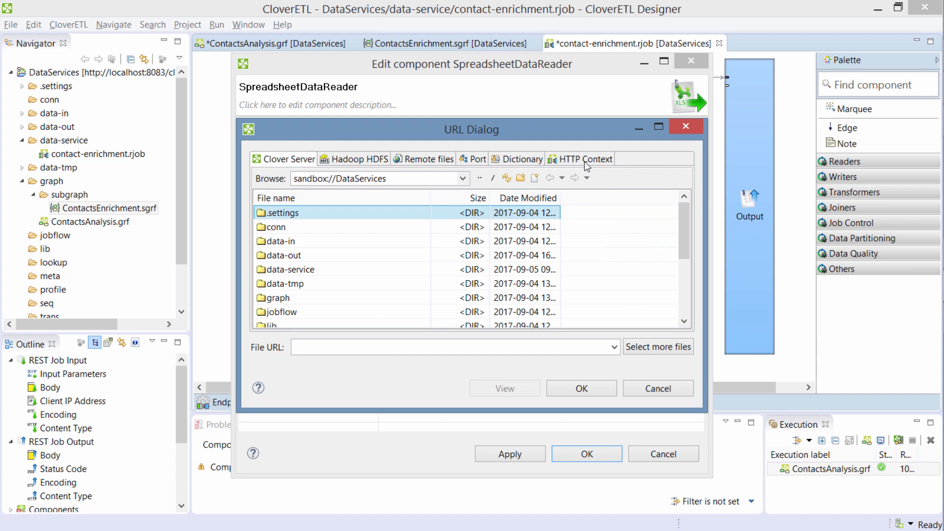
# Set the reader's source to request:part: under HTTP Context.
pyautogui.click(585, 159)
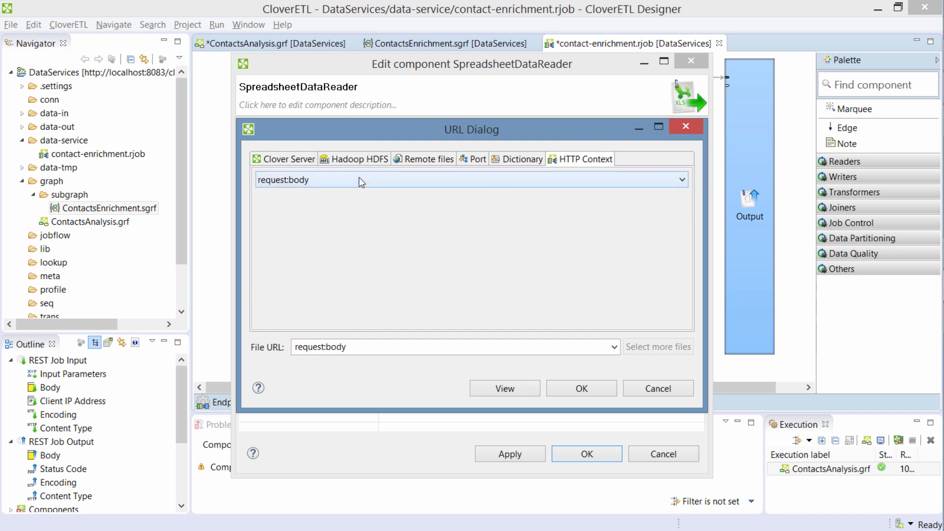
pyautogui.moveTo(338, 183)
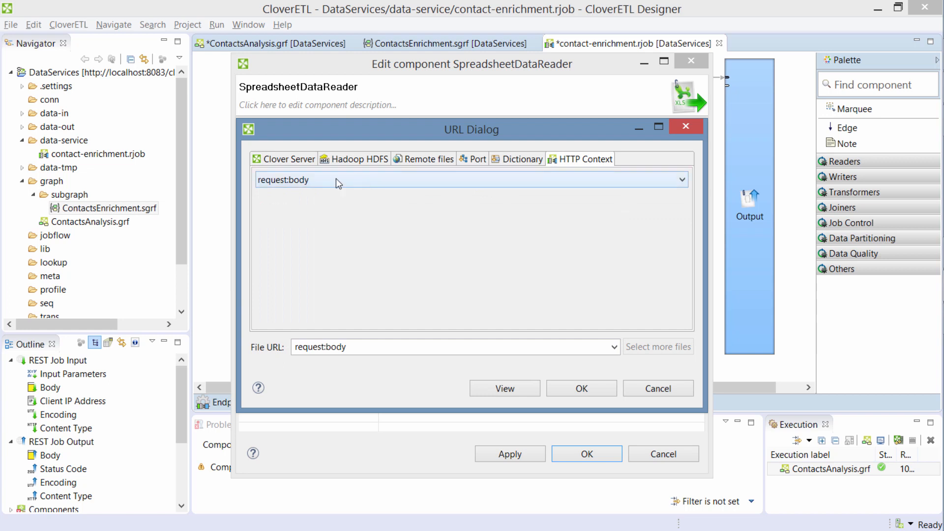
pyautogui.click(682, 179)
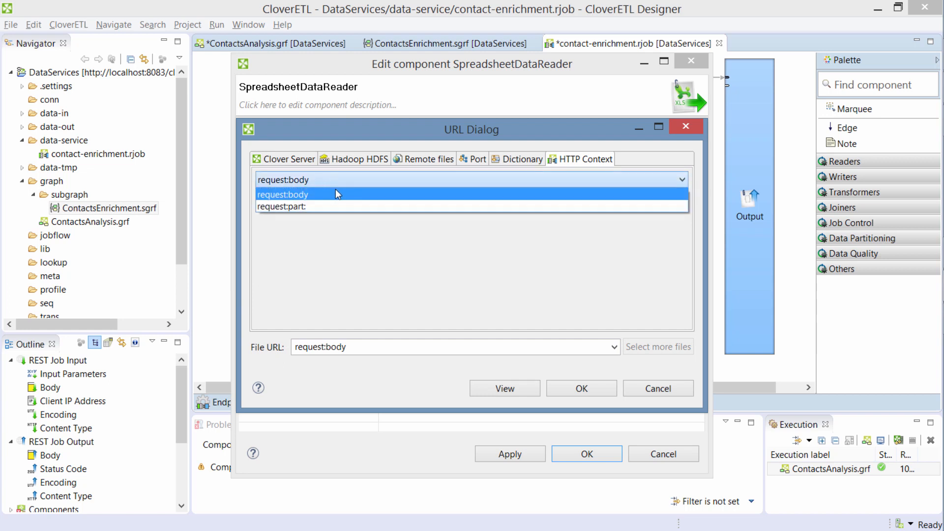
pyautogui.moveTo(345, 194)
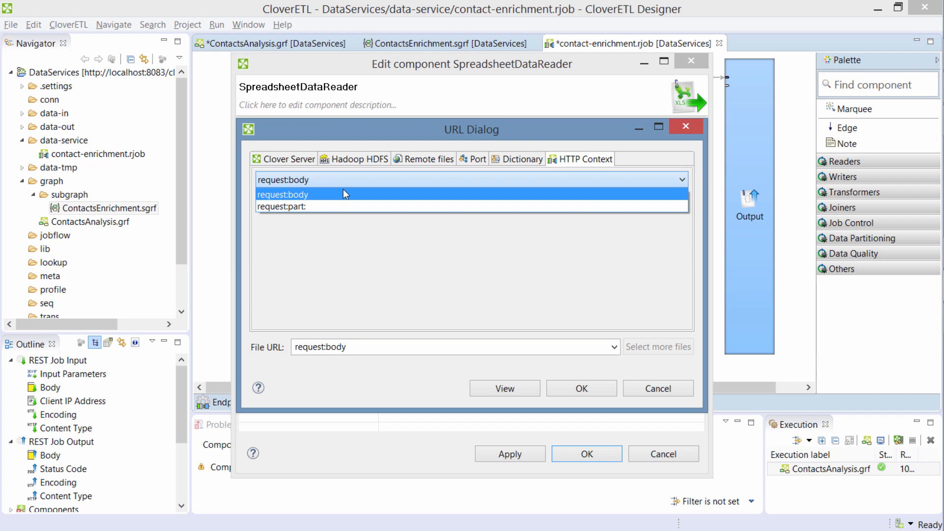
pyautogui.moveTo(336, 212)
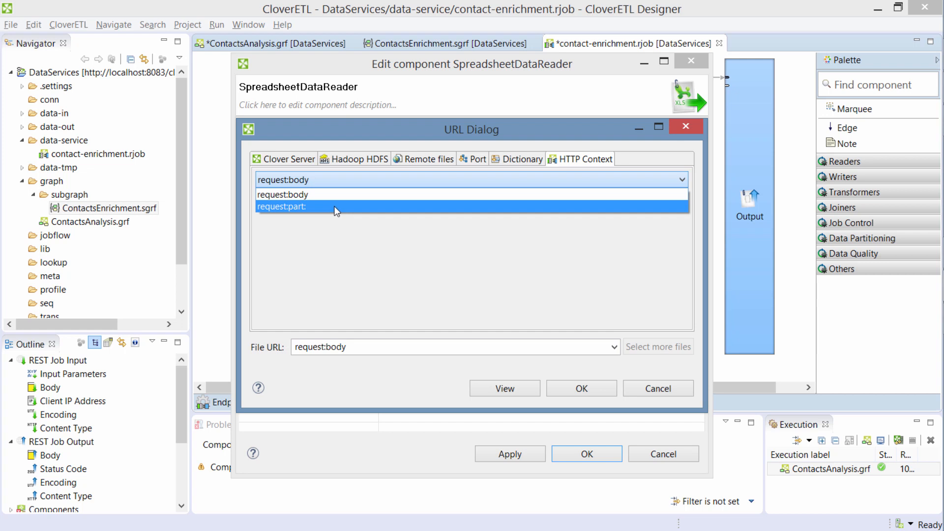
pyautogui.click(285, 207)
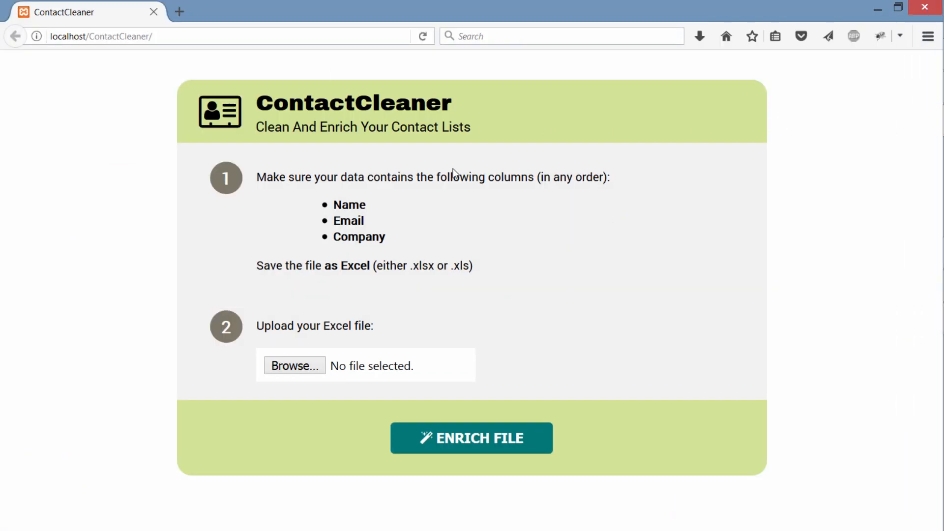
pyautogui.moveTo(439, 174)
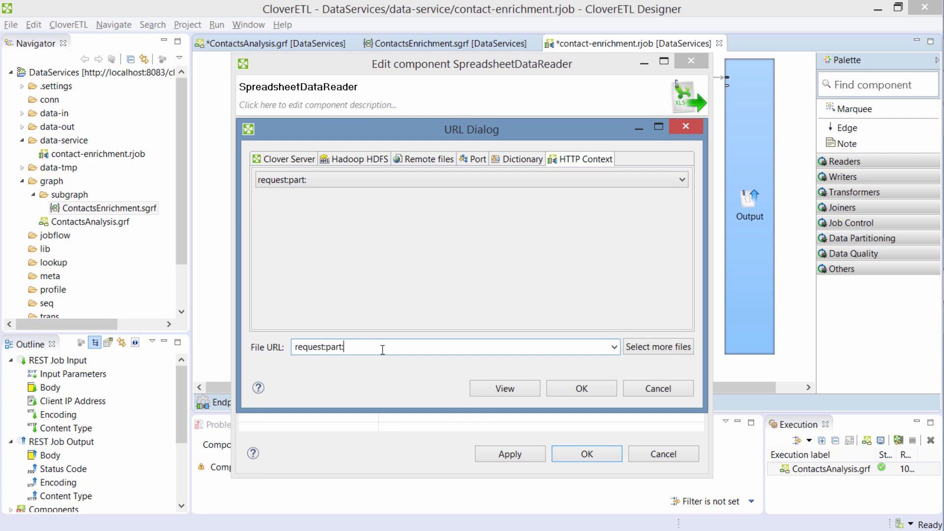
# Complete the File URL as request:part:datafile.
pyautogui.write('datafi')
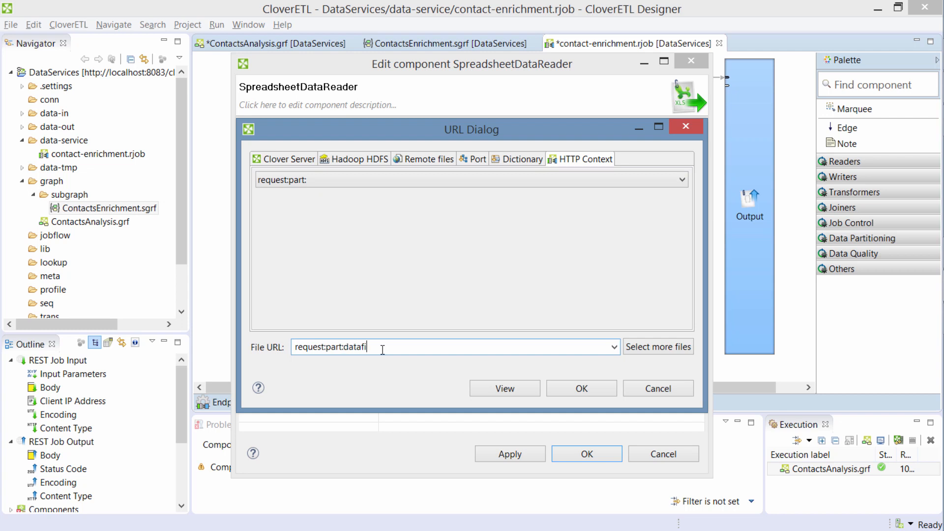
pyautogui.write('le')
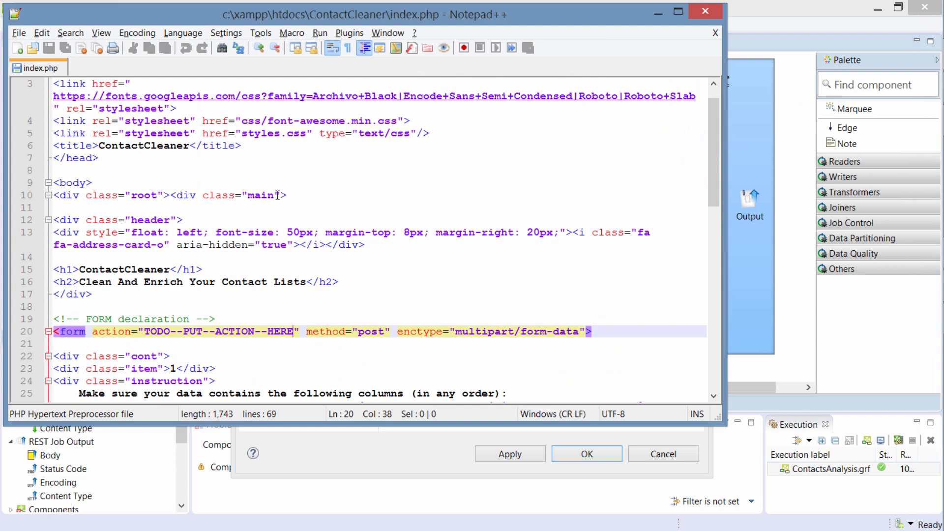
pyautogui.scroll(-3)
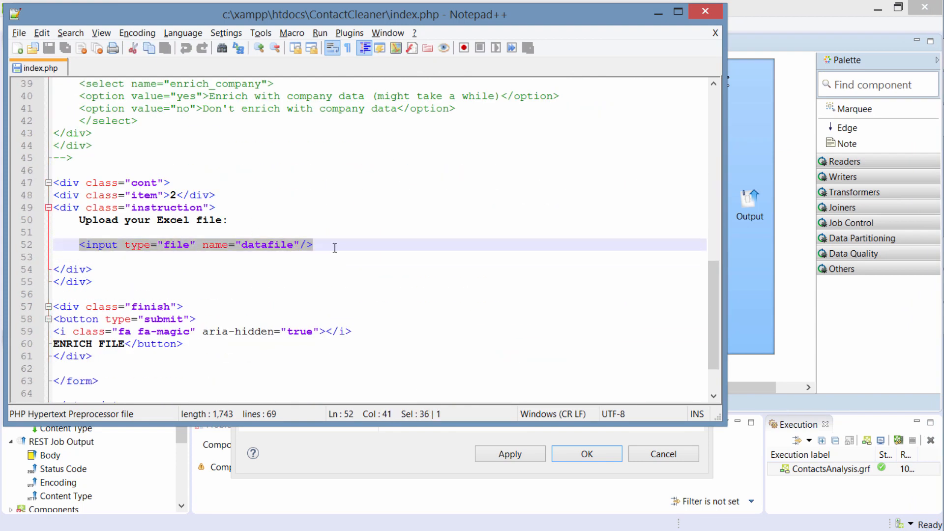
pyautogui.click(228, 245)
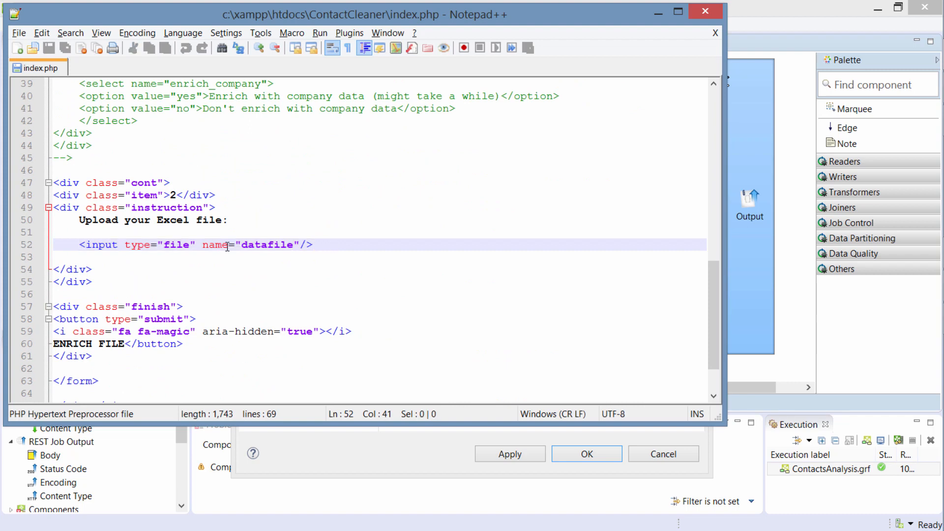
pyautogui.doubleClick(267, 245)
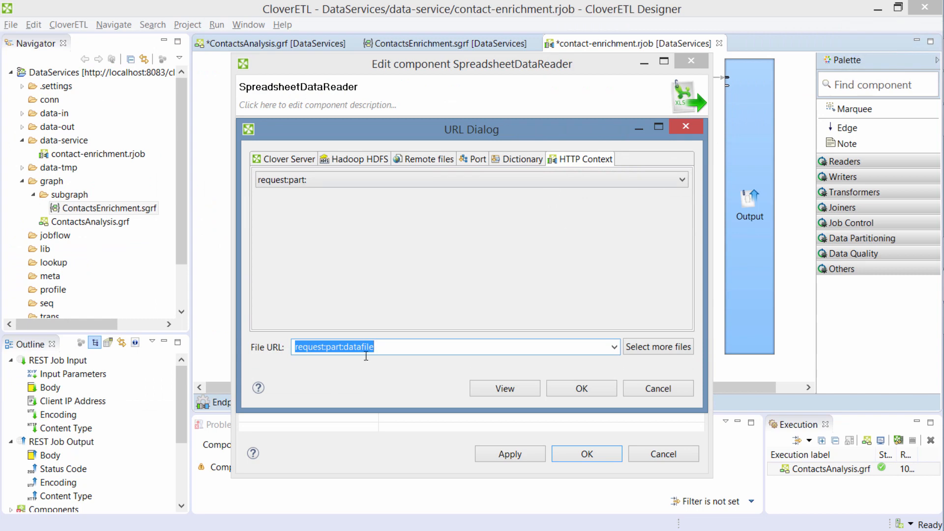
# Confirm request:part:datafile as the reader's file URL.
pyautogui.click(581, 388)
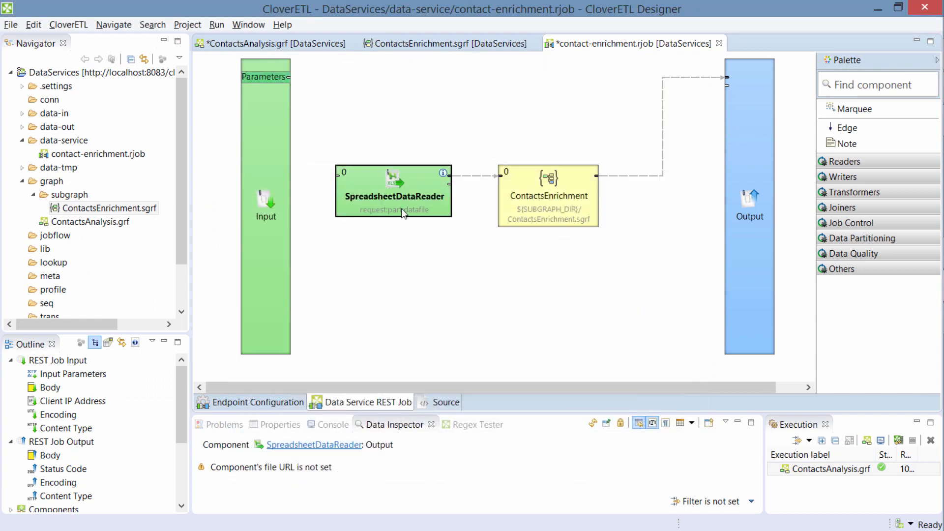
pyautogui.moveTo(424, 183)
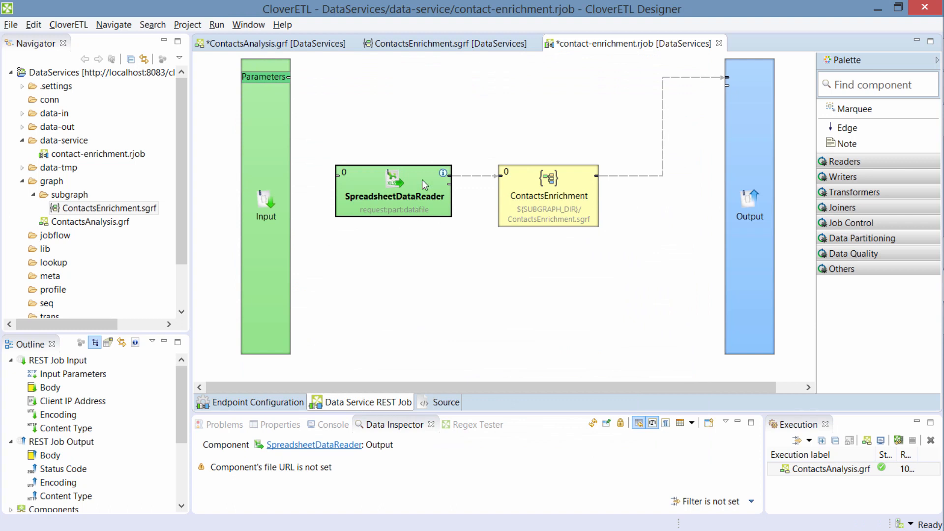
pyautogui.moveTo(655, 169)
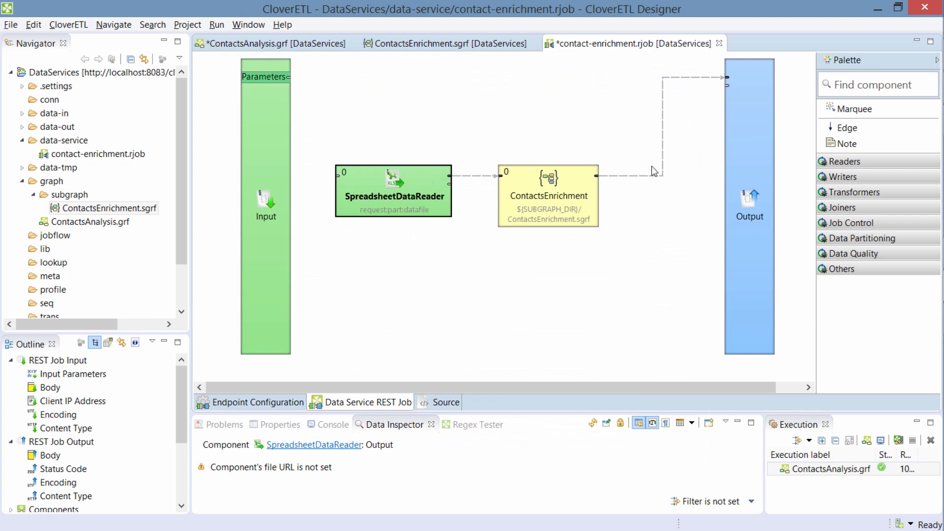
pyautogui.moveTo(716, 138)
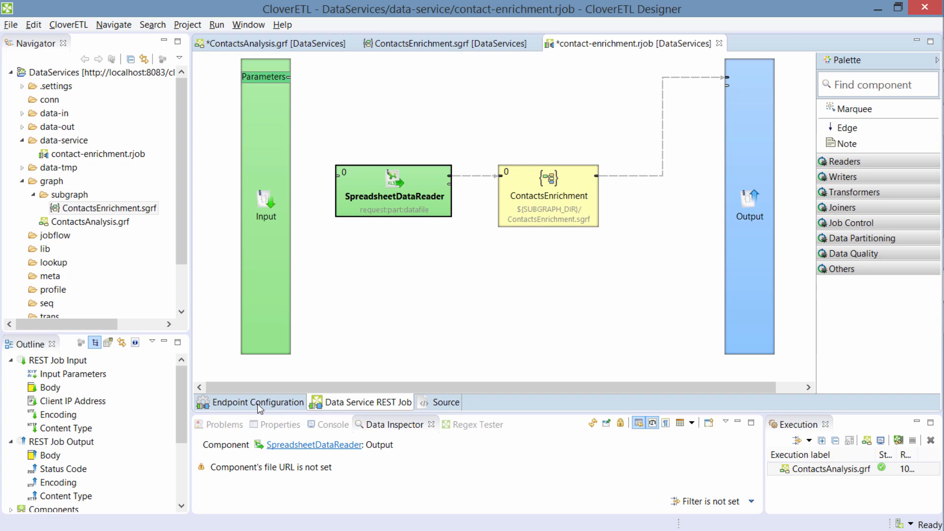
pyautogui.click(259, 402)
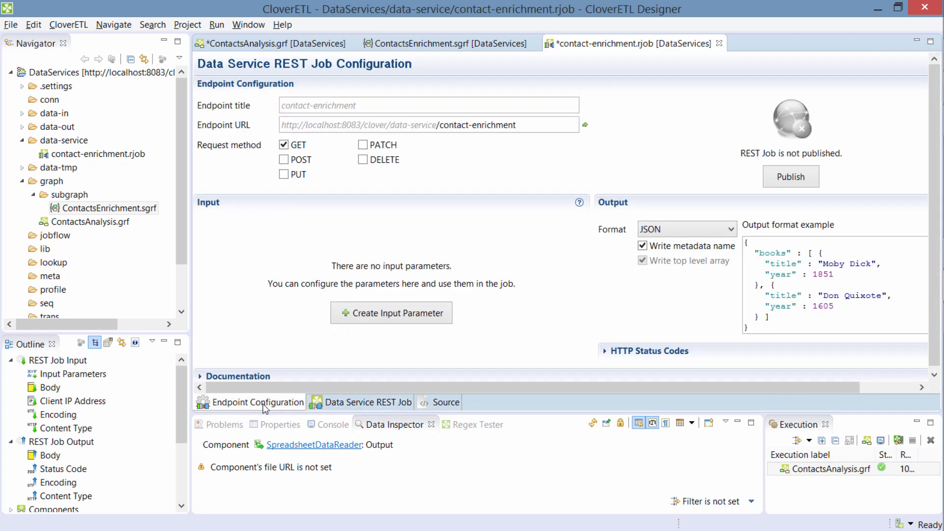
pyautogui.moveTo(274, 411)
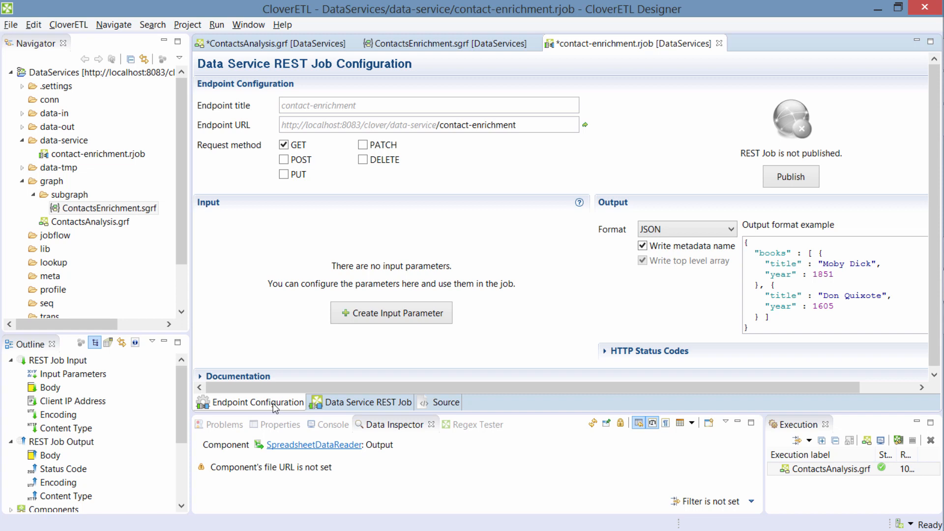
pyautogui.moveTo(289, 376)
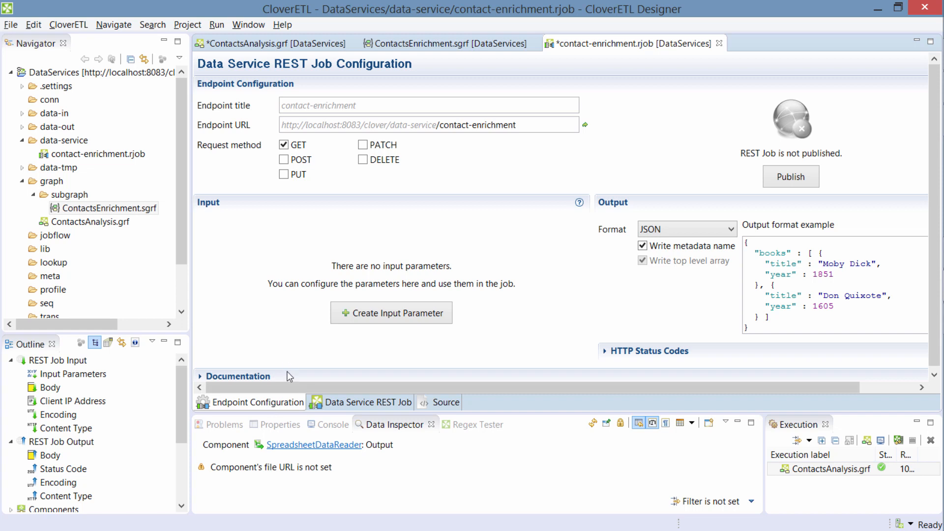
pyautogui.click(387, 105)
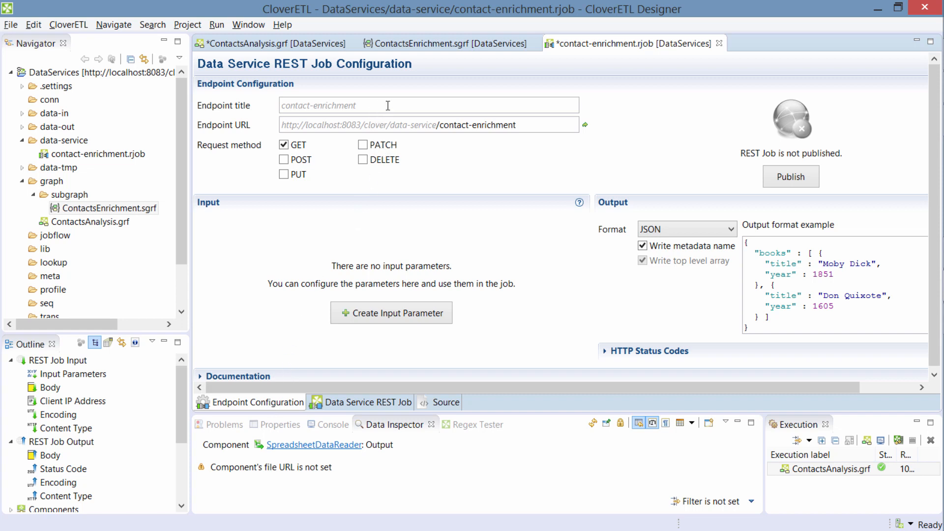
pyautogui.moveTo(488, 184)
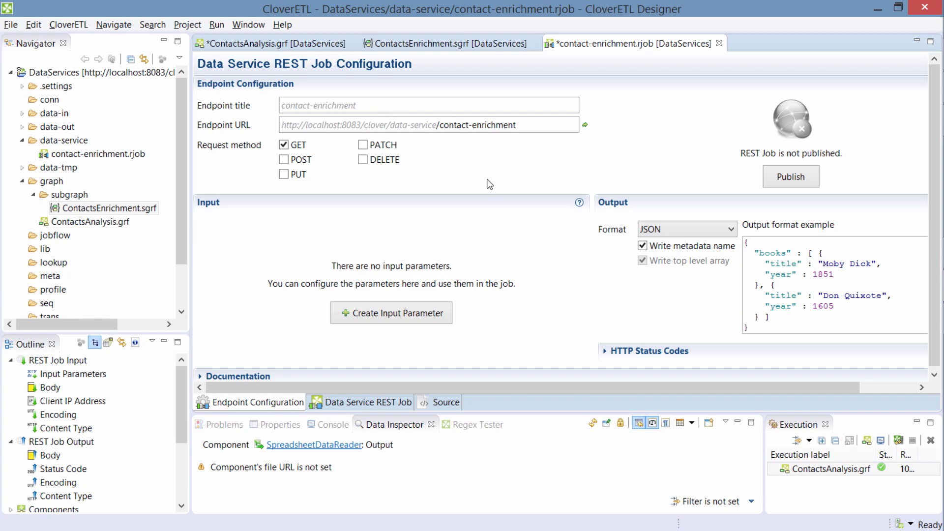
pyautogui.moveTo(355, 116)
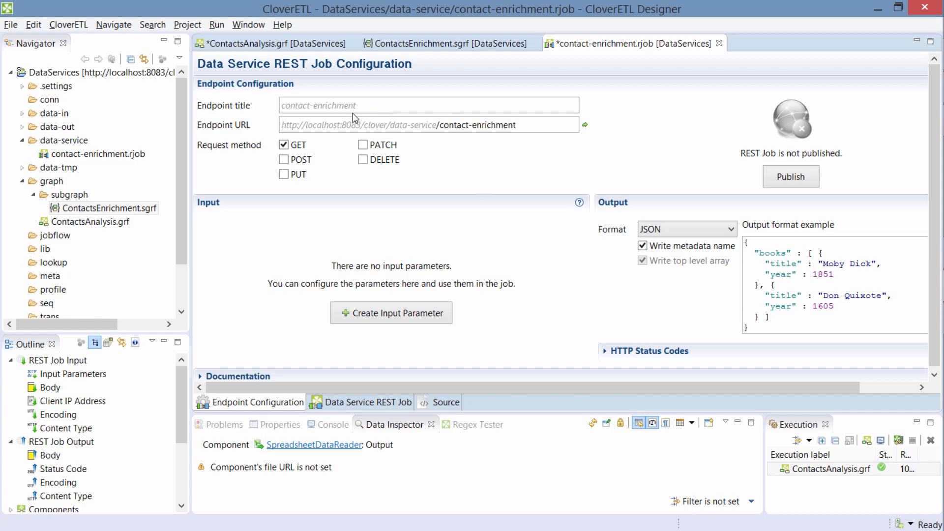
pyautogui.write('Contact Enrichment')
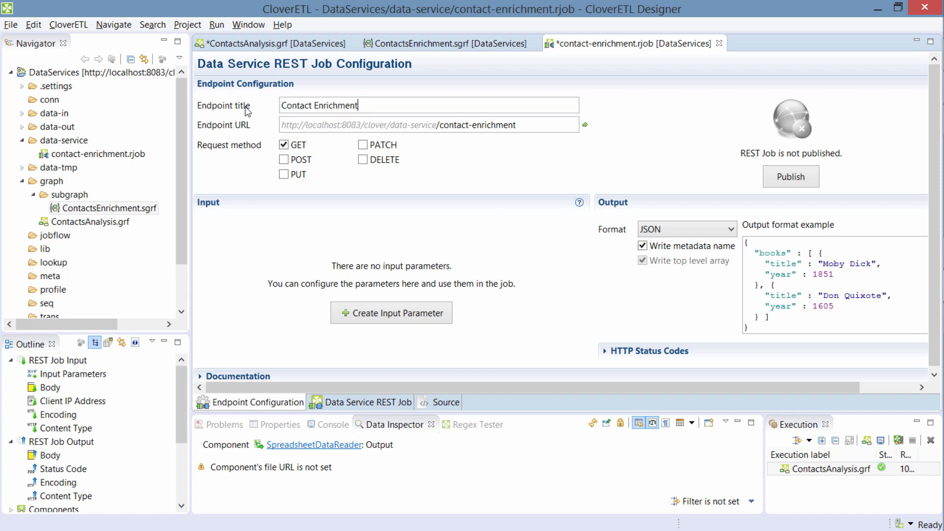
pyautogui.moveTo(374, 118)
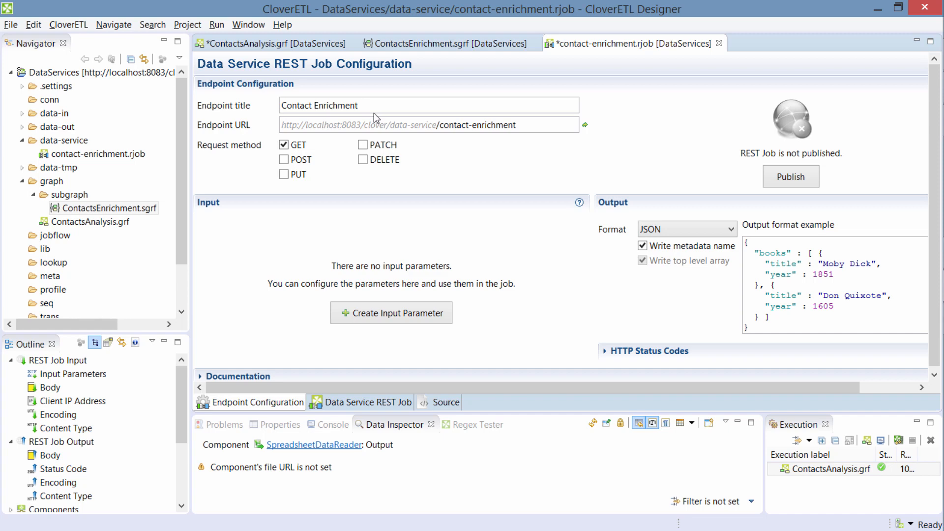
pyautogui.moveTo(416, 121)
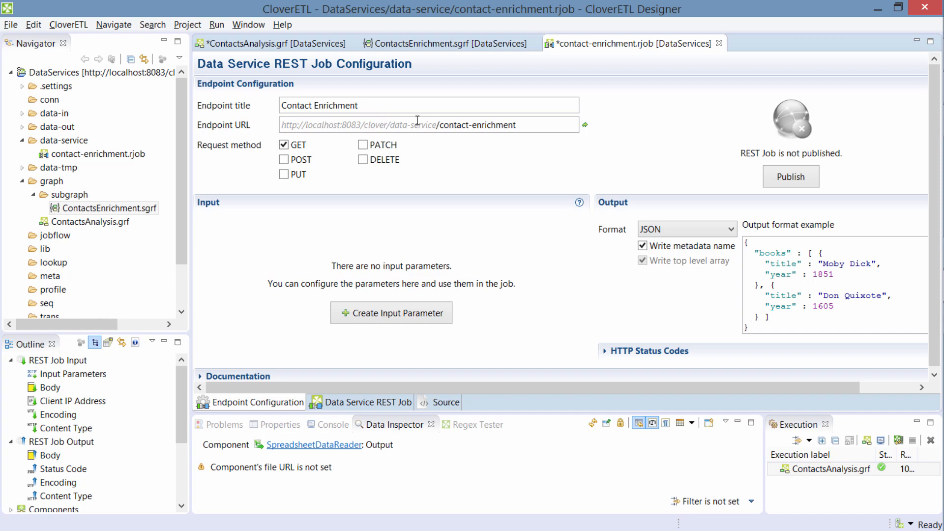
pyautogui.doubleClick(318, 105)
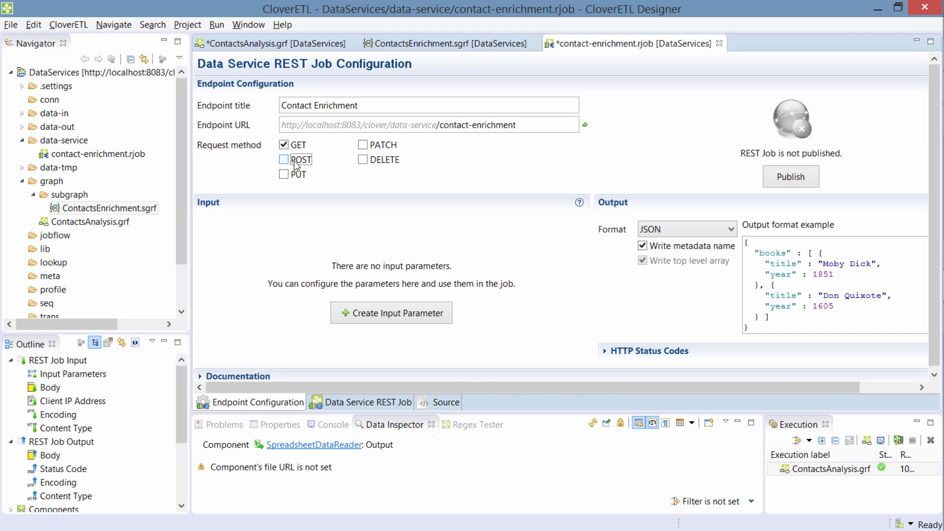
# Switch the request method from GET to POST, keeping JSON output format.
pyautogui.click(283, 159)
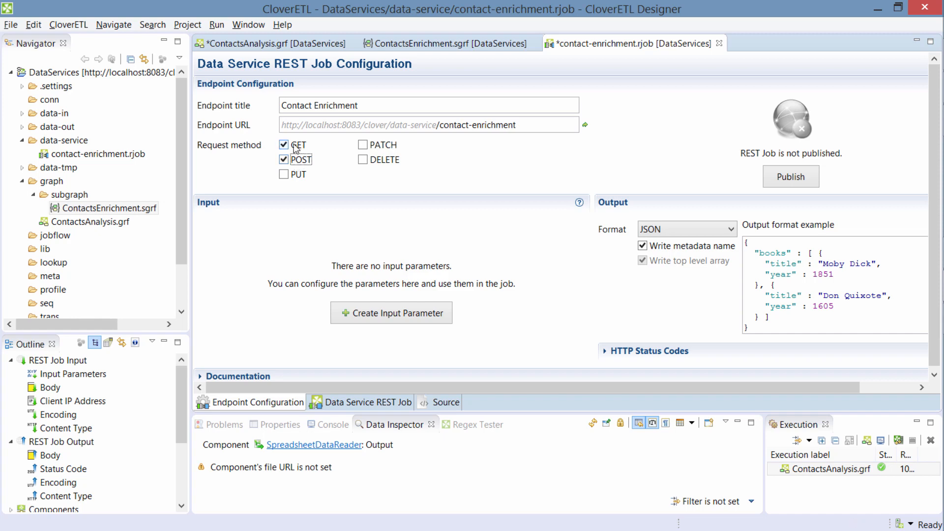
pyautogui.click(284, 145)
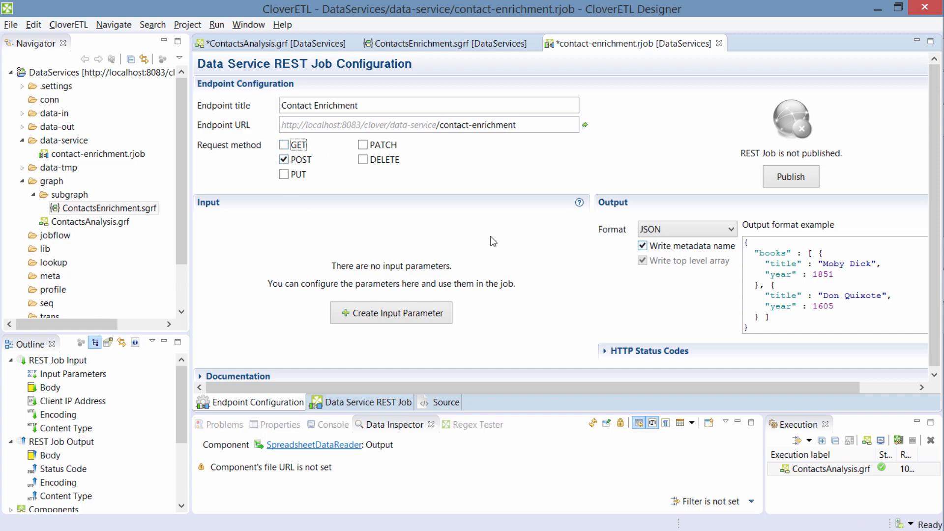
pyautogui.moveTo(681, 207)
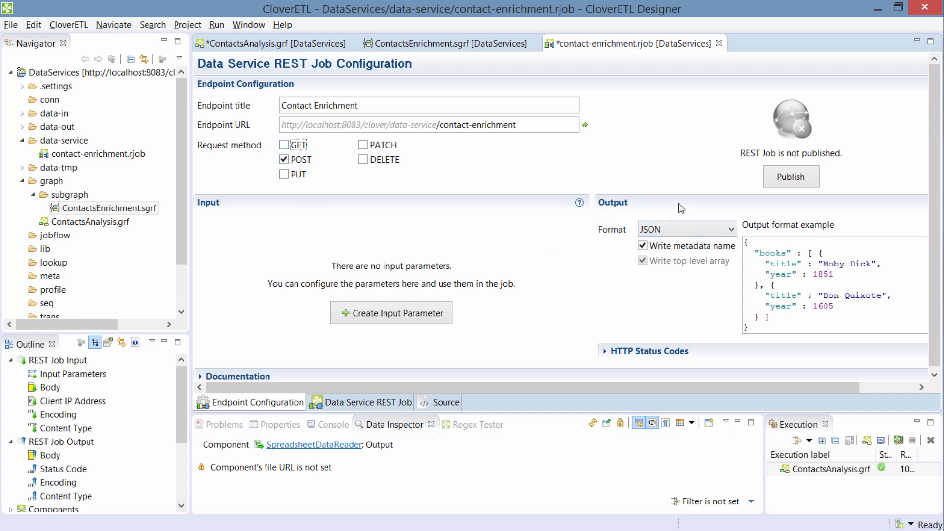
pyautogui.moveTo(689, 251)
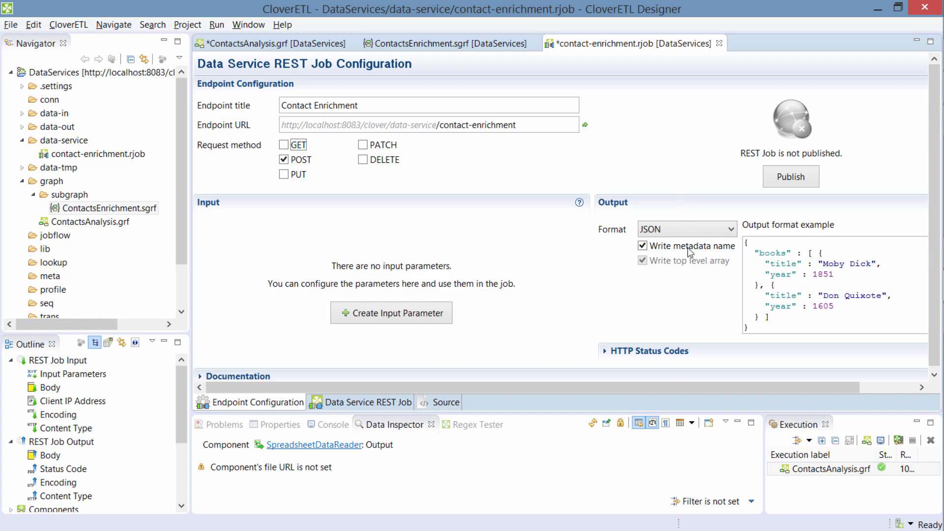
pyautogui.moveTo(663, 228)
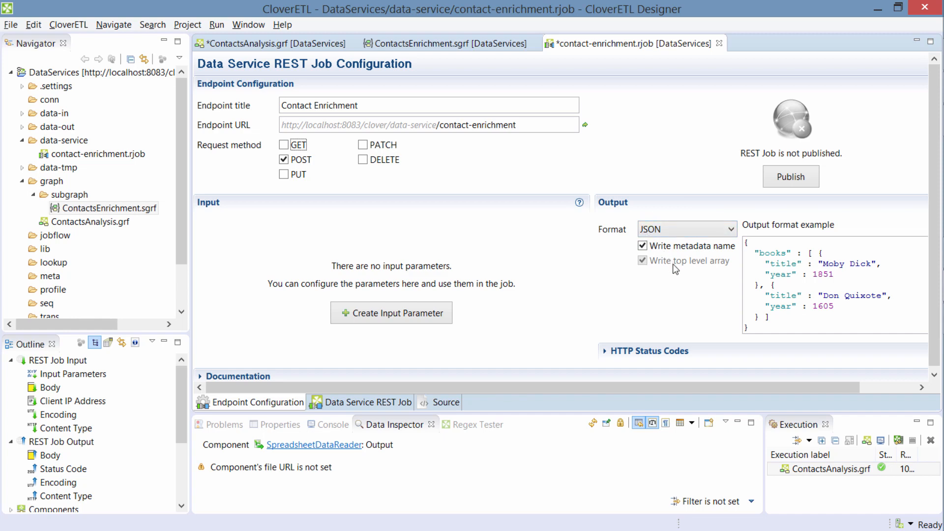
pyautogui.click(368, 402)
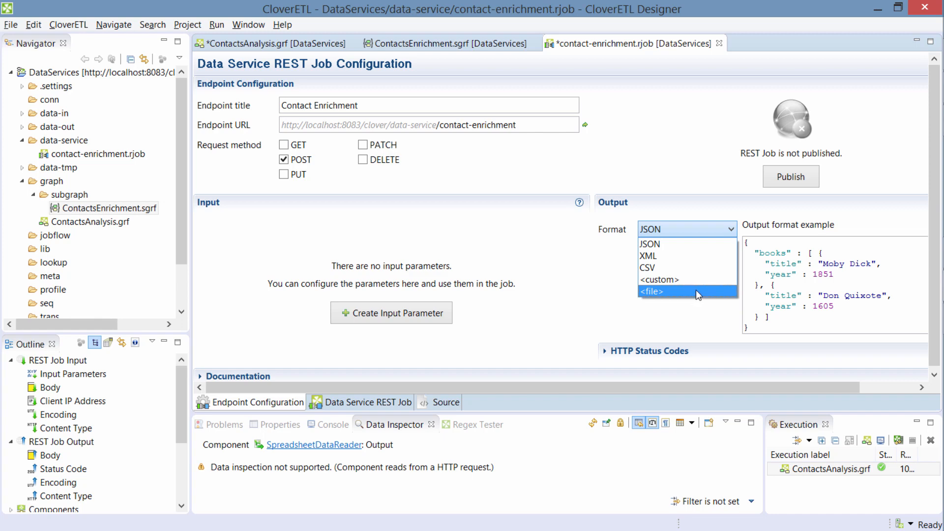
pyautogui.click(649, 244)
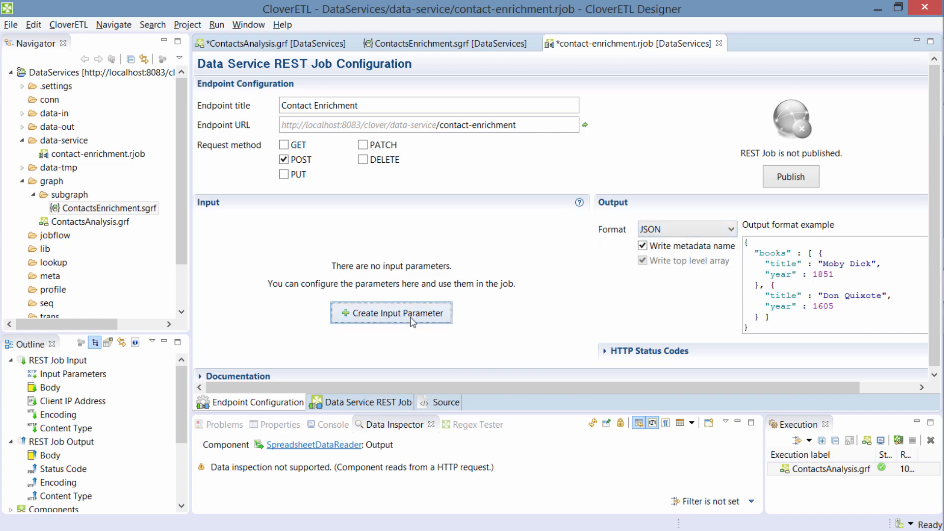
# Add three input parameters and set parameter1's location to Path parameter.
pyautogui.click(397, 313)
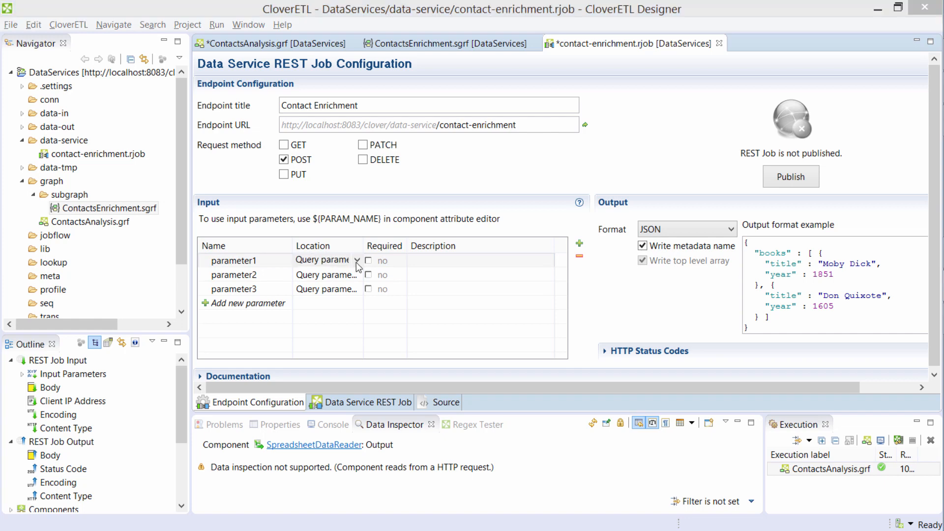
pyautogui.click(357, 260)
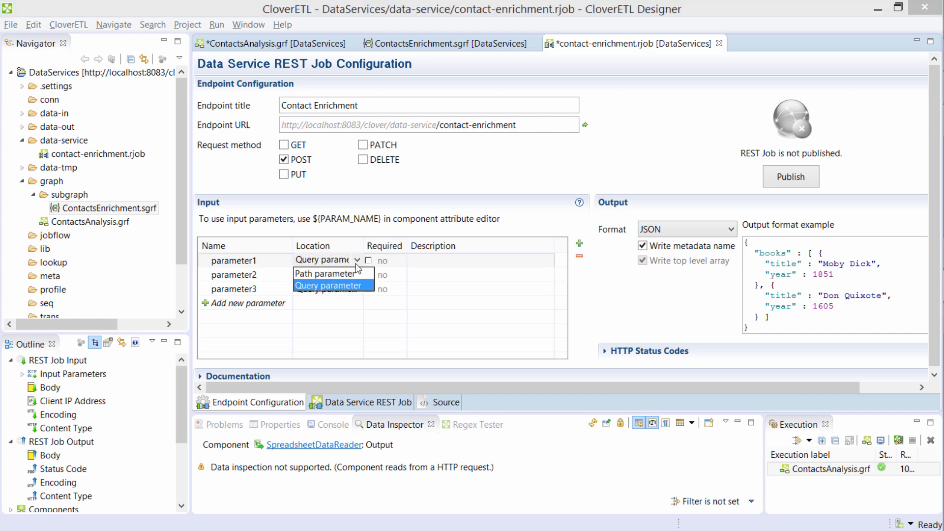
pyautogui.moveTo(341, 277)
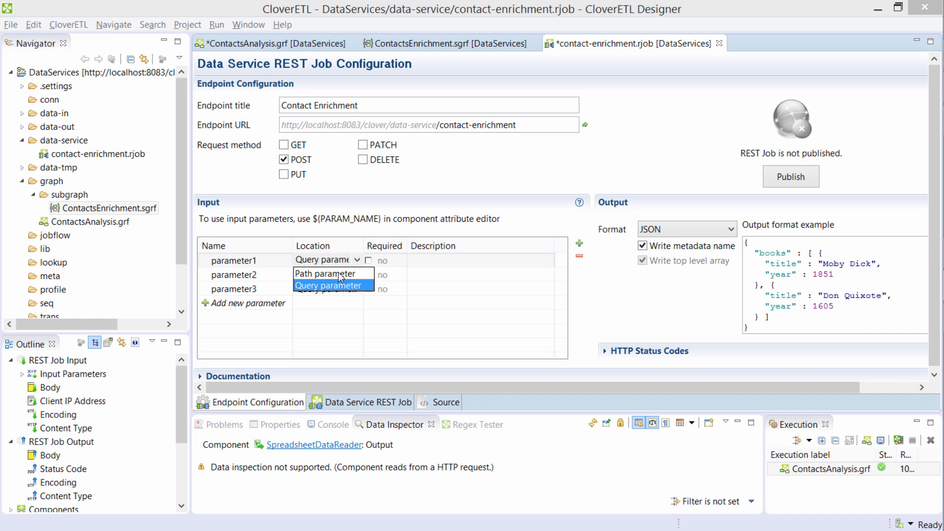
pyautogui.click(327, 274)
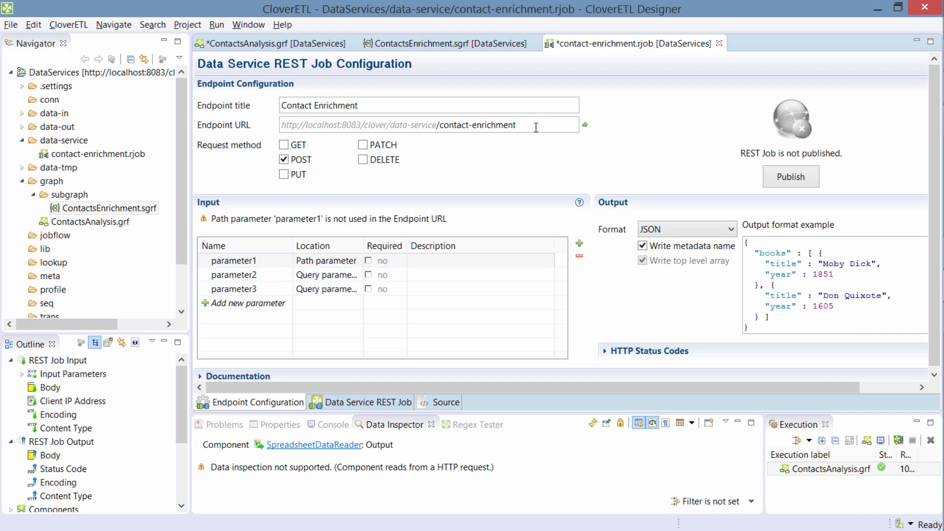
# Extend the endpoint URL to contact-enrichment/234.
pyautogui.write('/23')
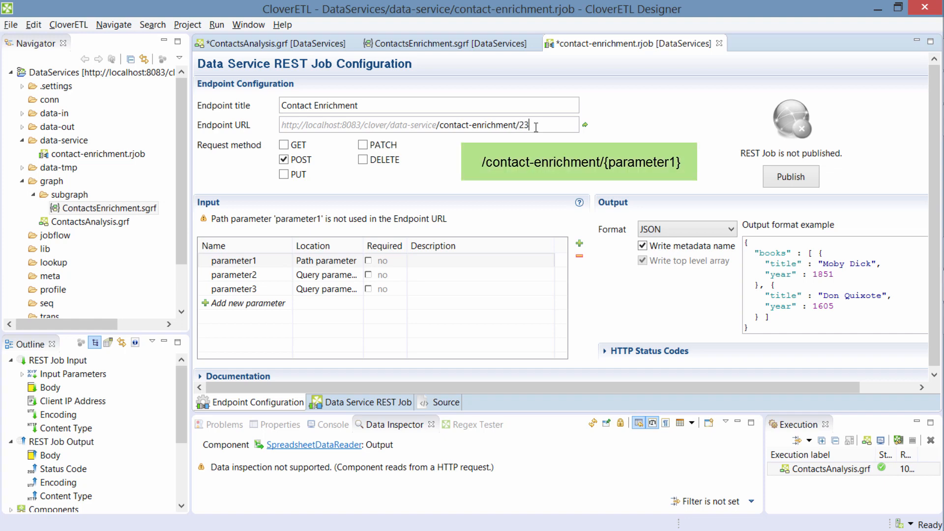
pyautogui.write('4')
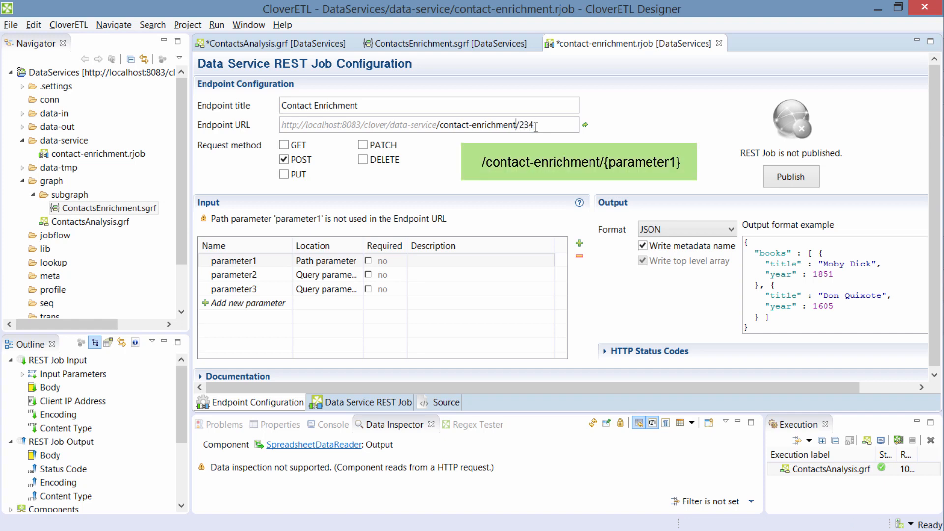
pyautogui.doubleClick(525, 124)
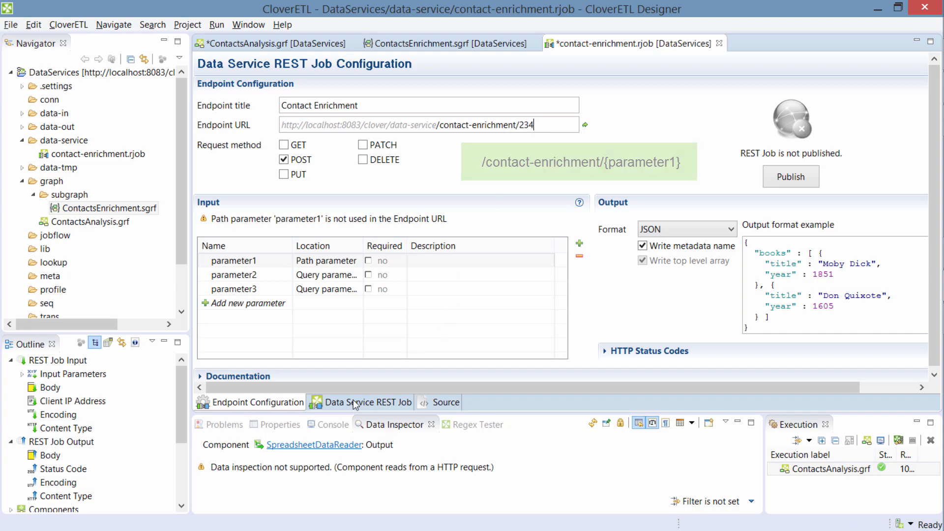
# Attach a trial Trash to the Parameters port, cancel its metadata edit, and discard it.
pyautogui.click(367, 403)
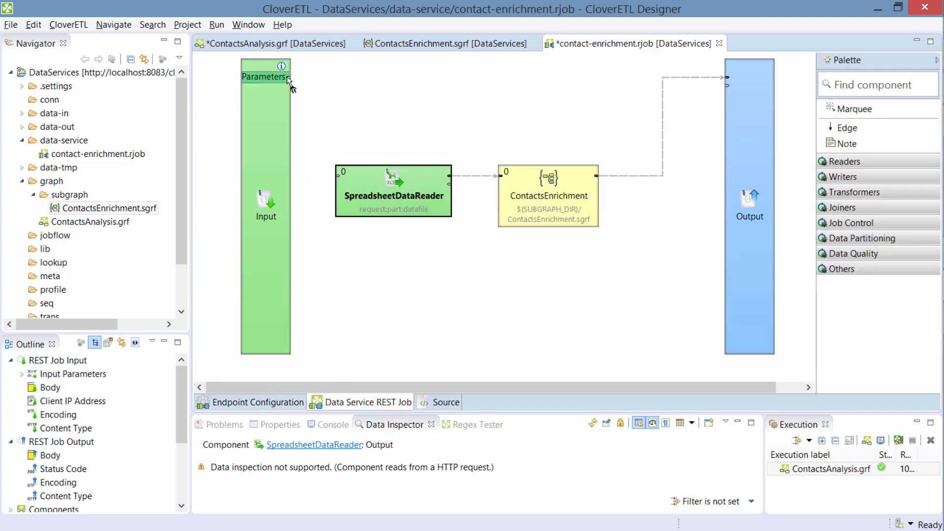
pyautogui.moveTo(290, 79)
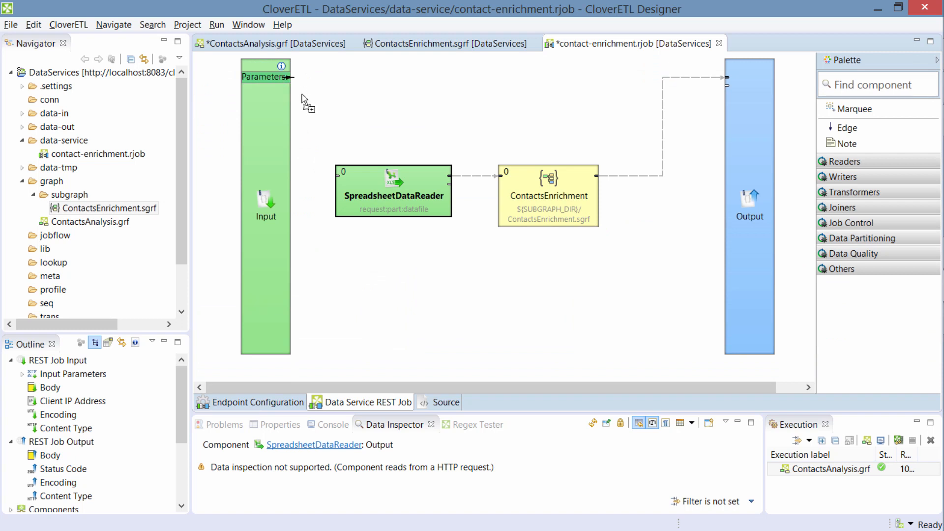
pyautogui.moveTo(293, 77); pyautogui.dragTo(352, 304)
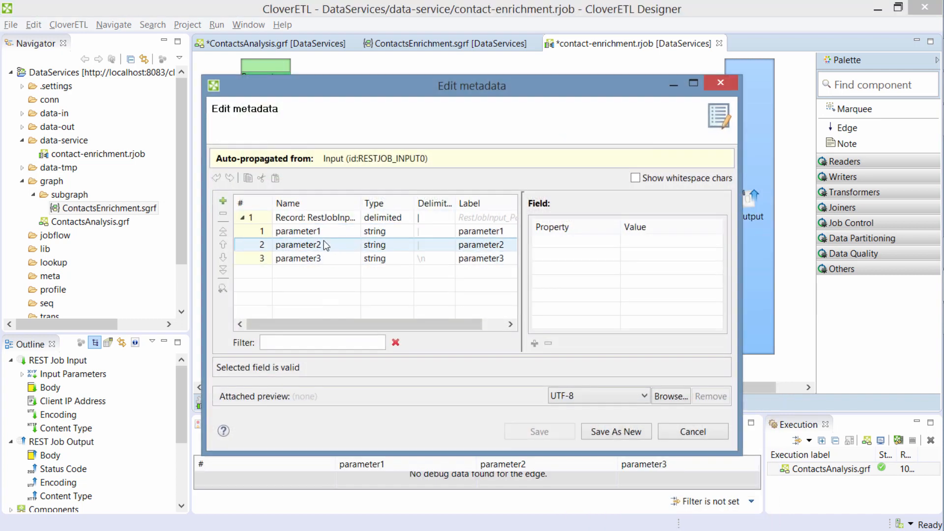
pyautogui.click(317, 232)
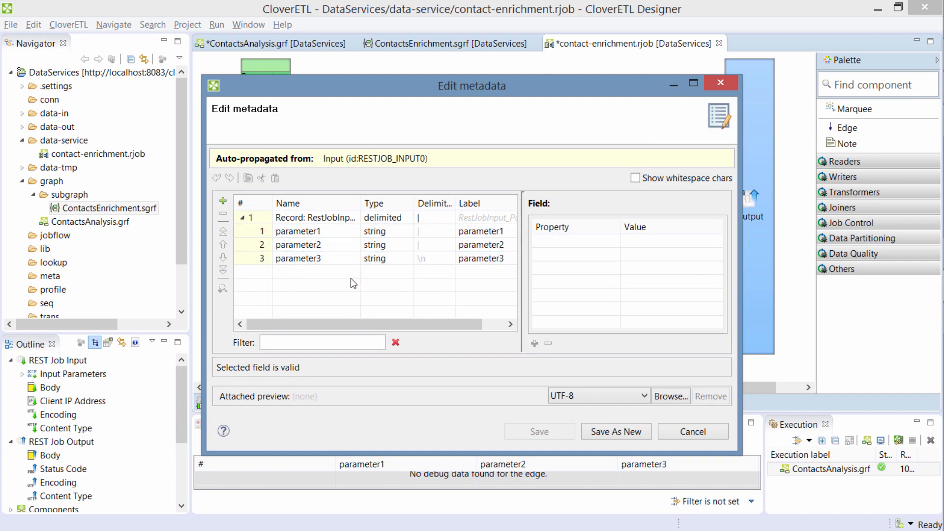
pyautogui.moveTo(340, 273)
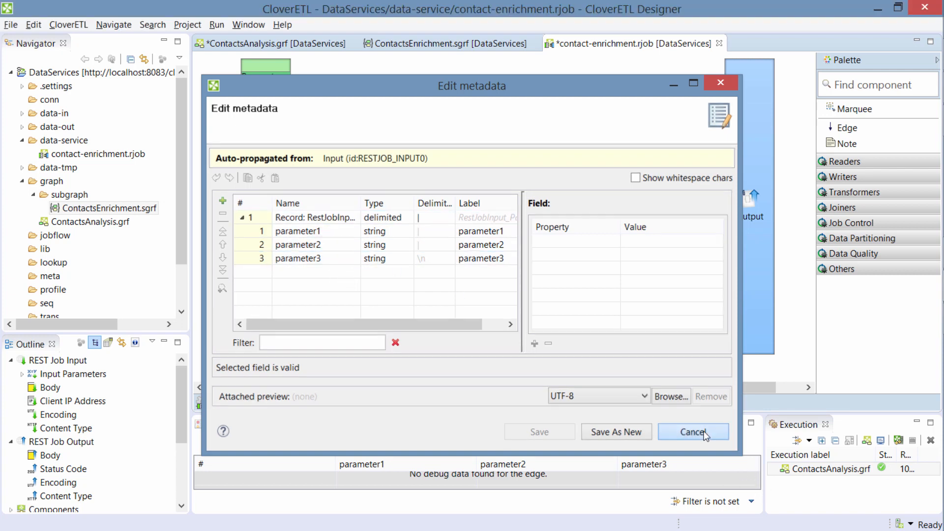
pyautogui.click(693, 432)
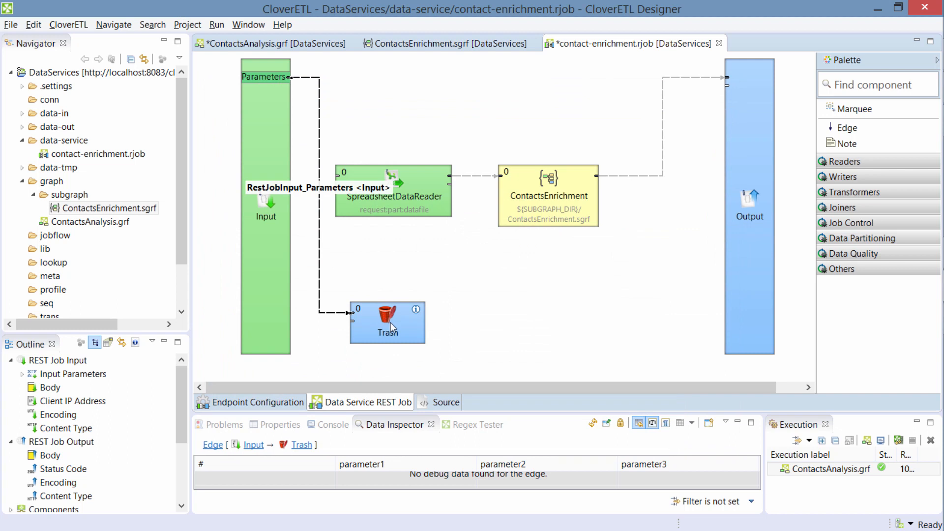
pyautogui.moveTo(393, 343)
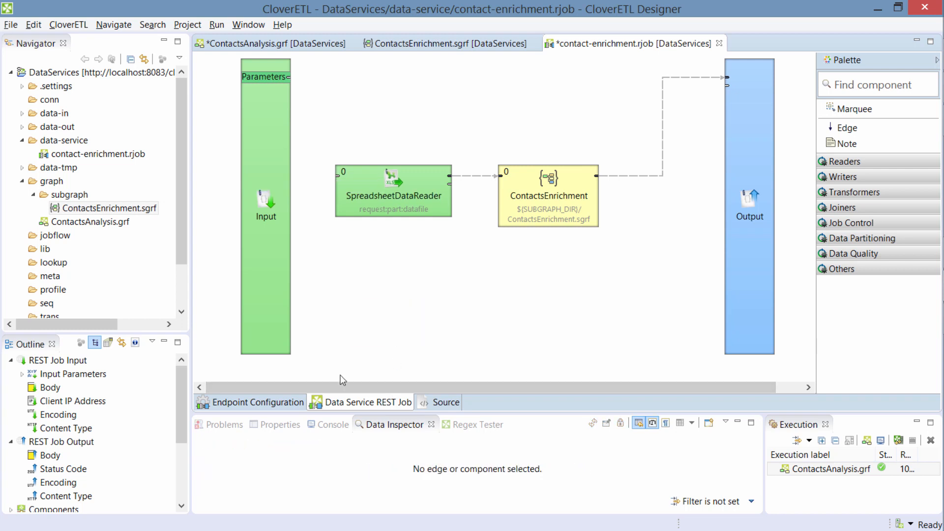
pyautogui.click(256, 402)
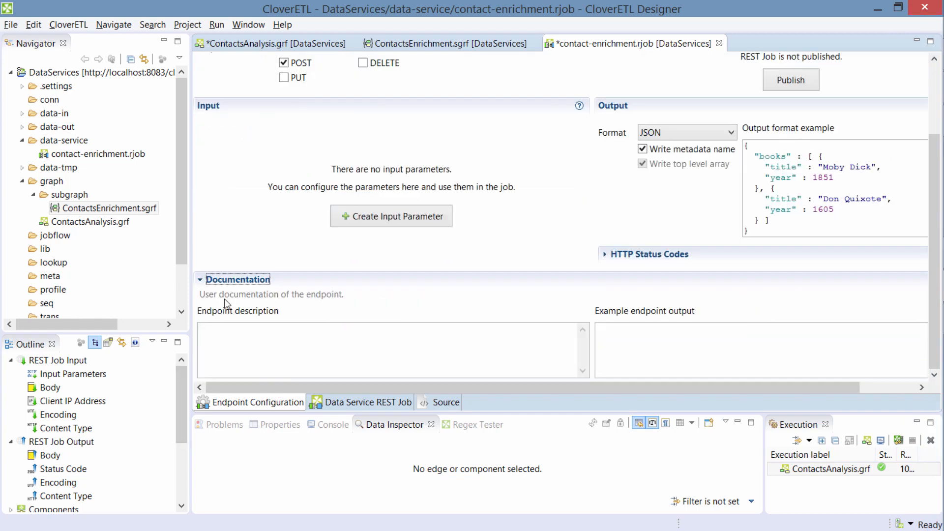
# Enter 'Clean and enrich Excel contacts' as the endpoint description under Documentation.
pyautogui.click(265, 340)
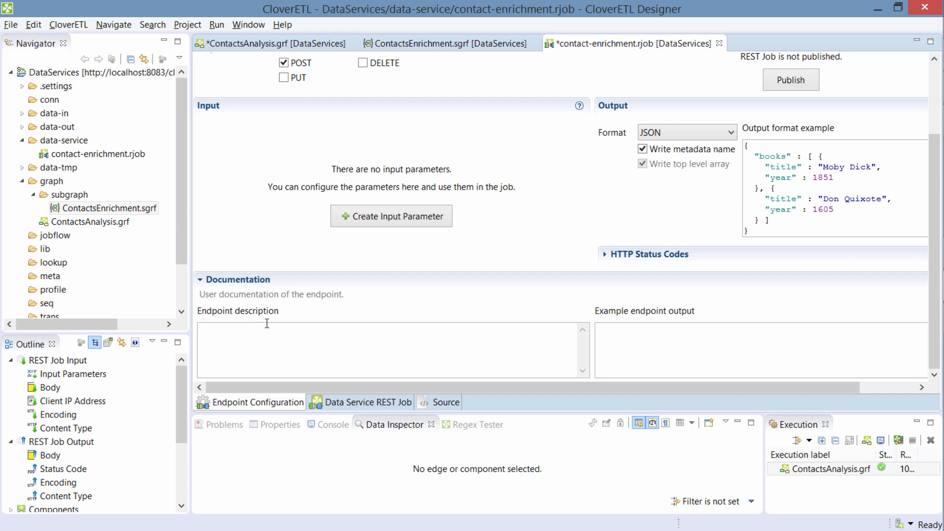
pyautogui.click(271, 337)
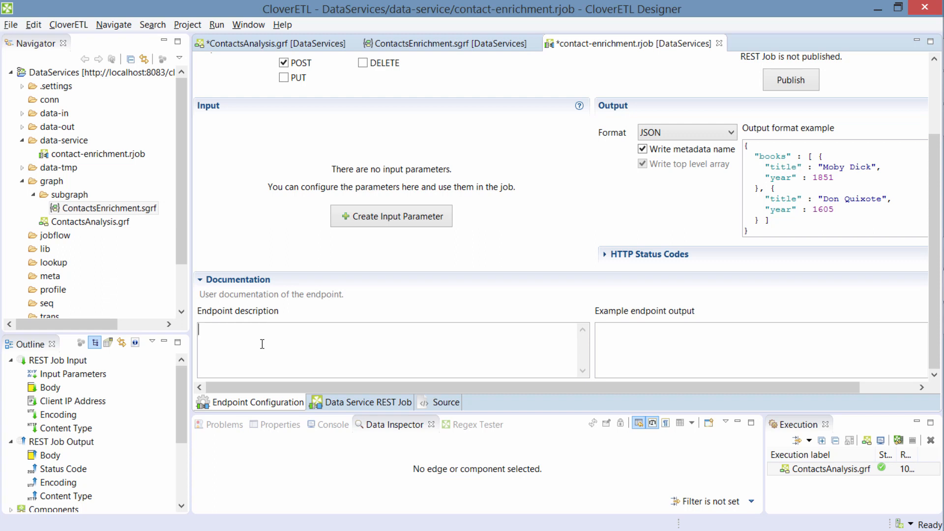
pyautogui.write('Clean and e')
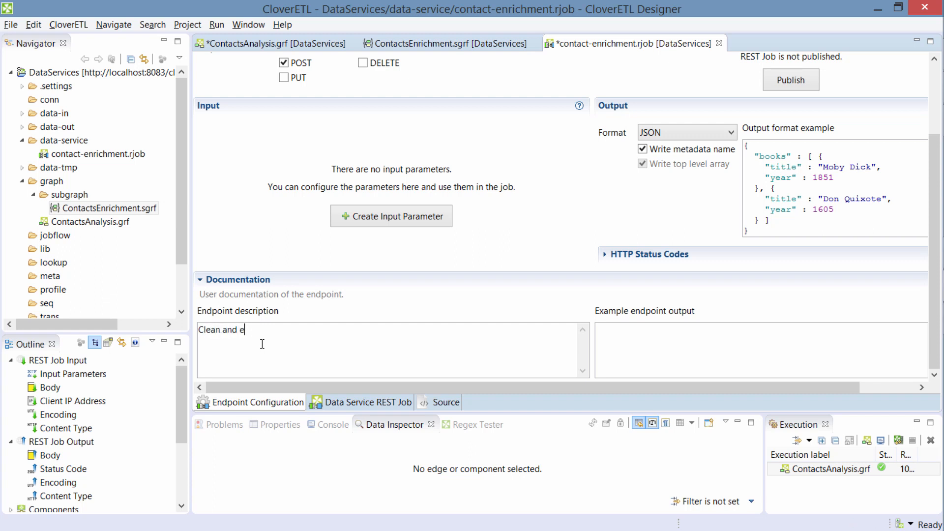
pyautogui.write('nrich E')
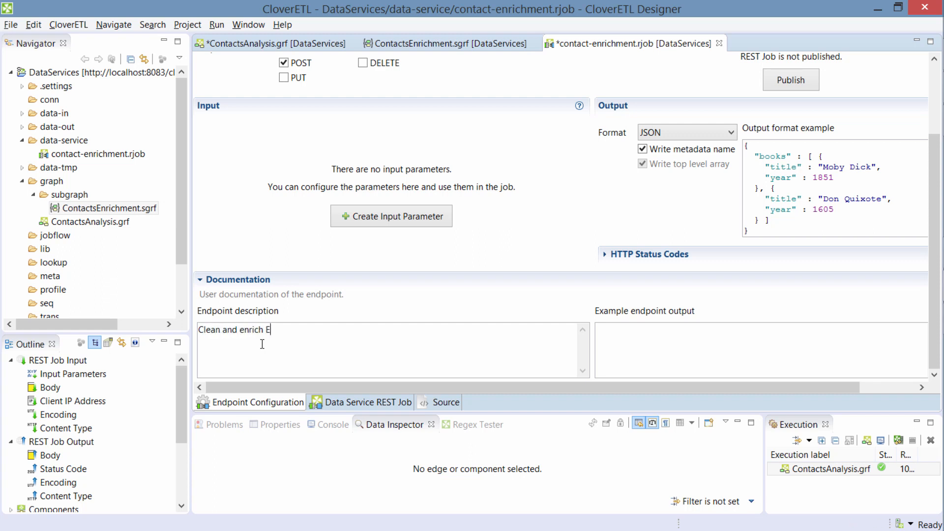
pyautogui.write('xcel contacts')
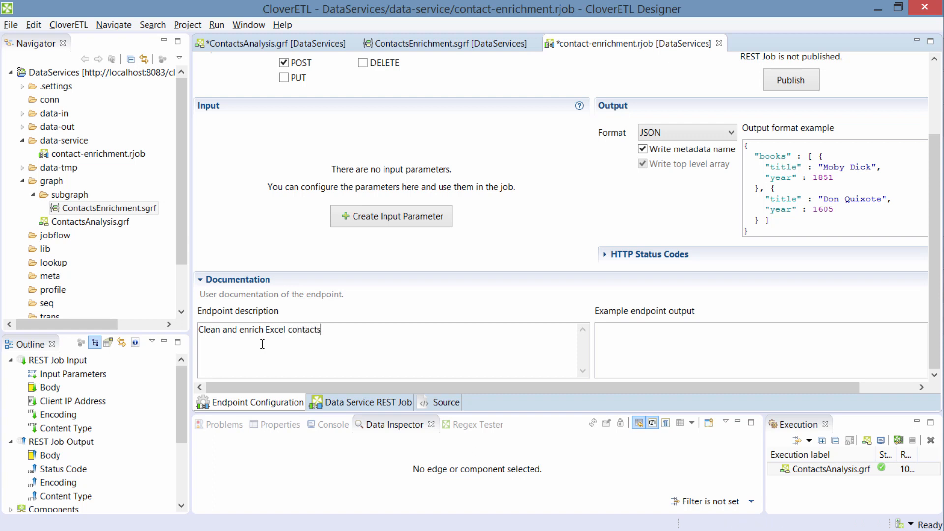
pyautogui.moveTo(375, 347)
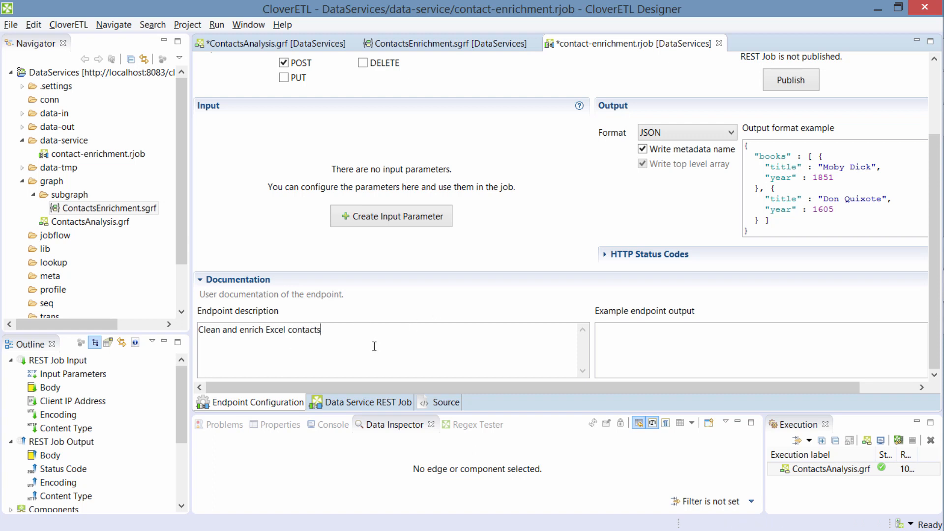
pyautogui.moveTo(453, 284)
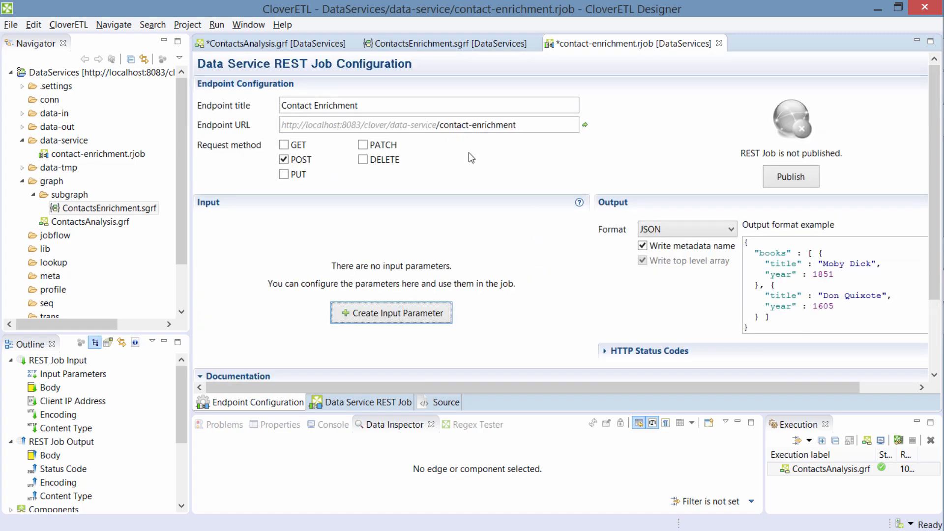
pyautogui.moveTo(410, 161)
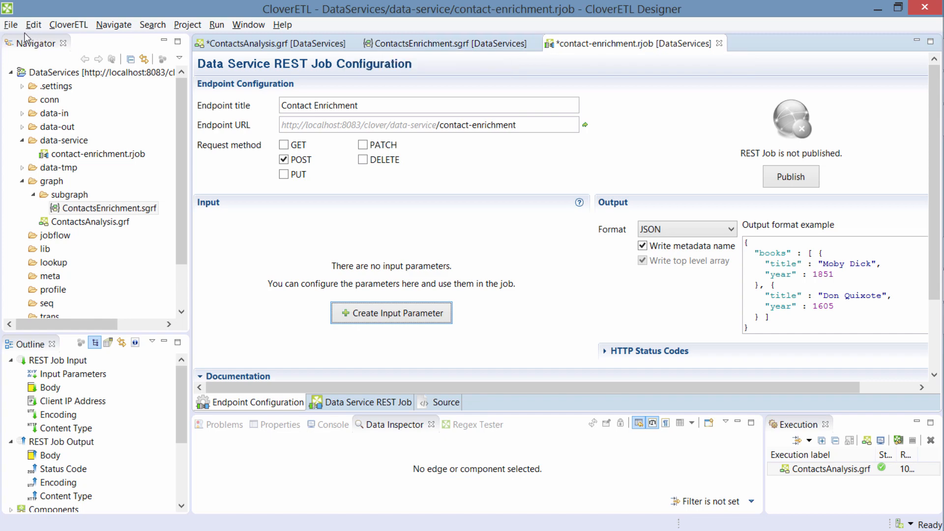
# Save the contact-enrichment .rjob and publish it from the Endpoint Configuration.
pyautogui.press('Ctrl+s')
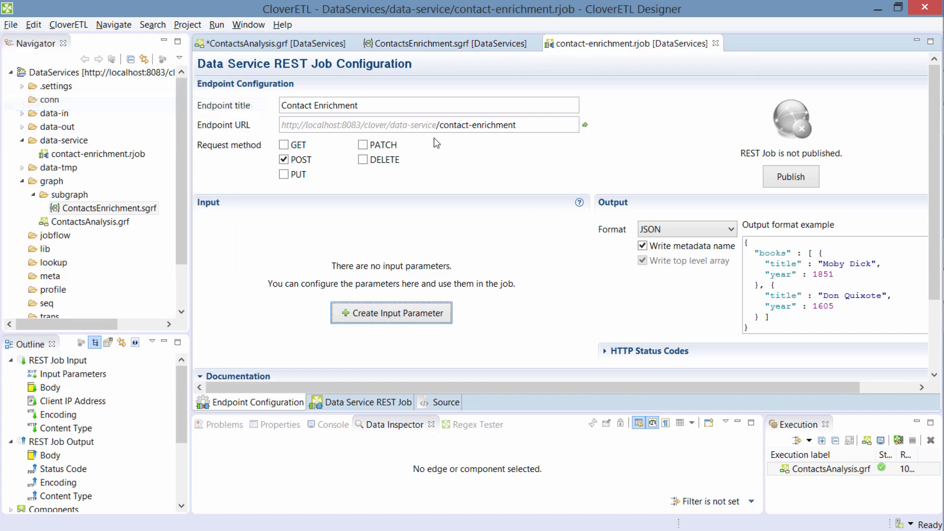
pyautogui.click(108, 208)
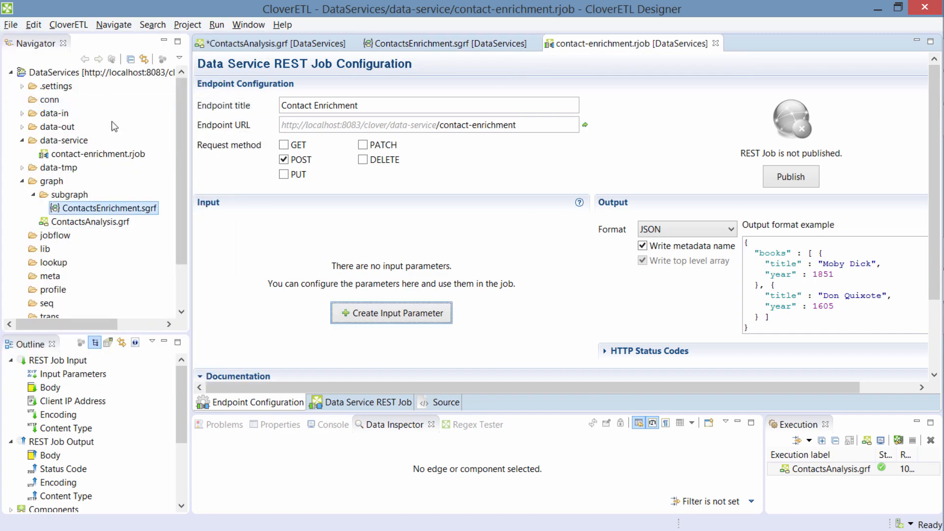
pyautogui.click(98, 153)
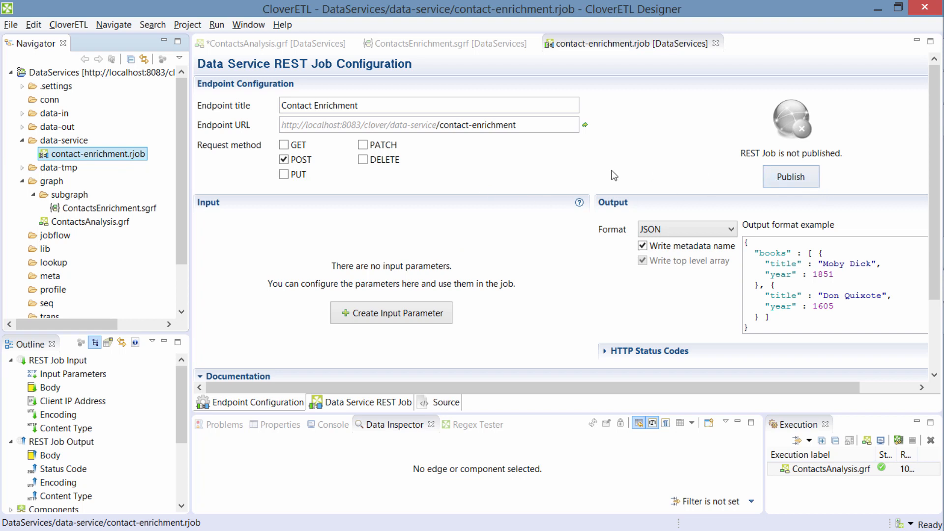
pyautogui.click(790, 176)
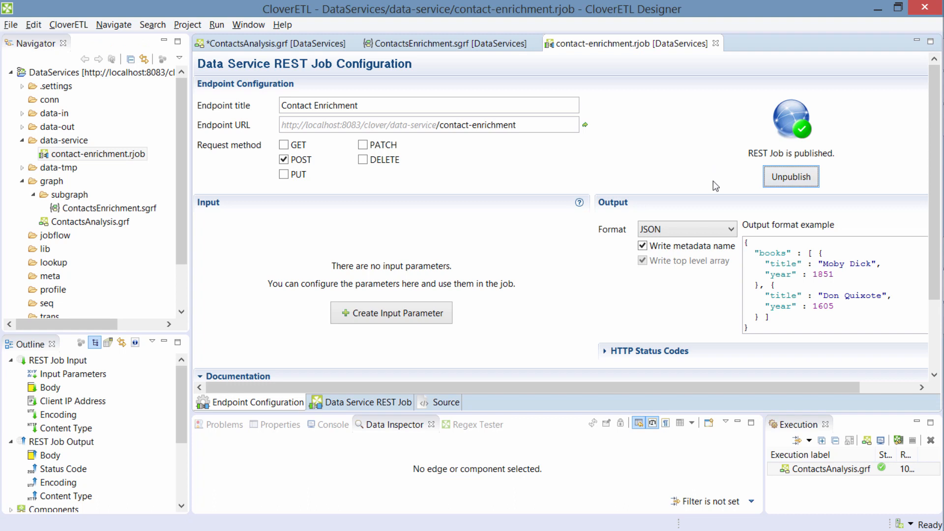
pyautogui.moveTo(432, 166)
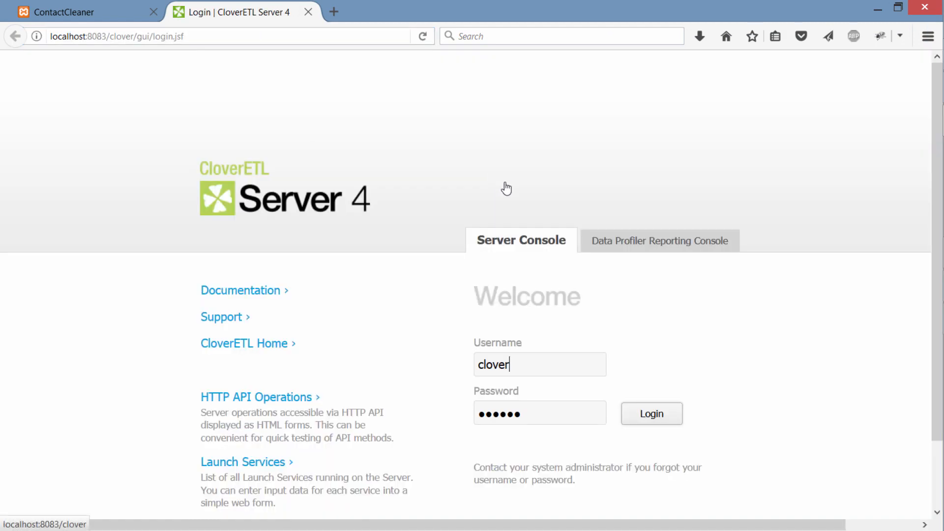
# Log in to Server Console and open the Data Services list with Contact Enrichment.
pyautogui.click(651, 413)
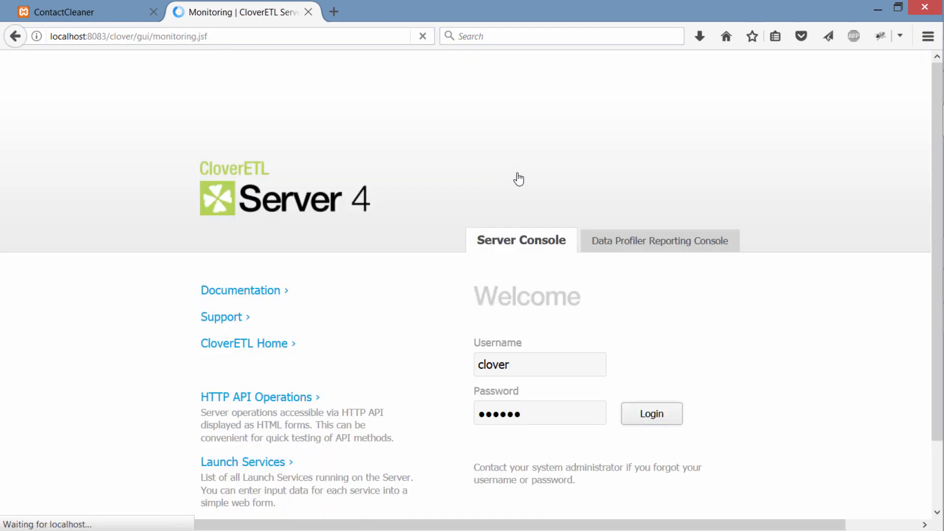
pyautogui.click(652, 413)
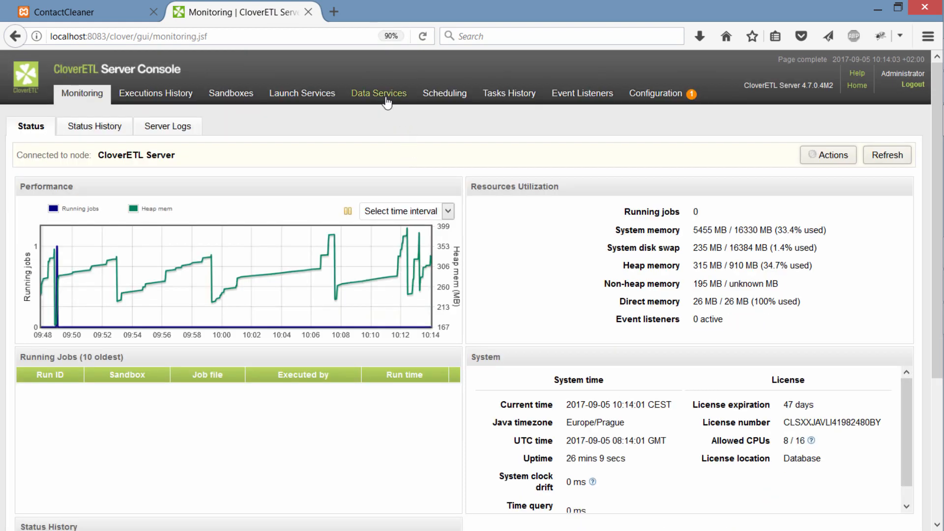
pyautogui.click(379, 93)
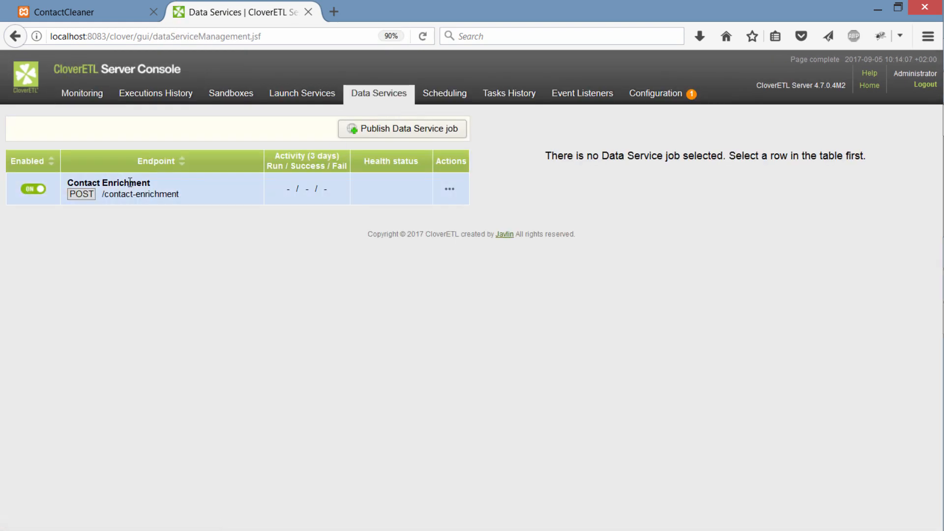
pyautogui.moveTo(207, 195)
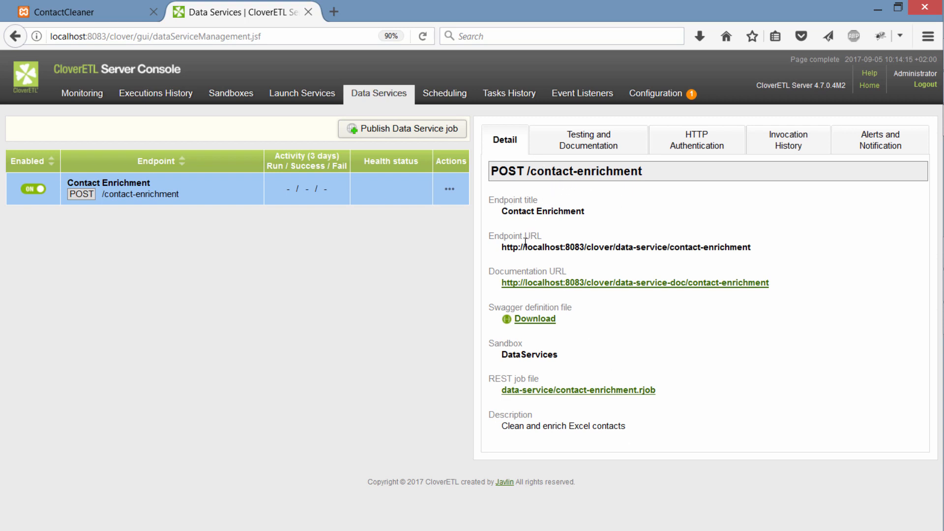
pyautogui.moveTo(754, 247)
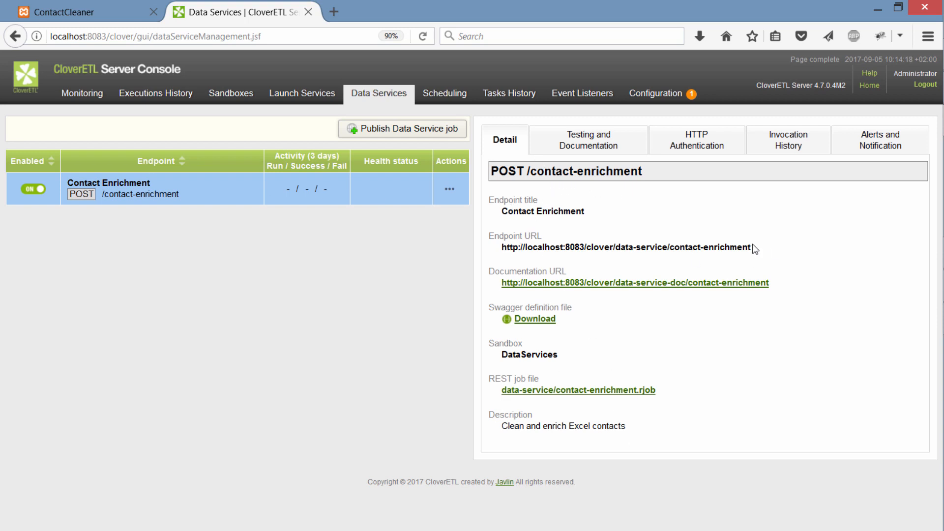
pyautogui.moveTo(536, 288)
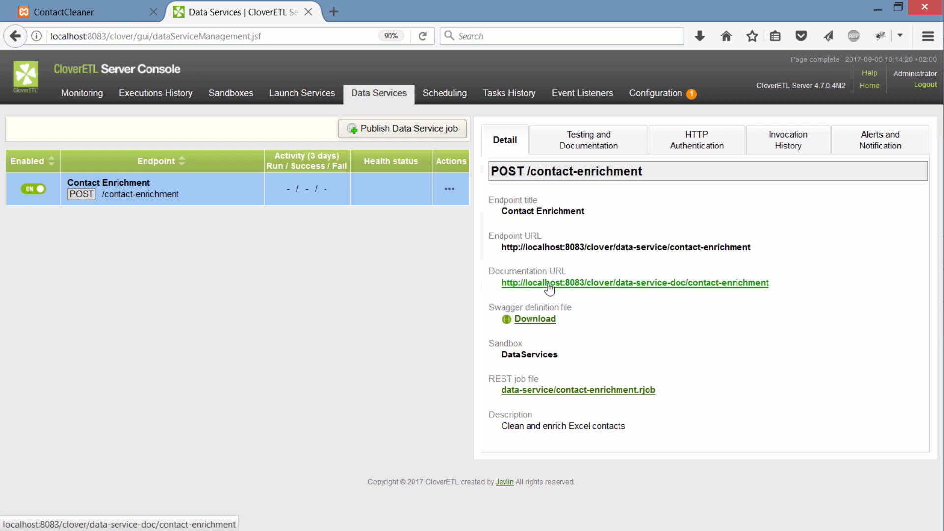
pyautogui.moveTo(586, 290)
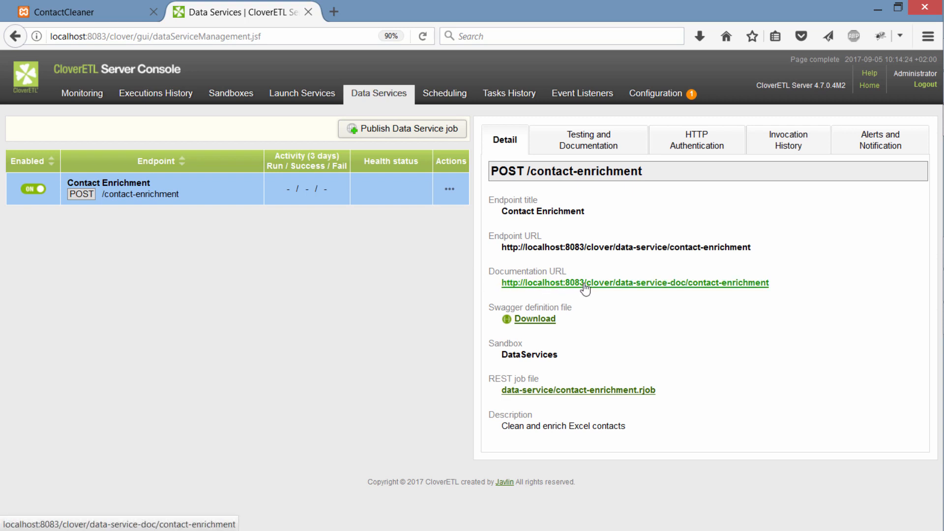
pyautogui.moveTo(607, 293)
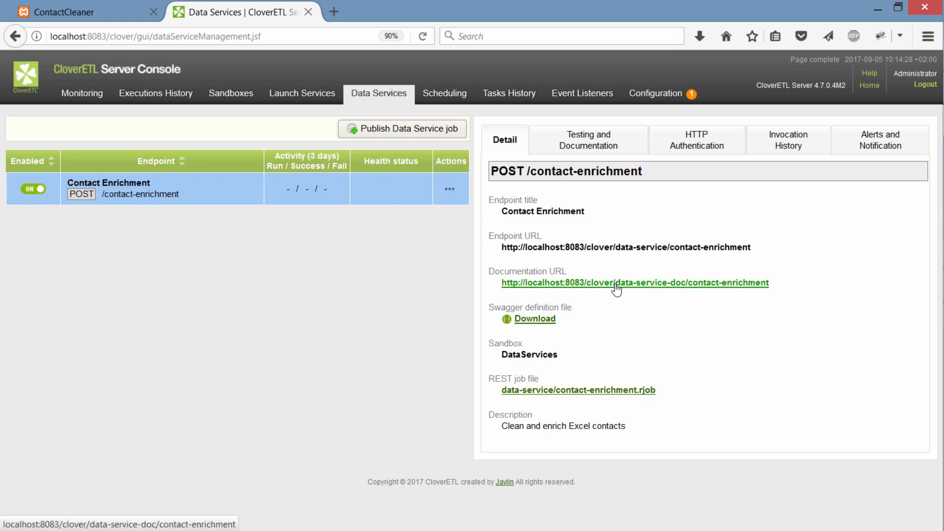
# Open the POST /contact-enrichment Documentation URL in a new browser tab.
pyautogui.click(615, 283)
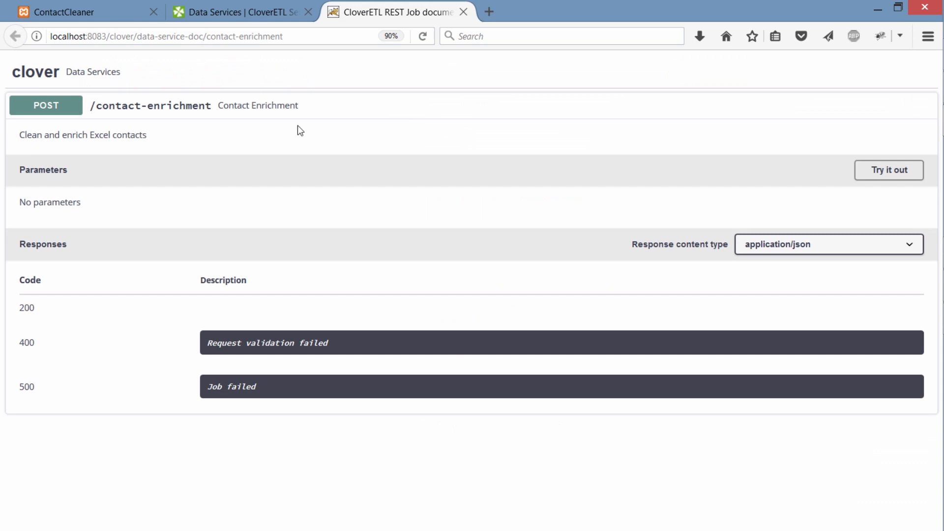
pyautogui.moveTo(293, 137)
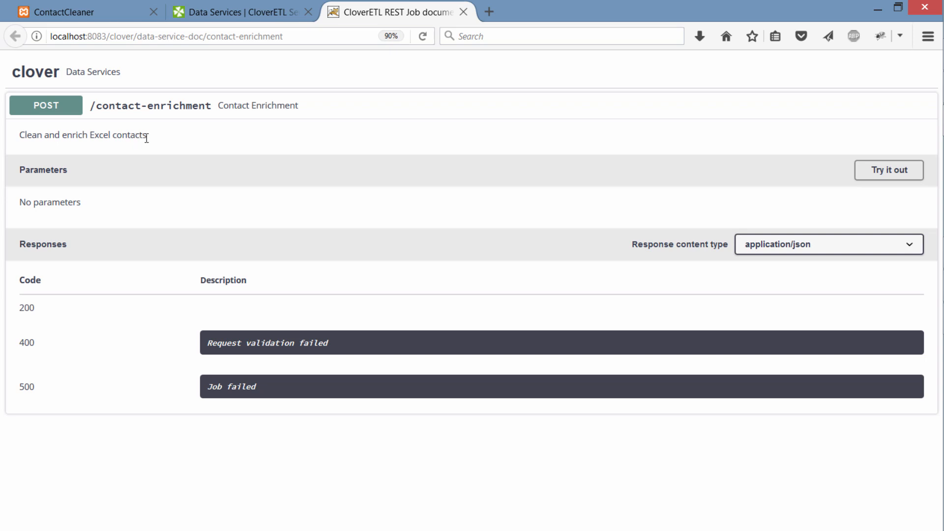
pyautogui.moveTo(252, 230)
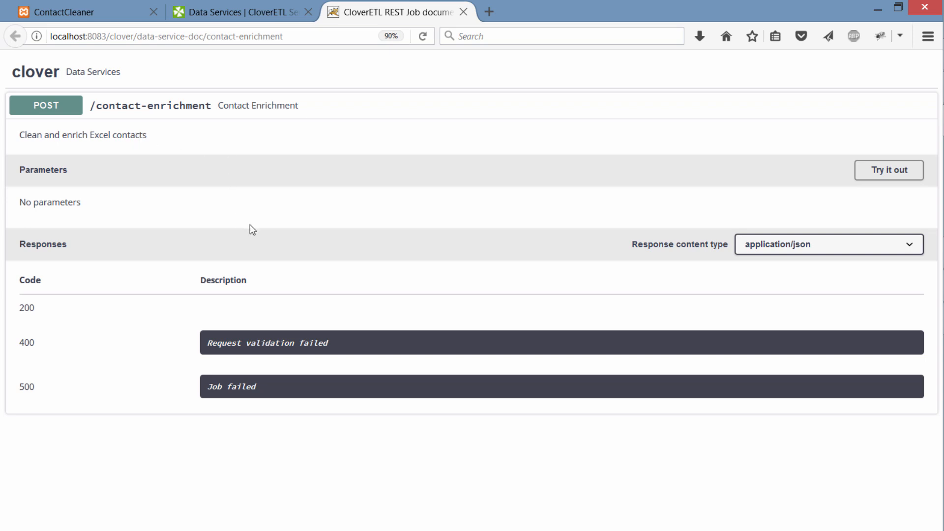
pyautogui.moveTo(46, 189)
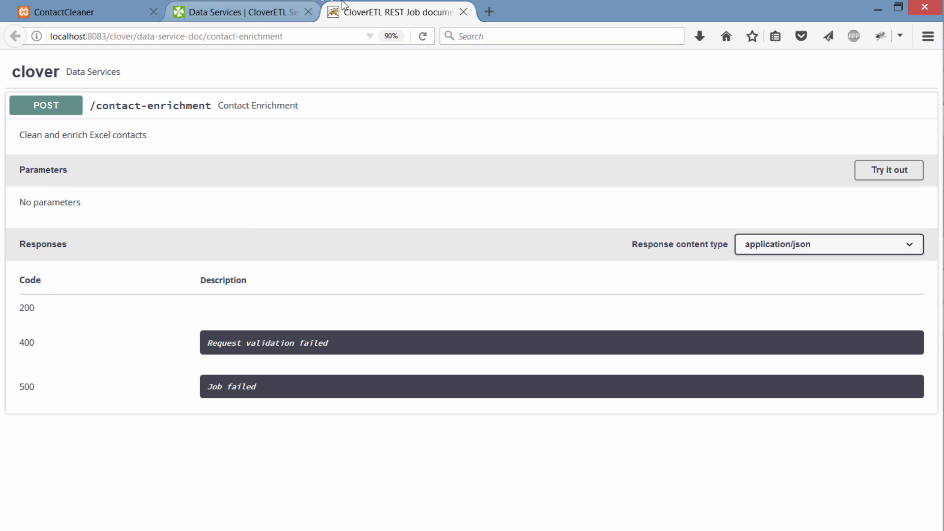
pyautogui.moveTo(397, 126)
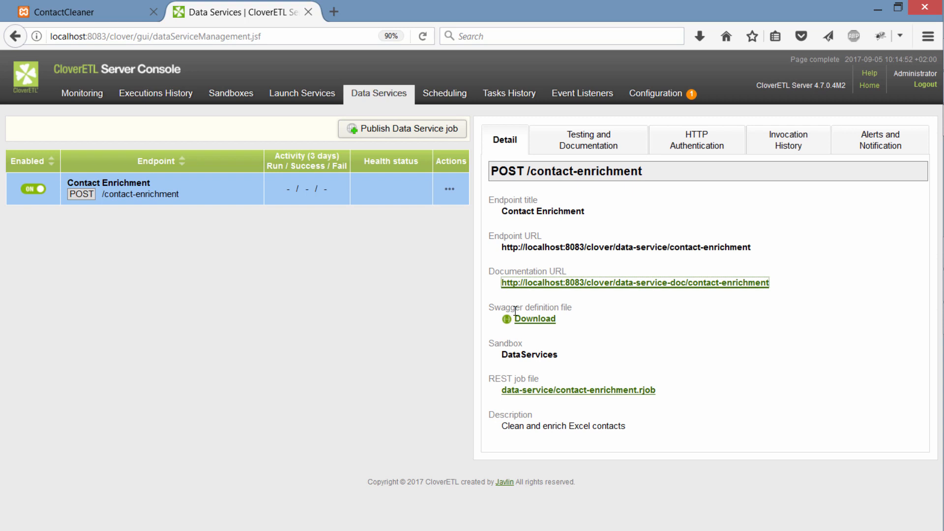
pyautogui.moveTo(582, 319)
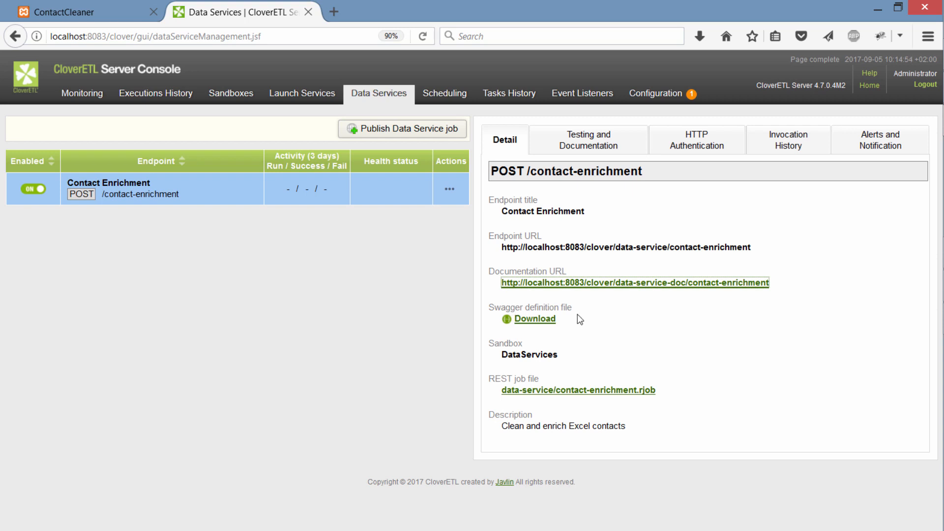
pyautogui.moveTo(574, 152)
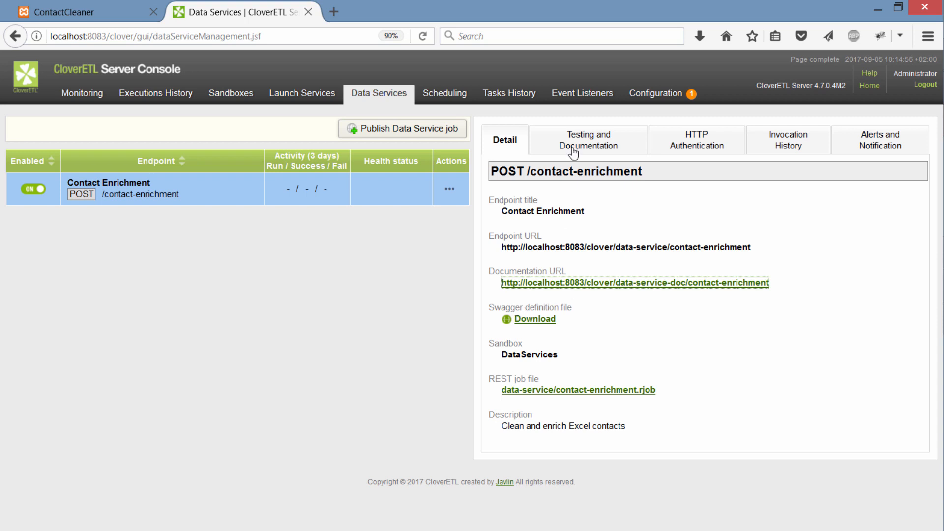
# Set Contact Enrichment to require no authentication and run as clover, confirming the update.
pyautogui.click(696, 140)
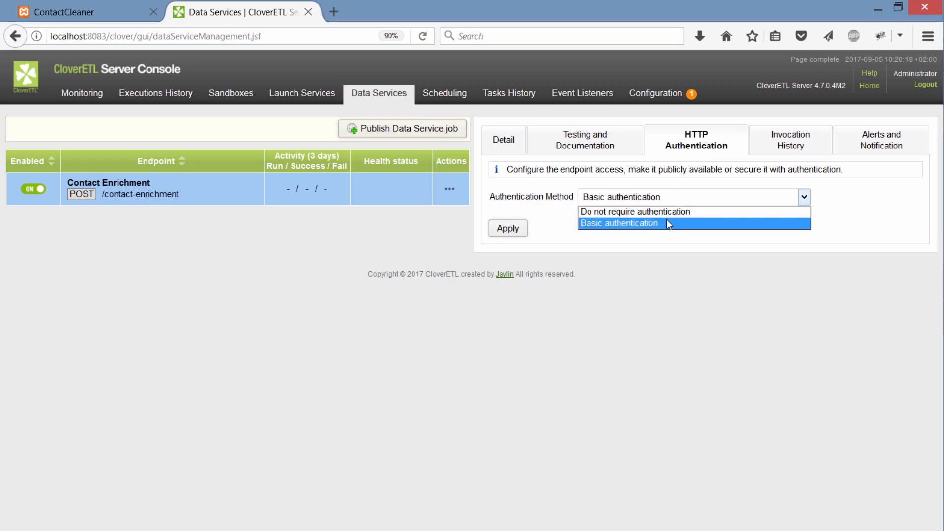
pyautogui.moveTo(704, 212)
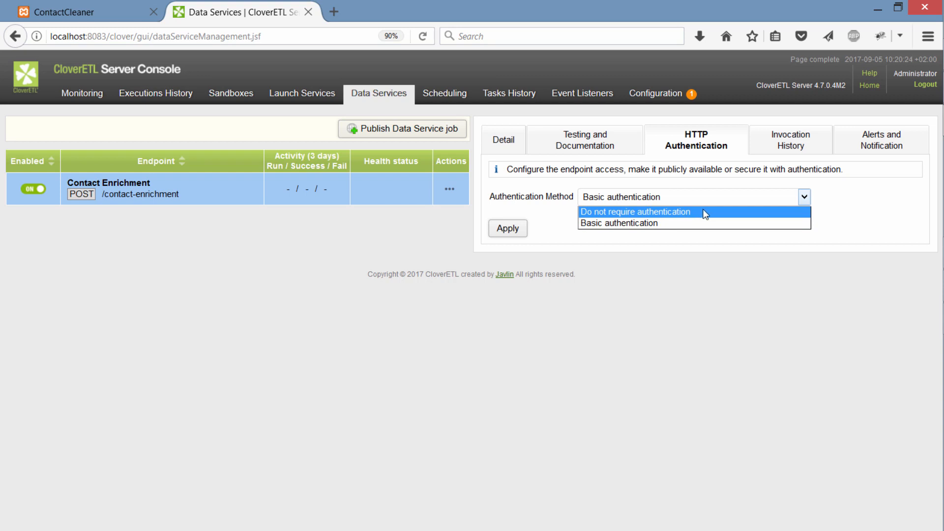
pyautogui.click(635, 212)
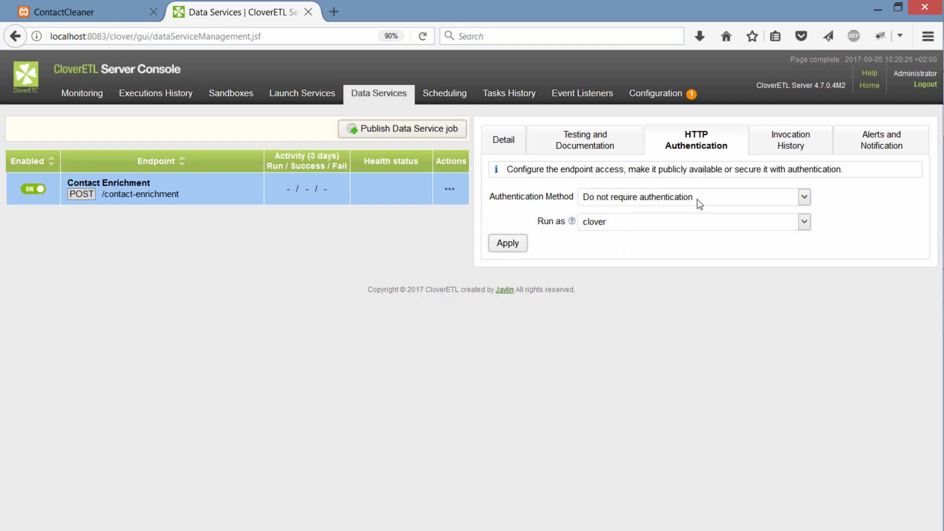
pyautogui.moveTo(768, 201)
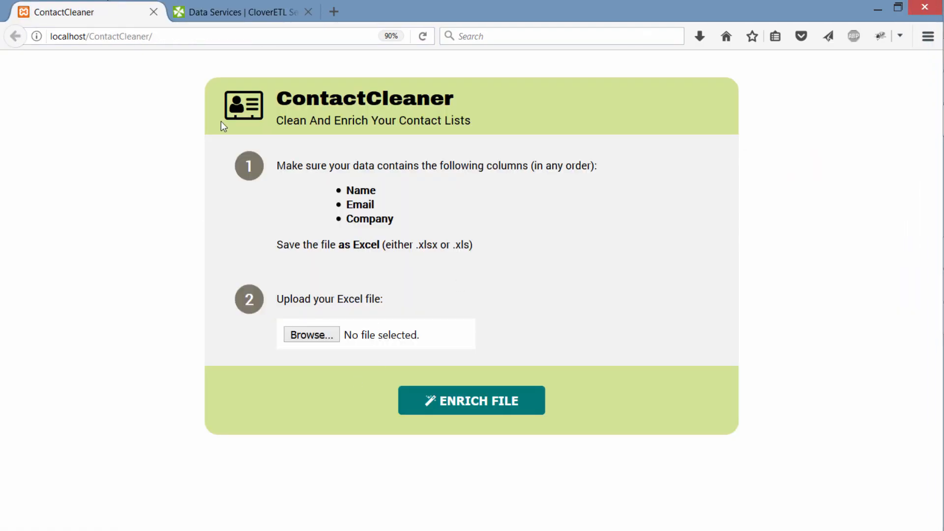
pyautogui.click(245, 12)
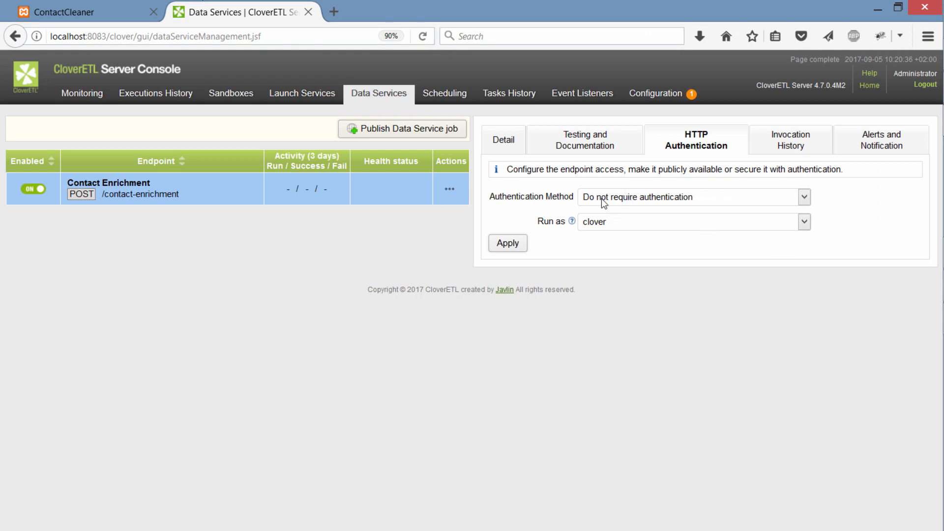
pyautogui.moveTo(613, 232)
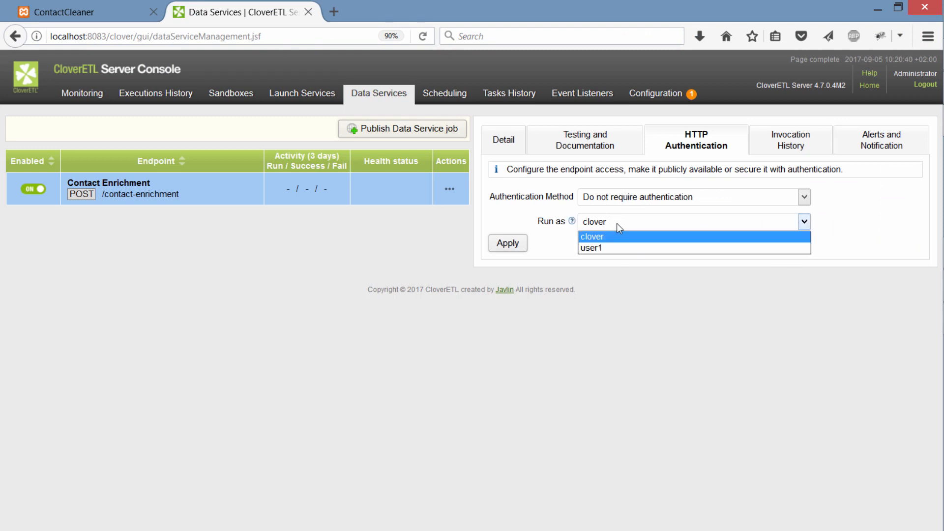
pyautogui.click(592, 236)
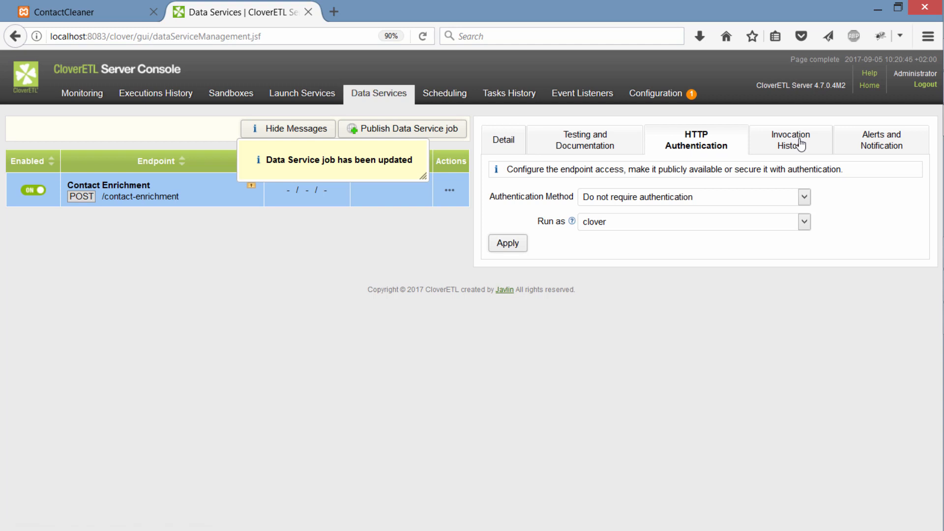
pyautogui.click(288, 129)
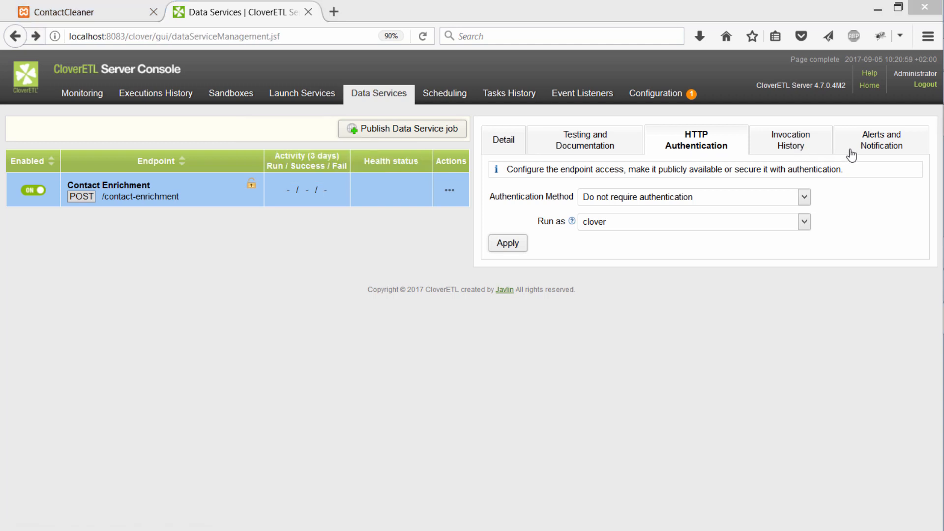
pyautogui.click(880, 140)
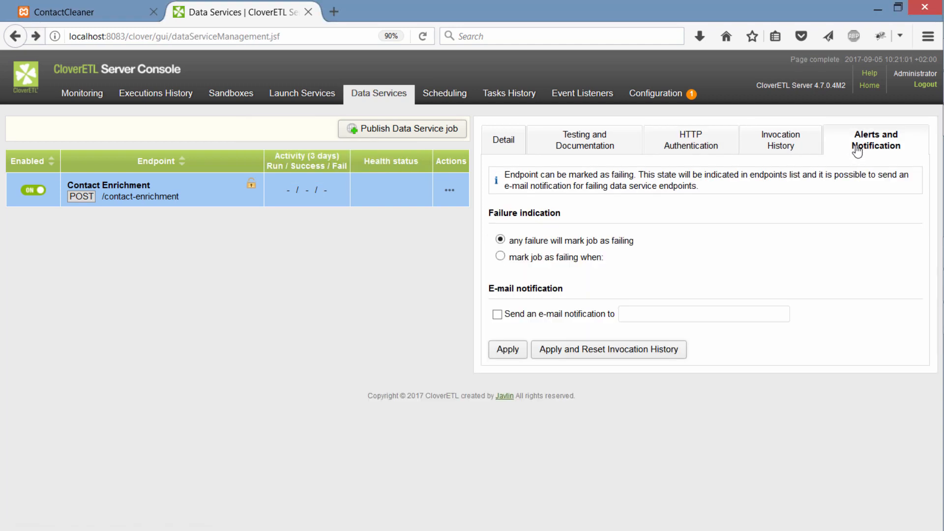
pyautogui.moveTo(763, 212)
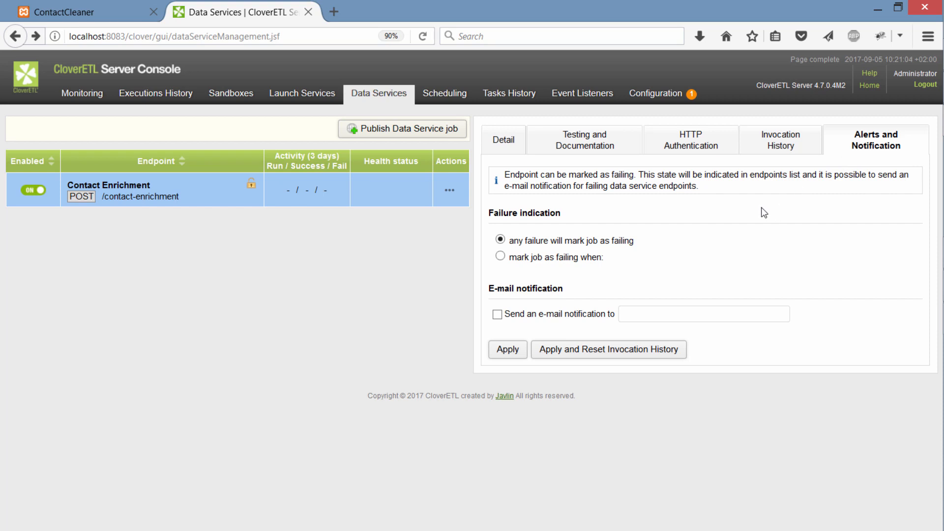
pyautogui.moveTo(721, 222)
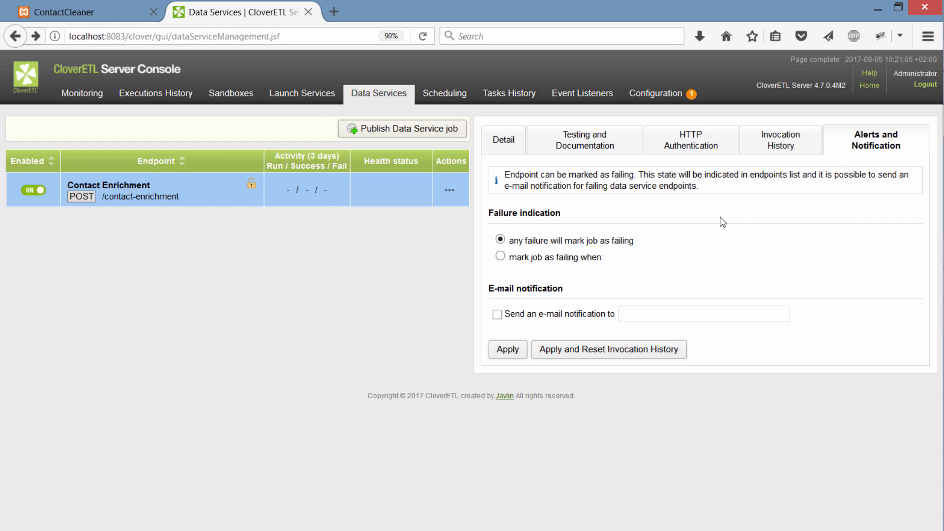
pyautogui.moveTo(643, 246)
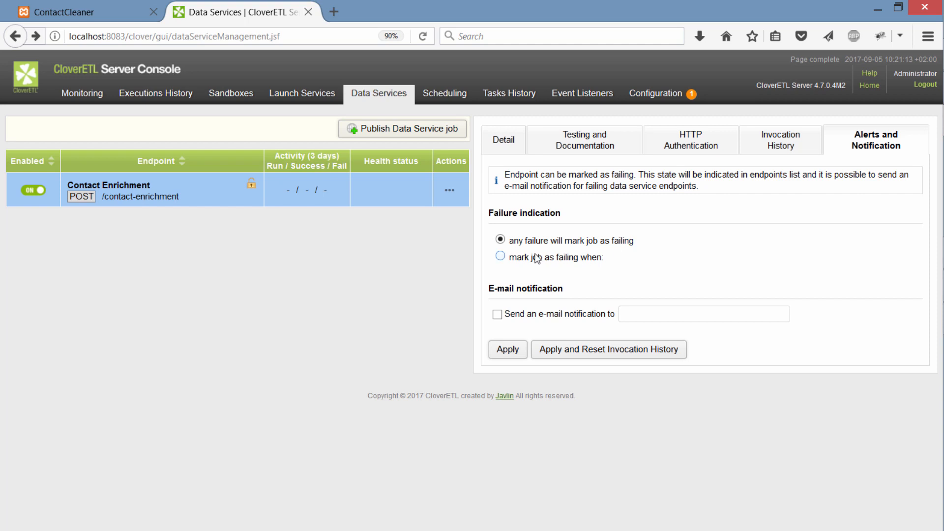
pyautogui.click(500, 258)
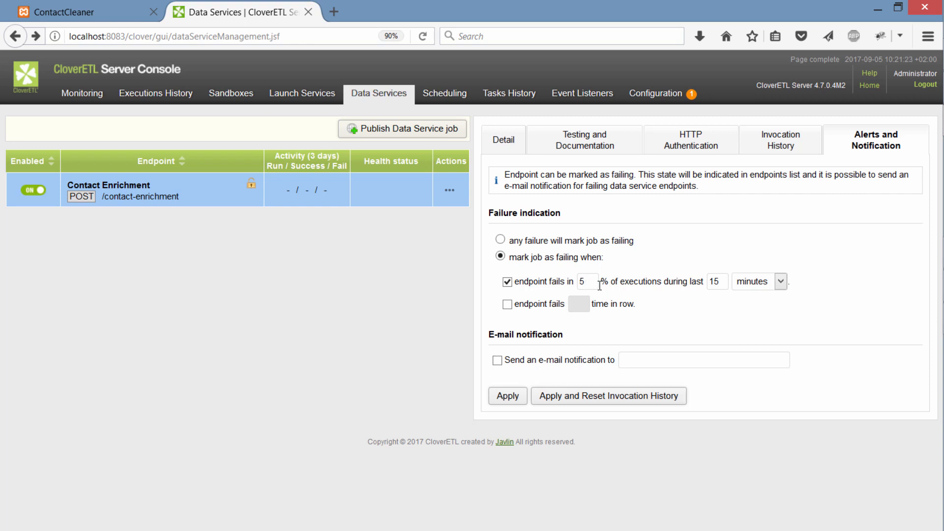
pyautogui.moveTo(641, 290)
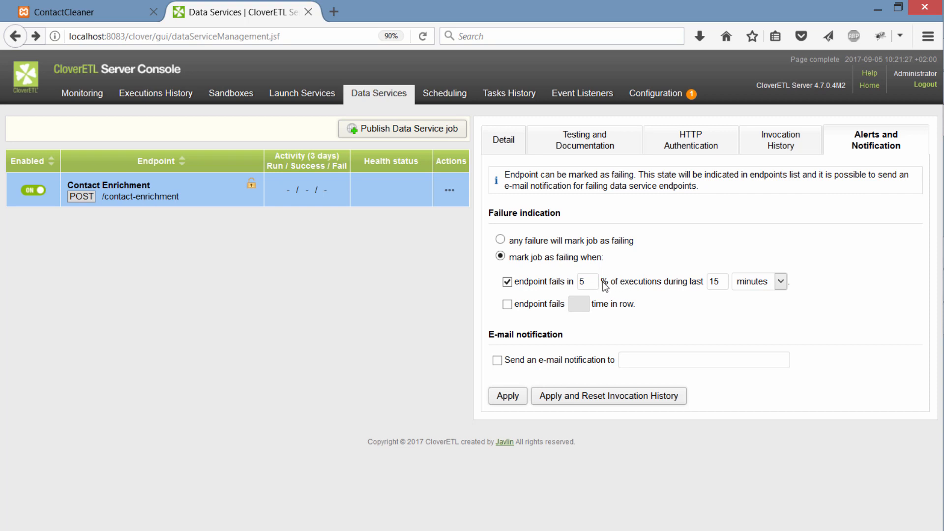
pyautogui.moveTo(681, 287)
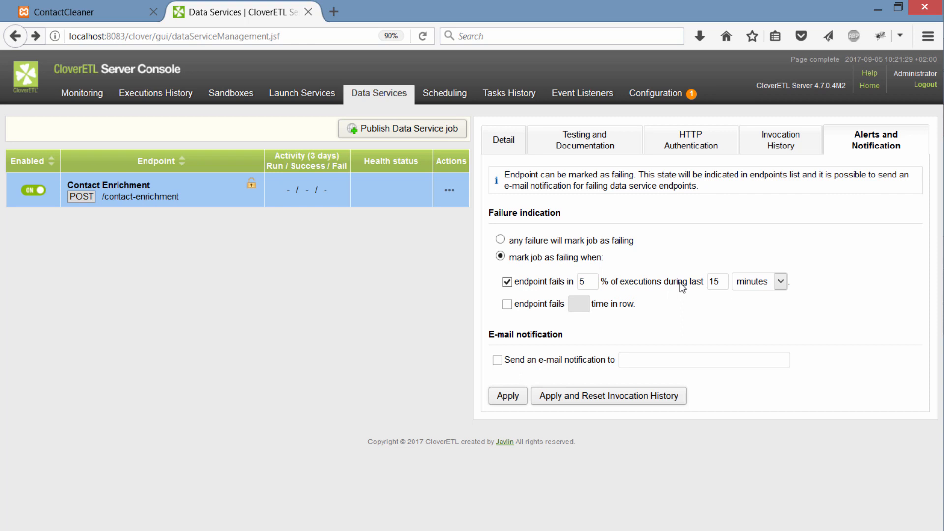
pyautogui.moveTo(660, 287)
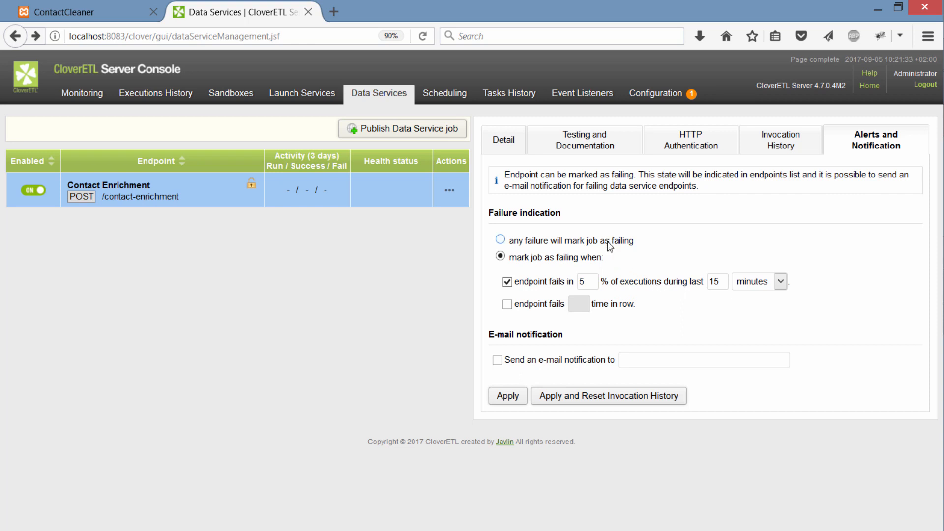
pyautogui.click(499, 240)
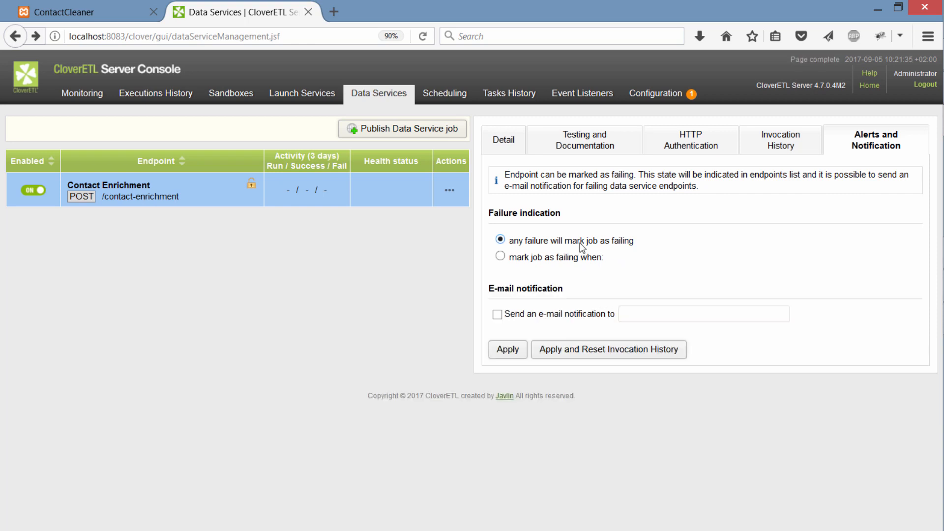
pyautogui.moveTo(603, 174)
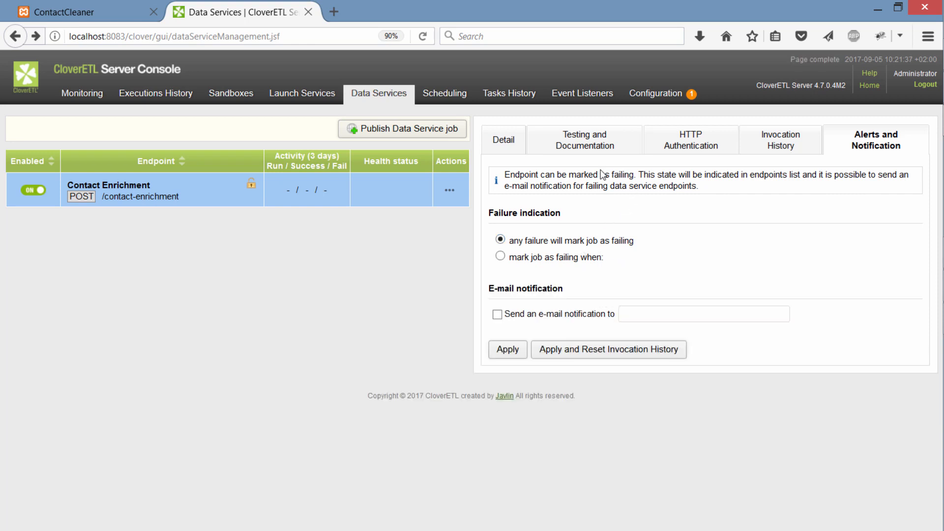
pyautogui.moveTo(705, 204)
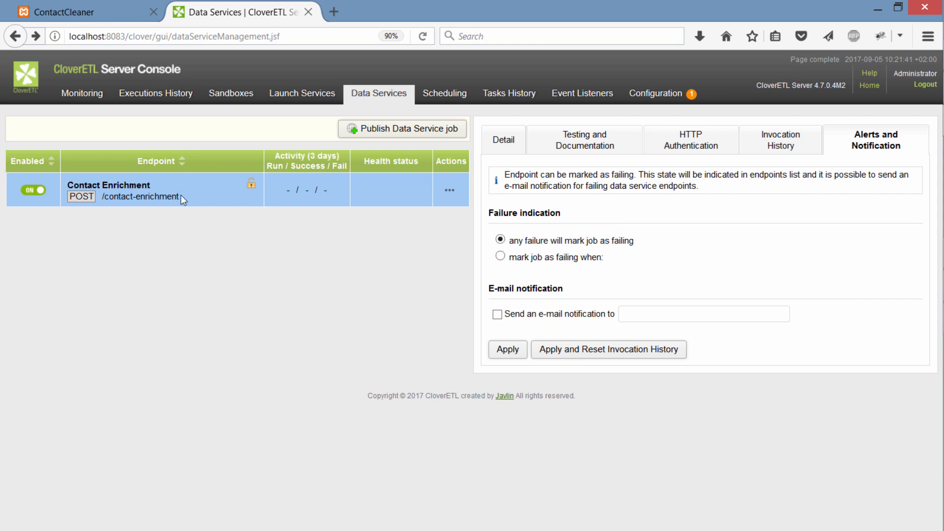
pyautogui.click(503, 140)
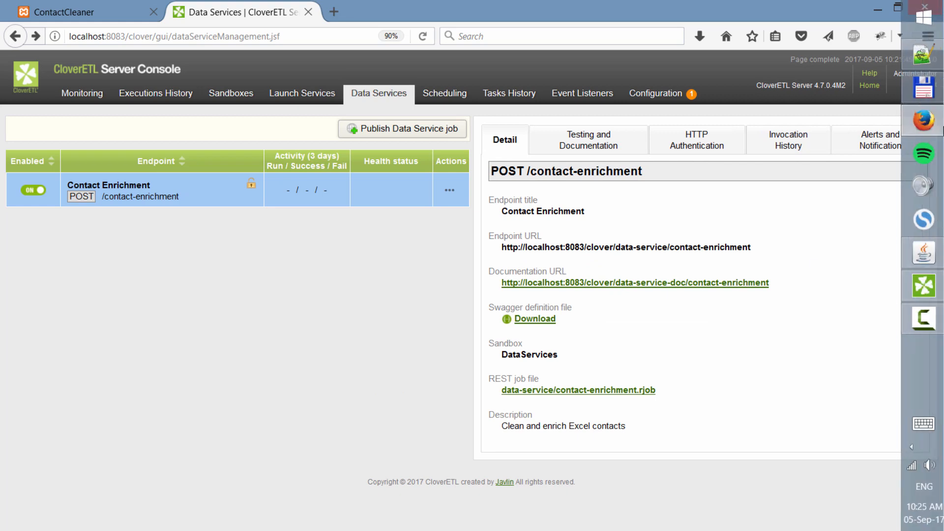
pyautogui.click(73, 13)
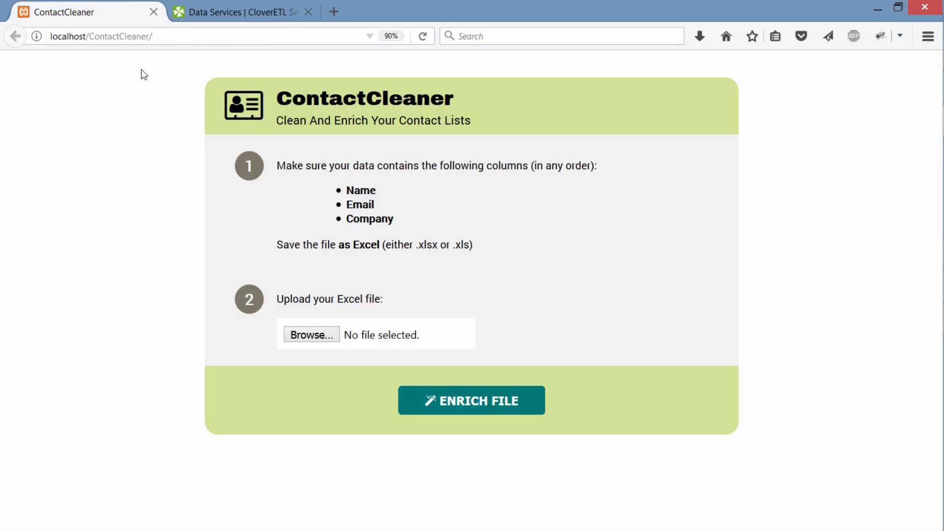
pyautogui.moveTo(402, 338)
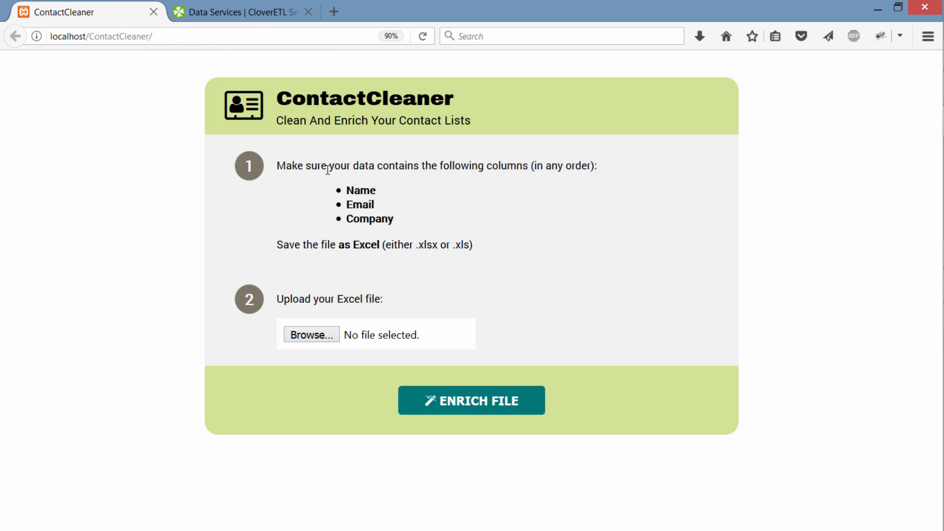
pyautogui.click(245, 12)
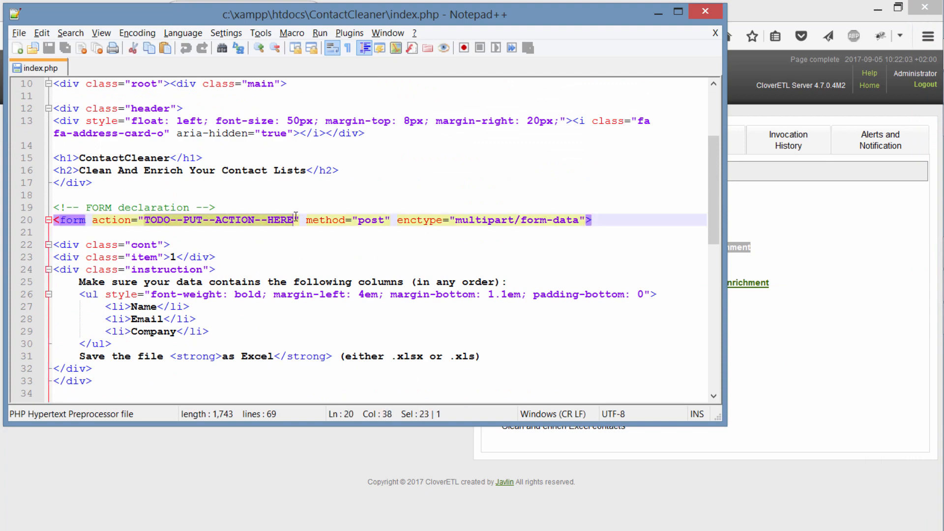
pyautogui.write('http://localhost:8083/clover/data-service/contact-enrichment')
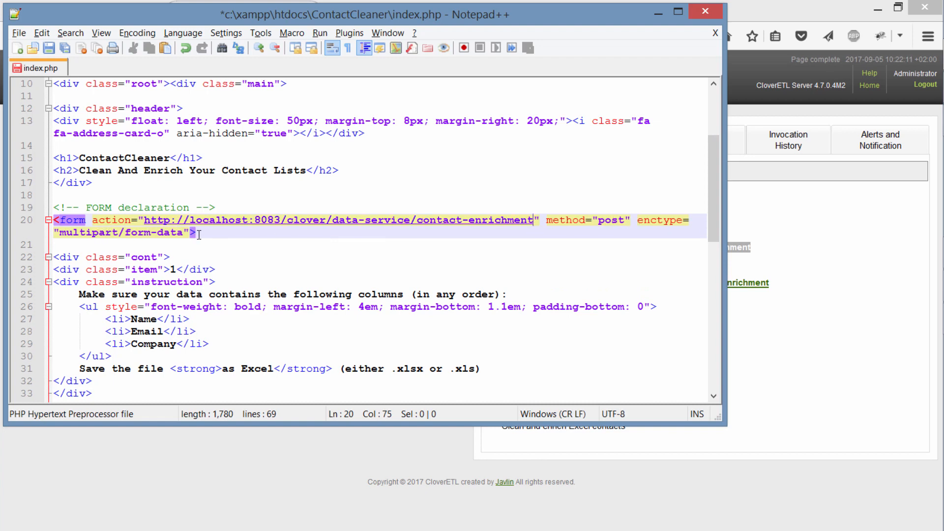
pyautogui.press('ctrl+s')
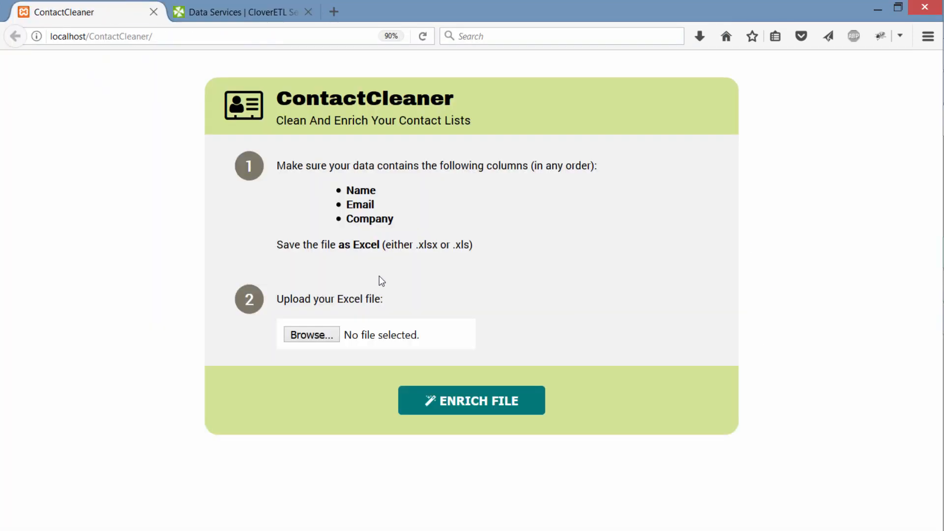
pyautogui.moveTo(542, 267)
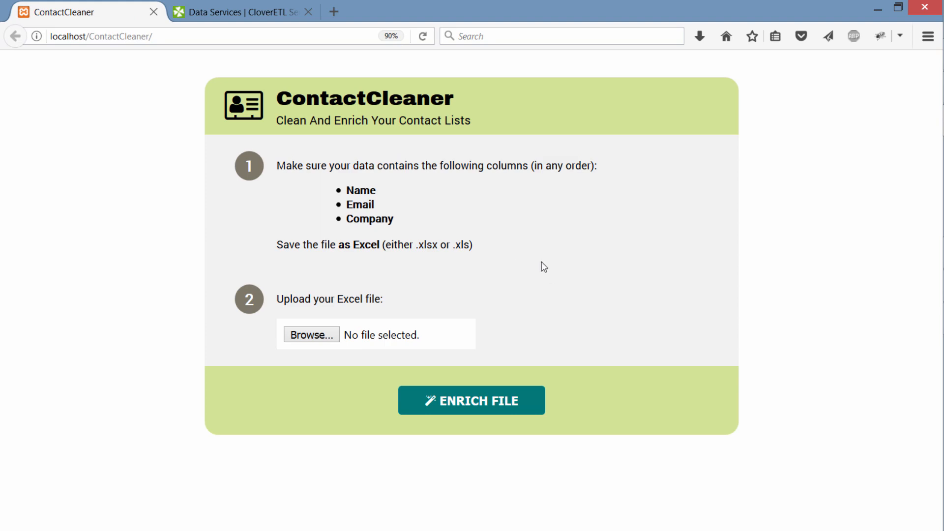
# Preview and choose SAMPLE.xlsx in the upload form, then submit it for enrichment.
pyautogui.click(311, 334)
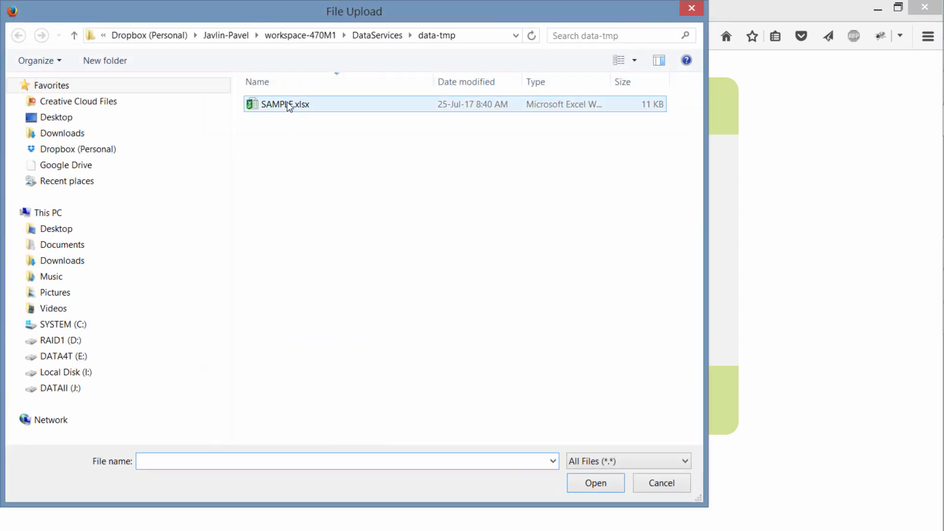
pyautogui.click(288, 104)
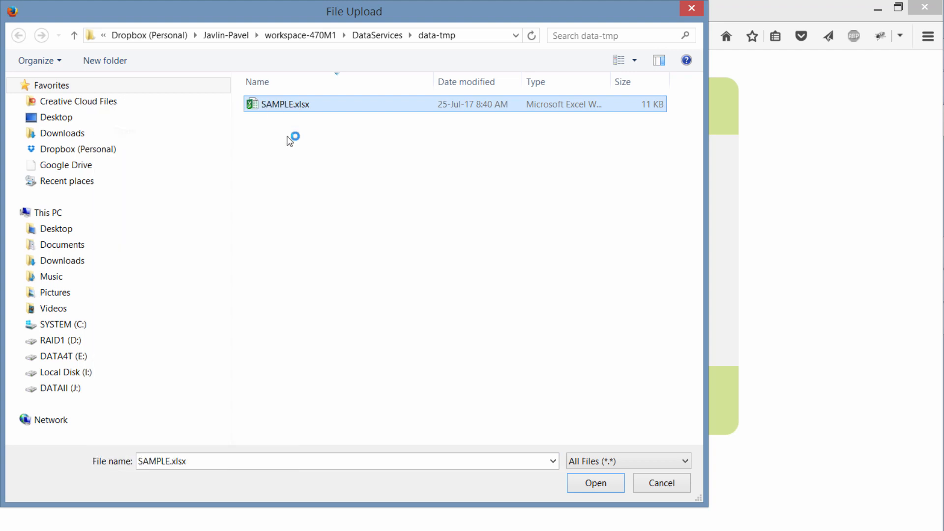
pyautogui.click(597, 483)
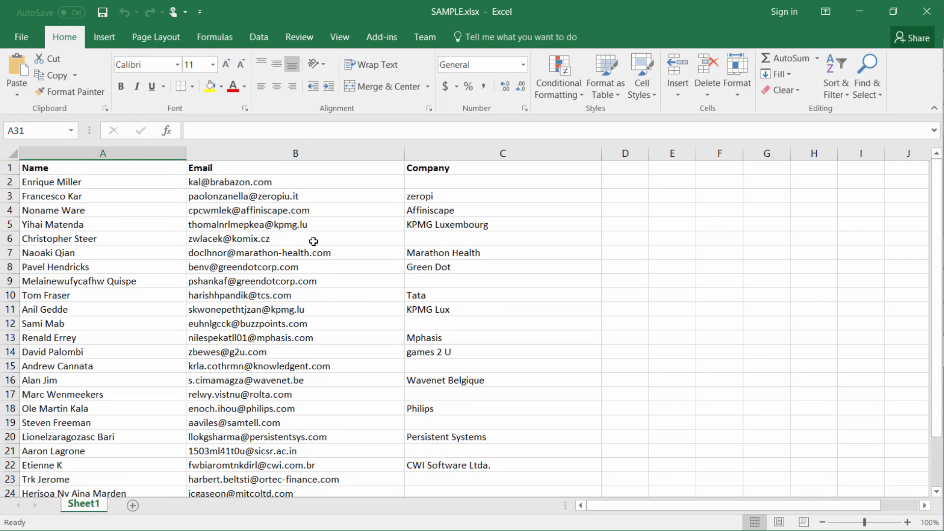
pyautogui.click(279, 253)
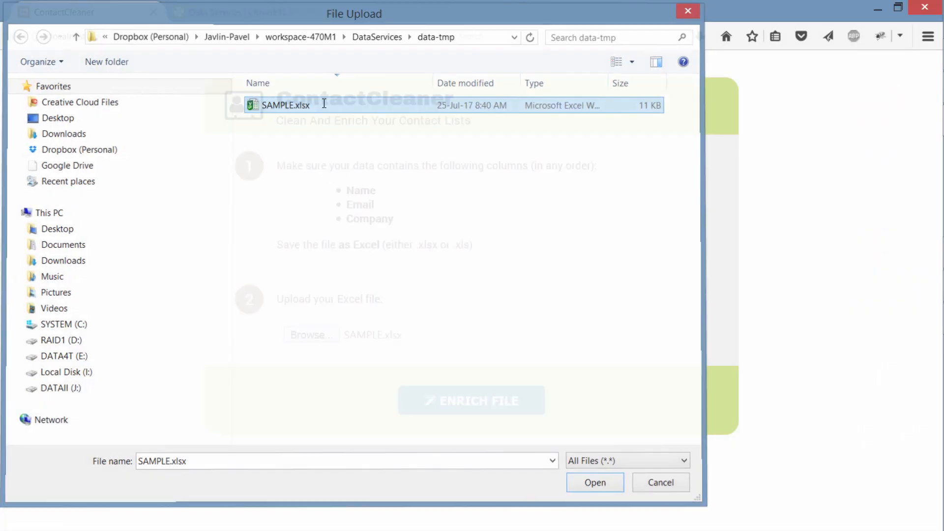
pyautogui.click(595, 482)
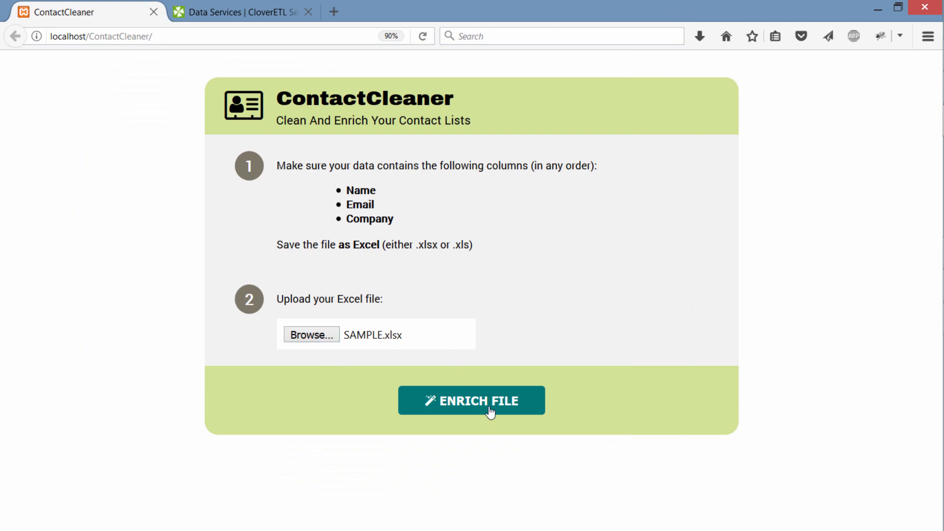
pyautogui.click(472, 401)
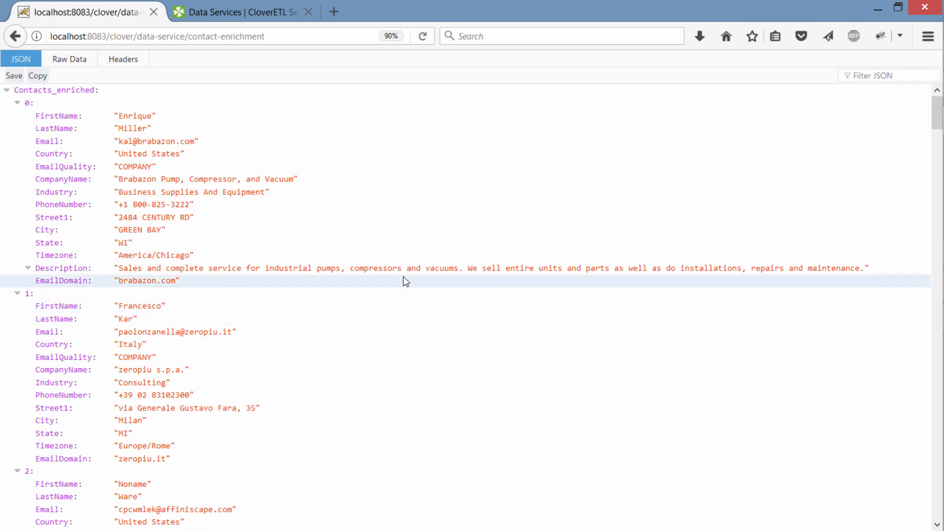
pyautogui.moveTo(378, 297)
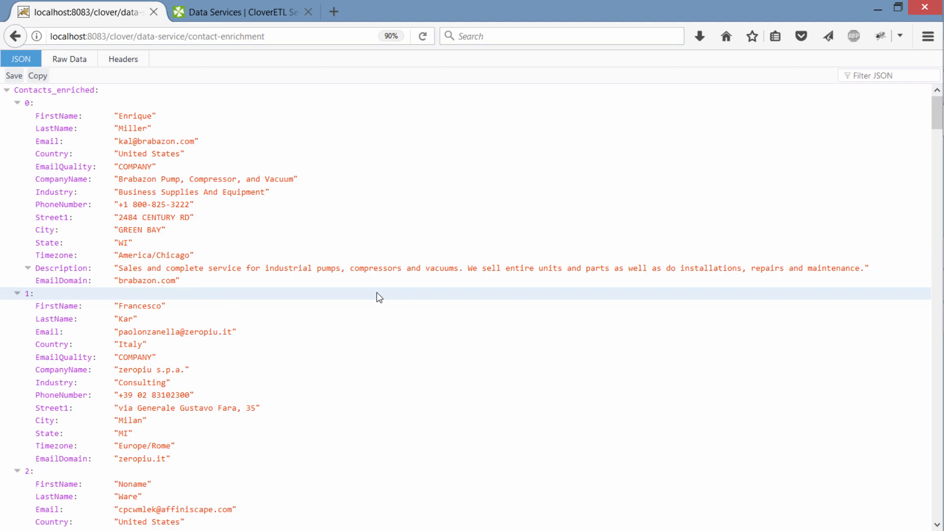
pyautogui.moveTo(204, 206)
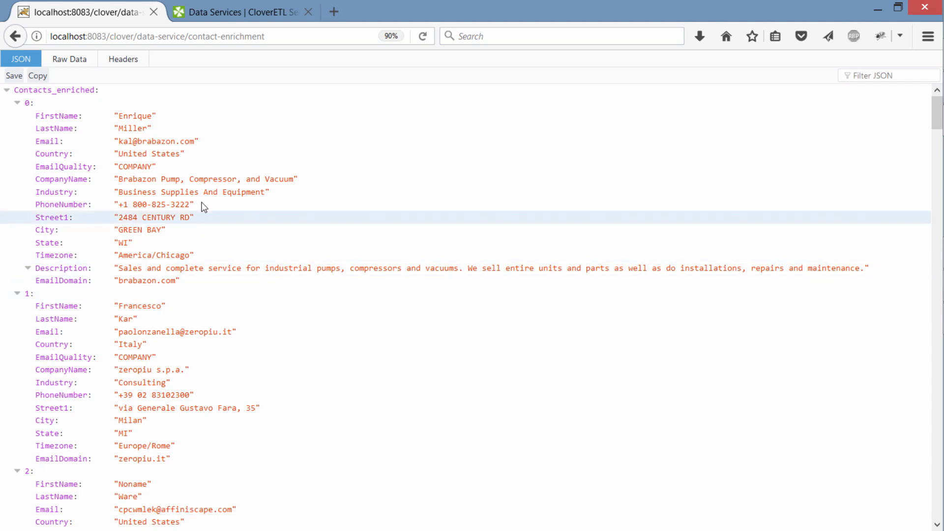
pyautogui.moveTo(273, 216)
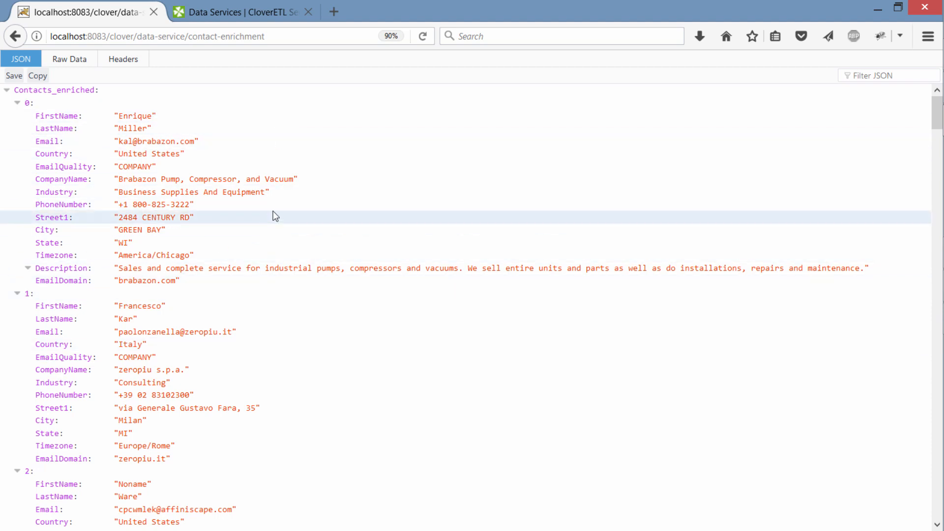
pyautogui.scroll(-3)
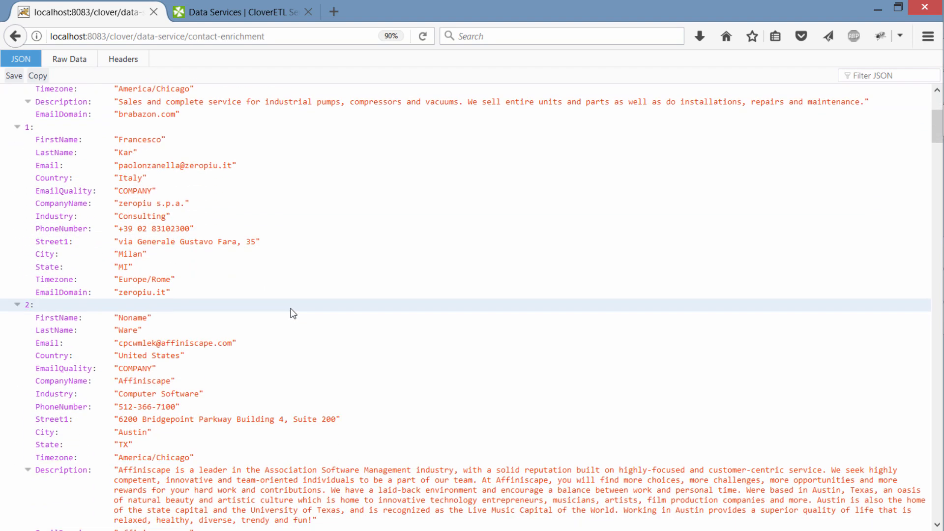
pyautogui.scroll(-3)
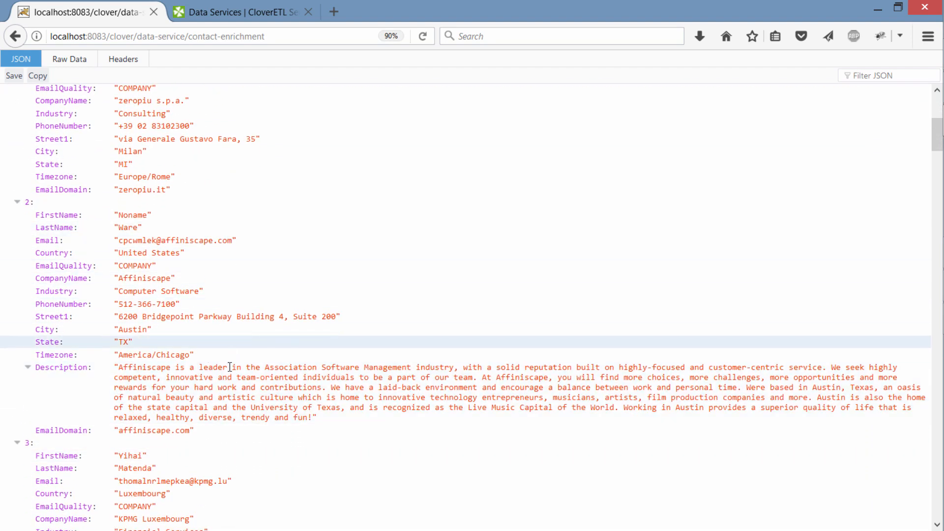
pyautogui.moveTo(253, 364)
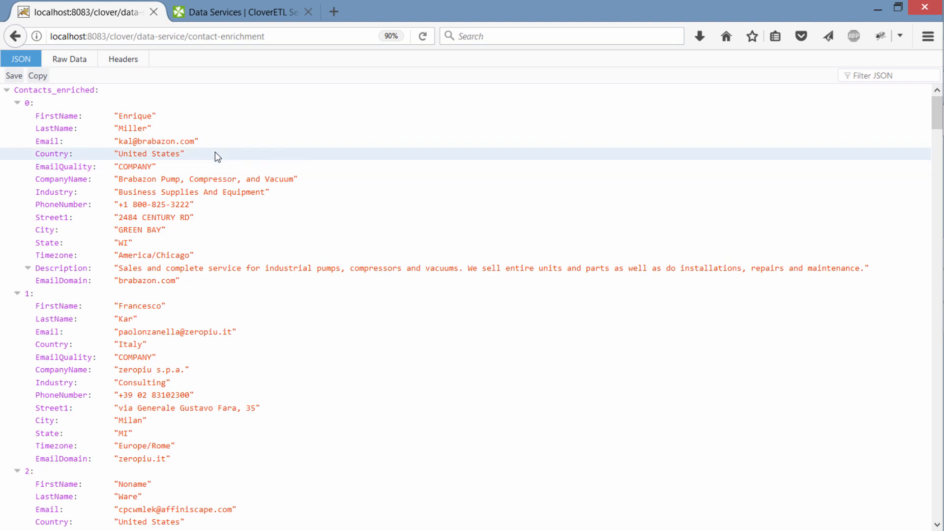
pyautogui.moveTo(901, 216)
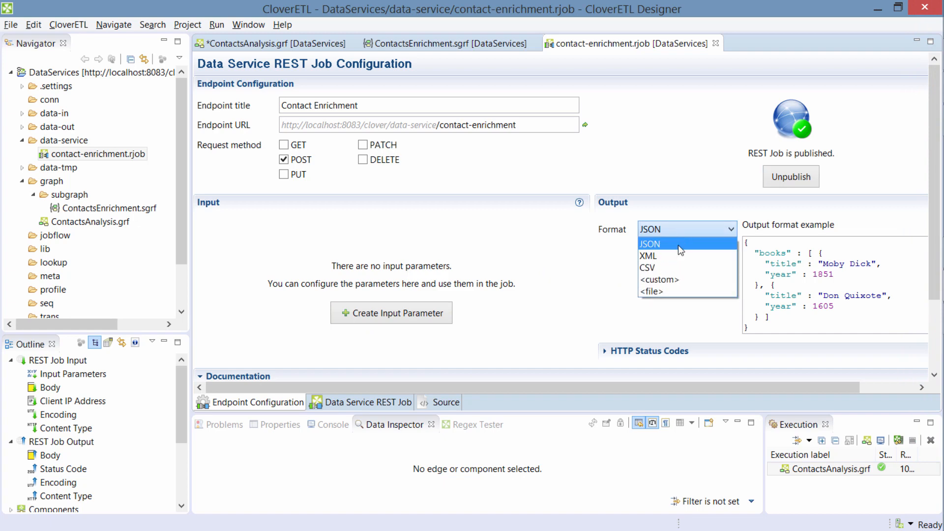
pyautogui.moveTo(674, 297)
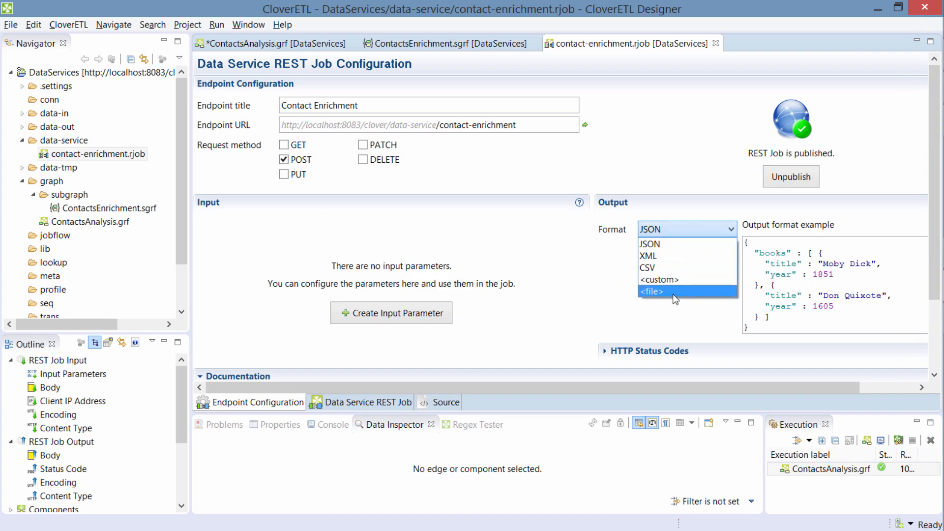
# Set the job output to a file at ${DATAOUT_DIR}/enriched-contacts.xlsx.
pyautogui.click(651, 291)
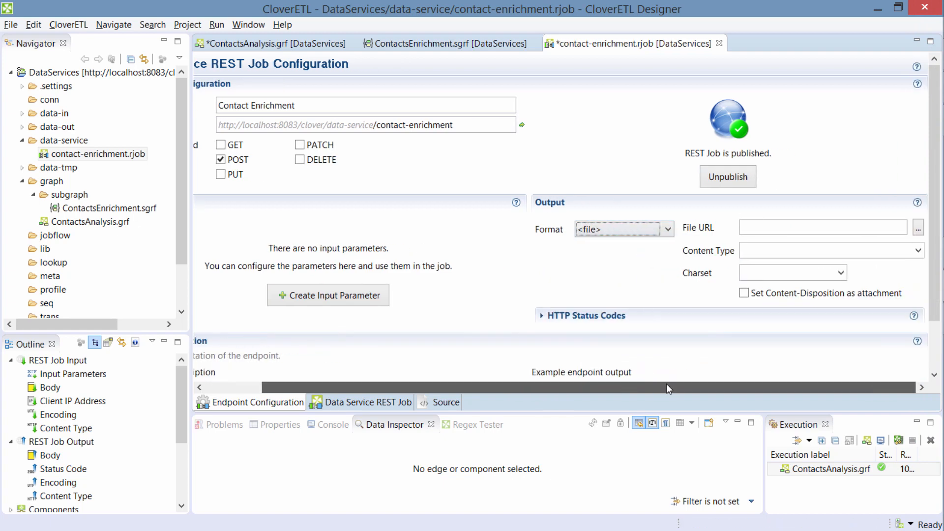
pyautogui.moveTo(669, 235)
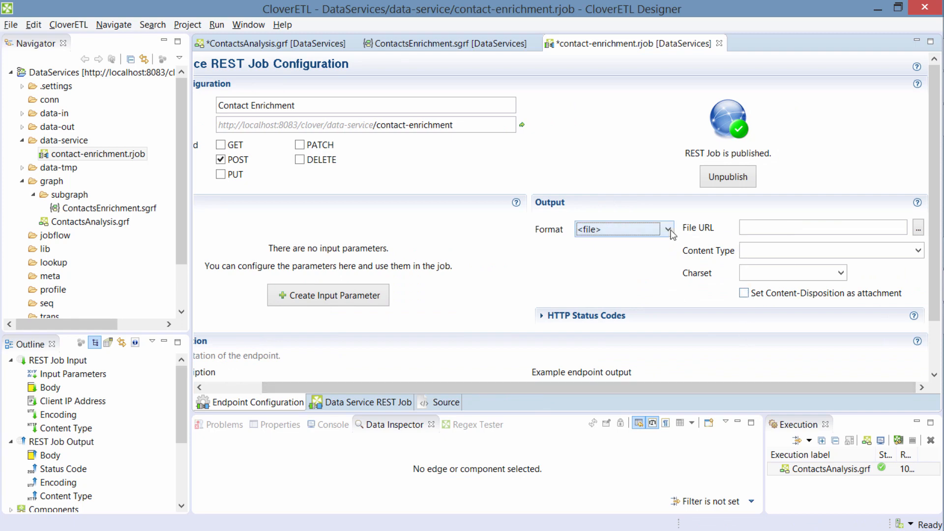
pyautogui.click(822, 227)
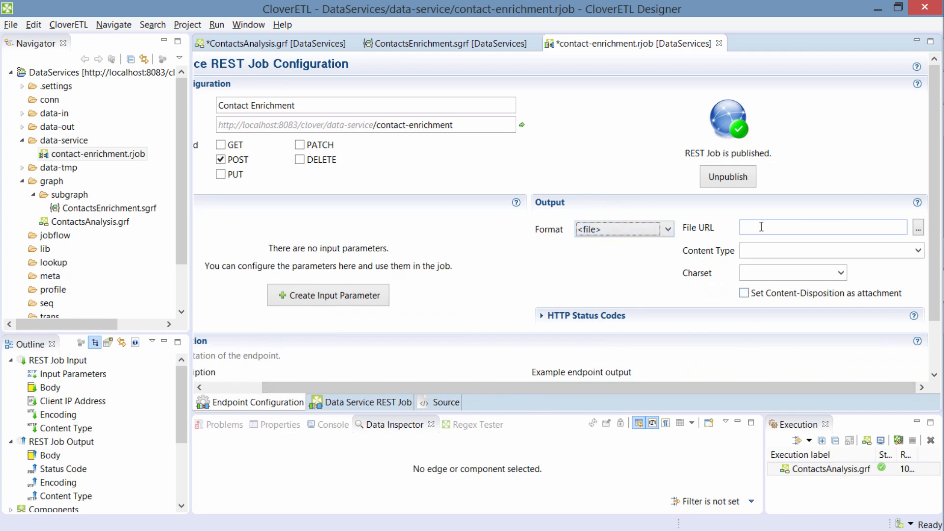
pyautogui.moveTo(782, 228)
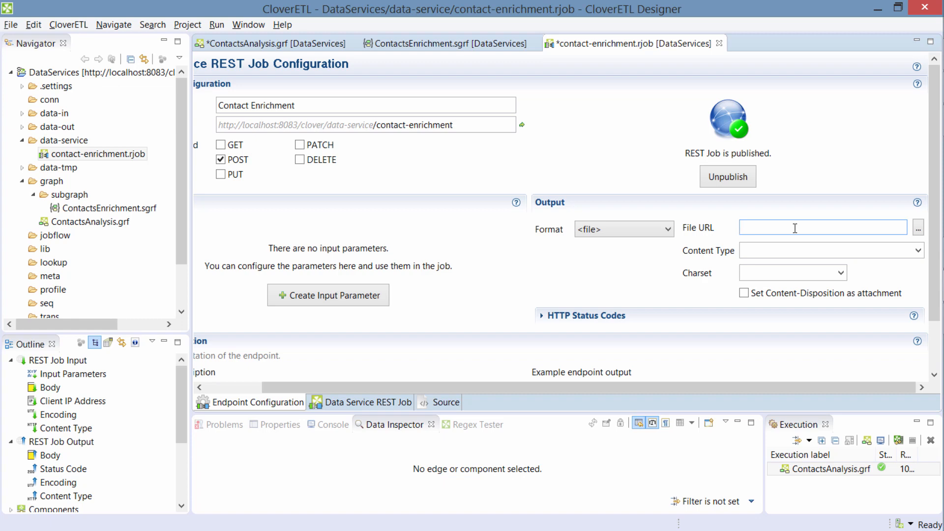
pyautogui.click(919, 227)
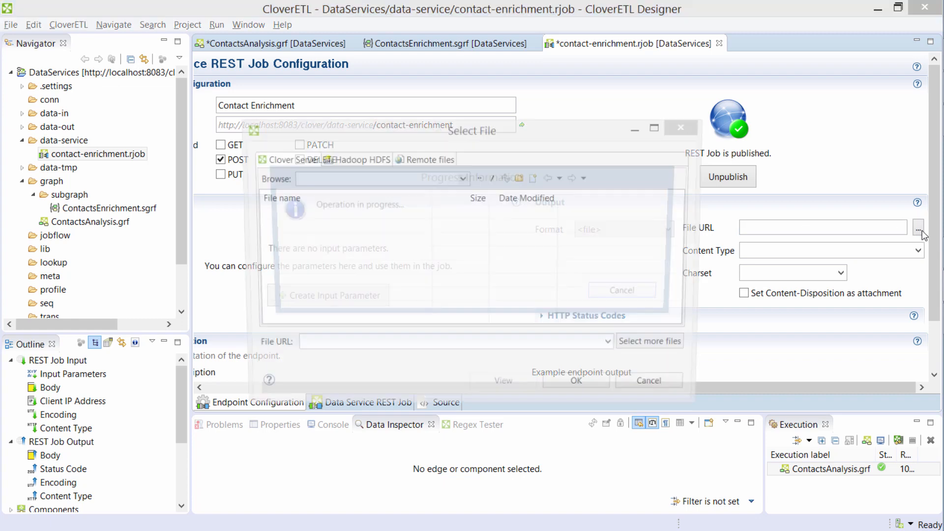
pyautogui.moveTo(371, 258)
pyautogui.write('${DATAOUT_DIR}/')
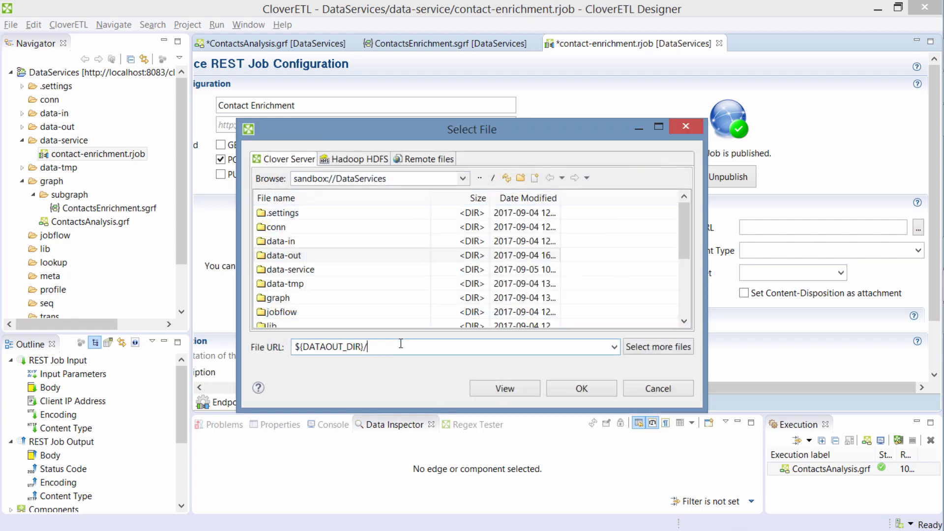
pyautogui.write('enriche')
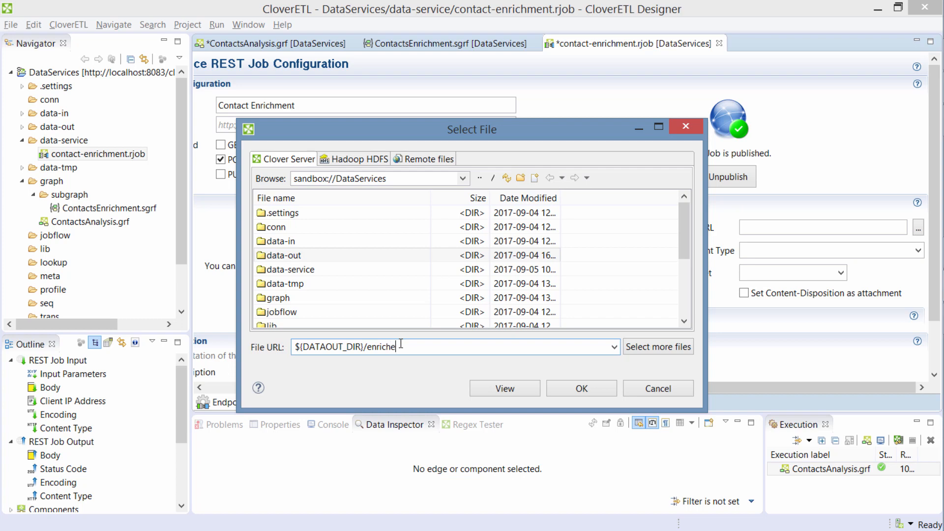
pyautogui.write('d-contacts.')
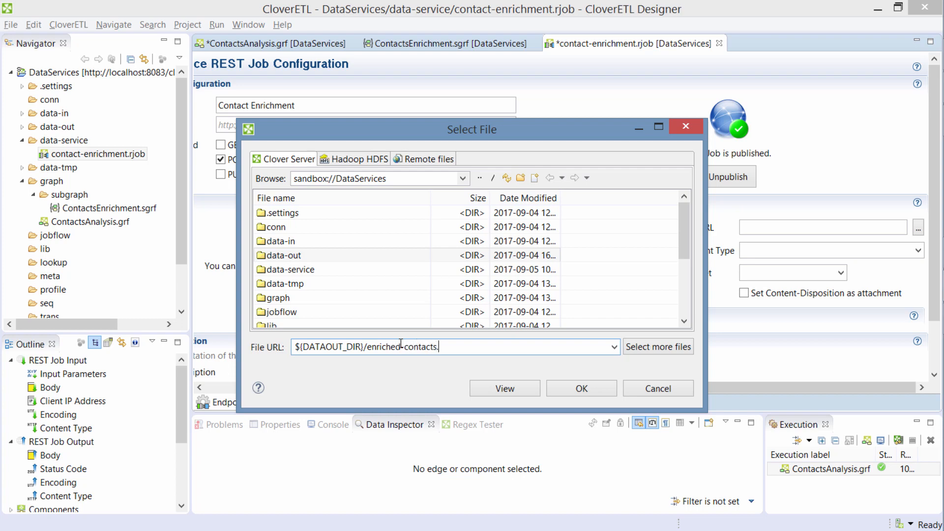
pyautogui.write('.xlsx')
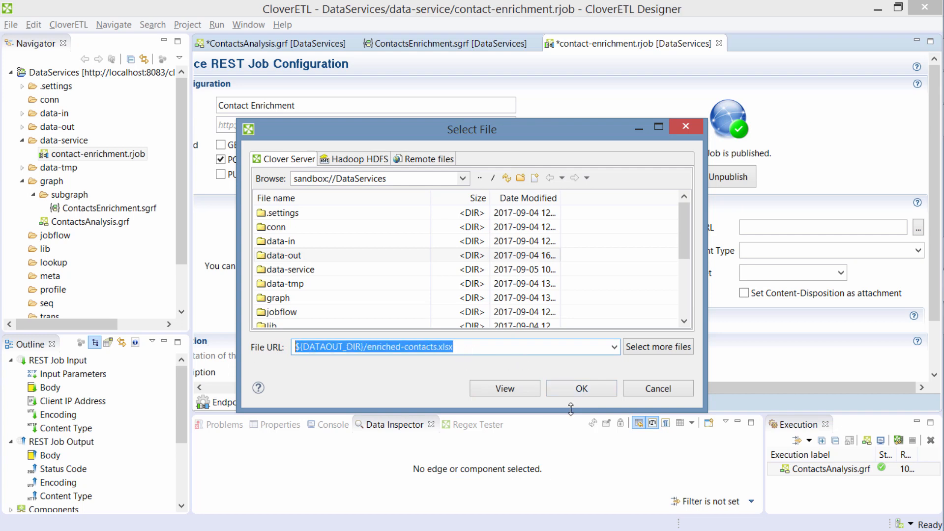
pyautogui.click(581, 389)
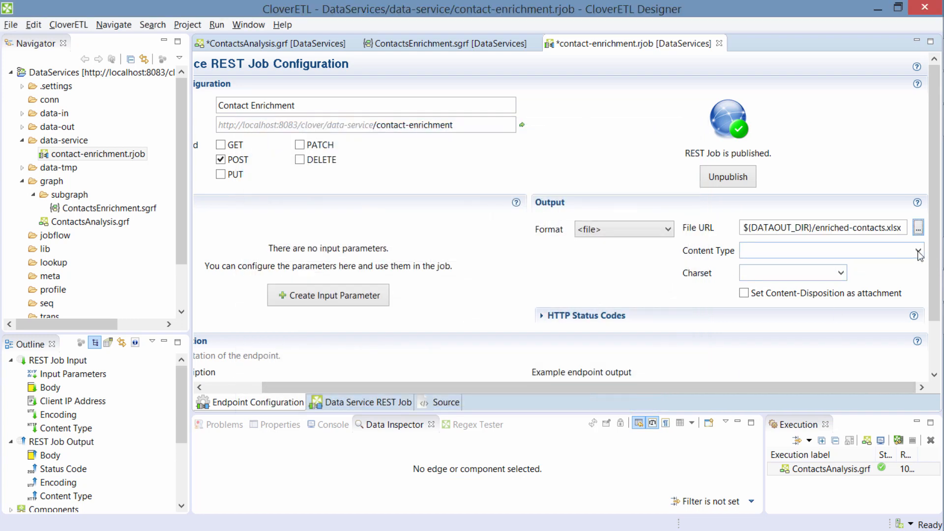
# Use the openxml spreadsheet content type, send as attachment, and save the job.
pyautogui.click(917, 254)
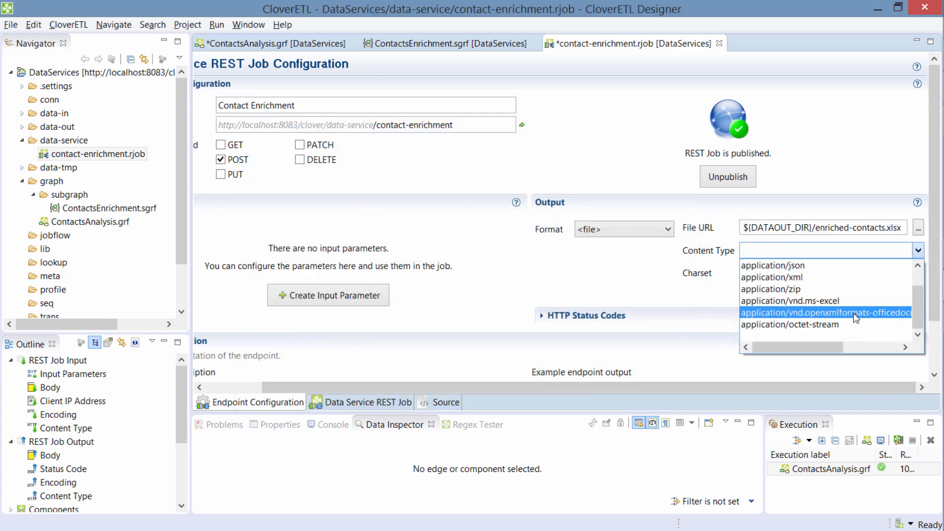
pyautogui.moveTo(870, 320)
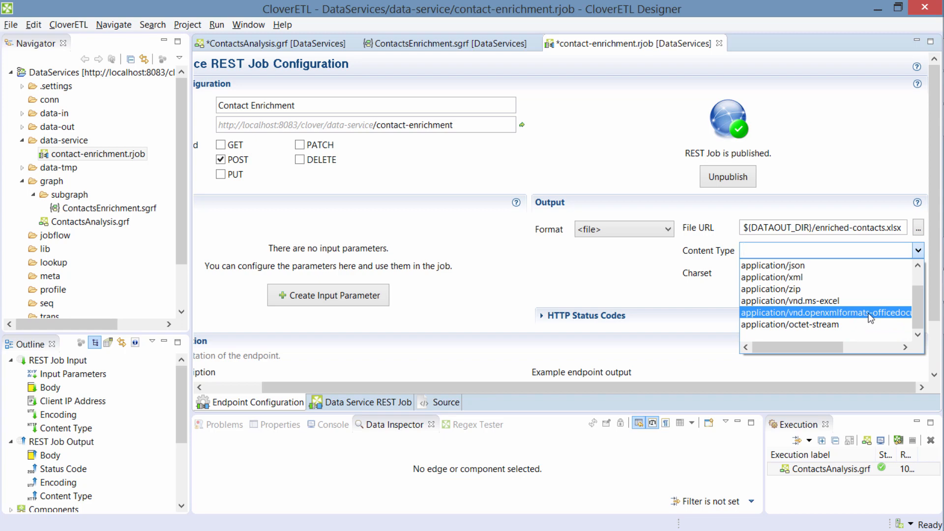
pyautogui.click(824, 314)
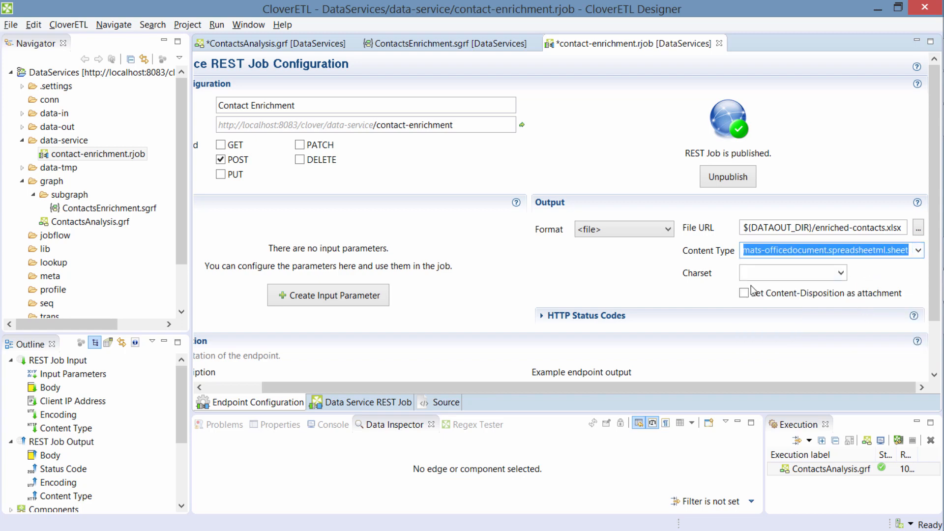
pyautogui.click(744, 293)
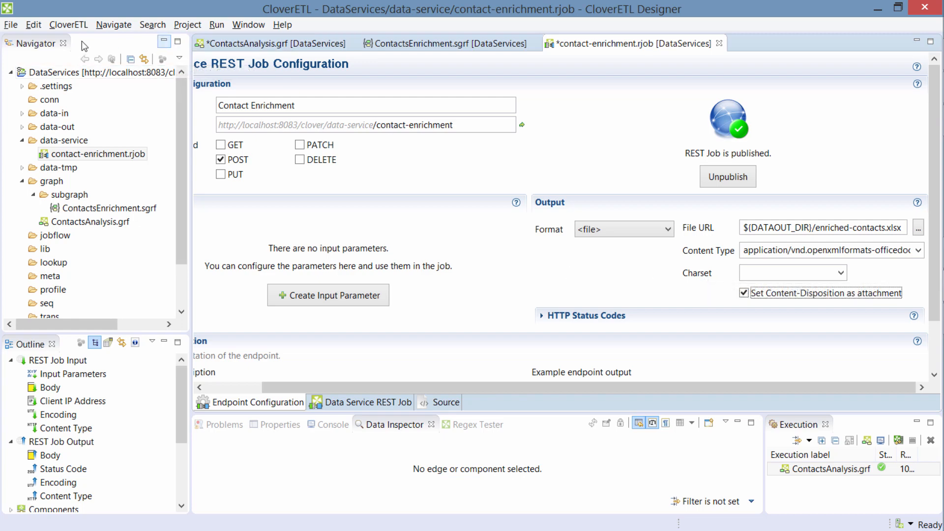
pyautogui.click(11, 11)
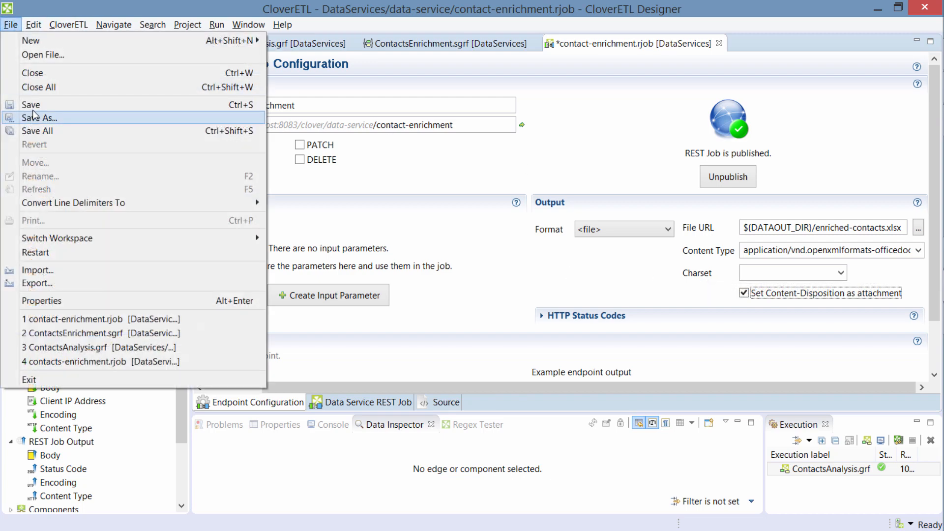
pyautogui.click(30, 104)
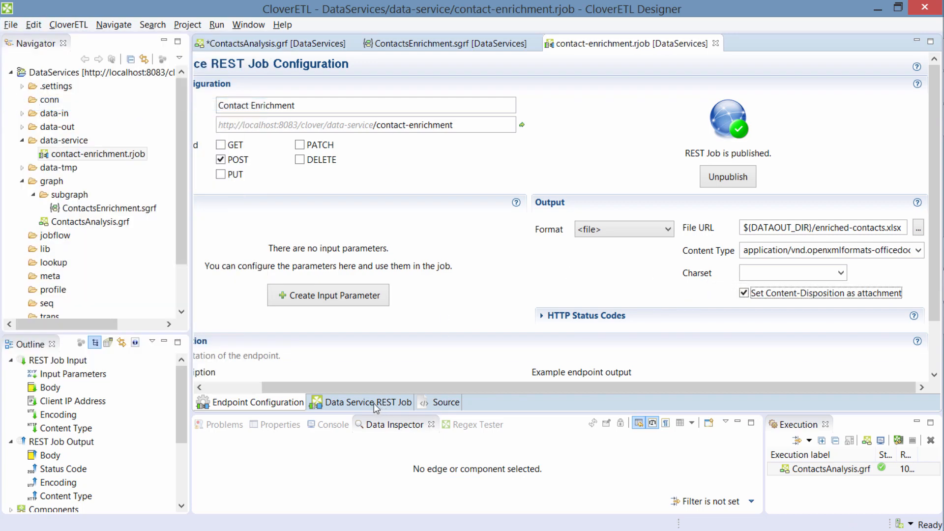
pyautogui.click(368, 402)
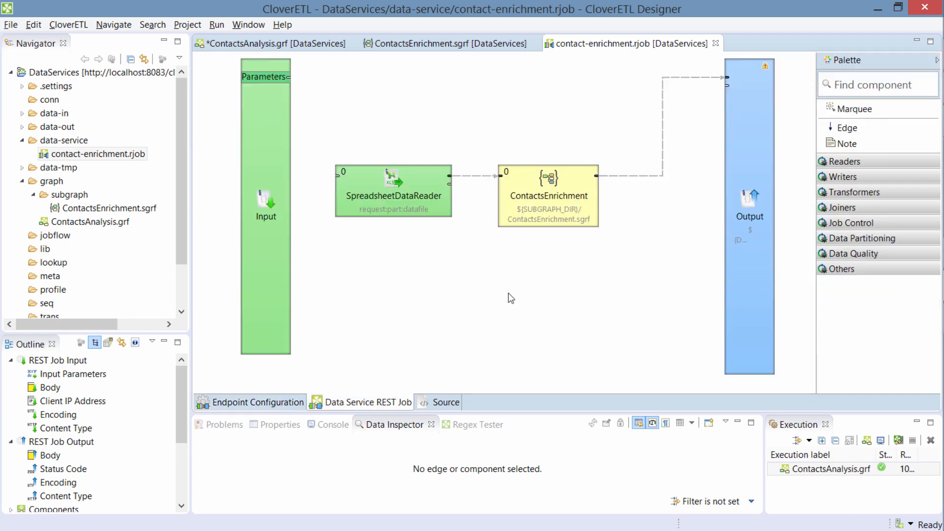
pyautogui.moveTo(753, 96)
pyautogui.write('s')
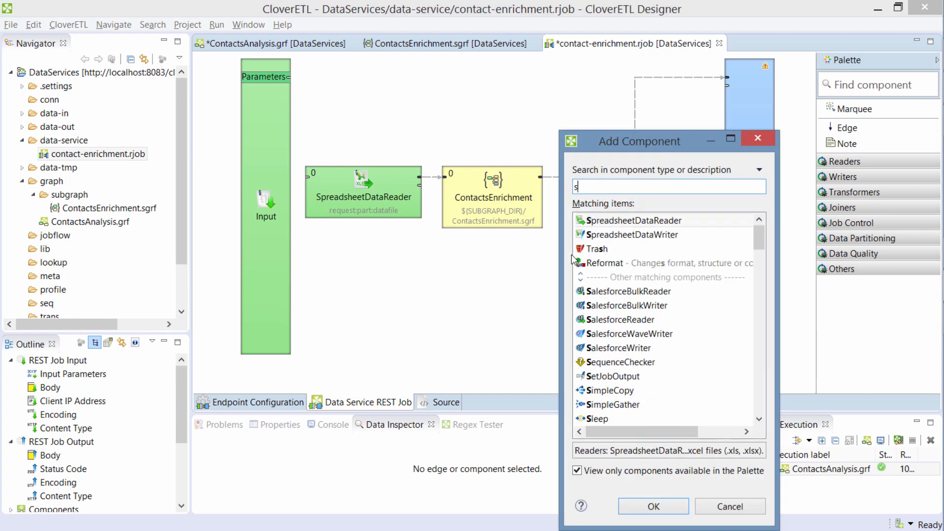
# Add a SpreadsheetDataWriter after the ContactsEnrichment subgraph and open its settings.
pyautogui.write('pre')
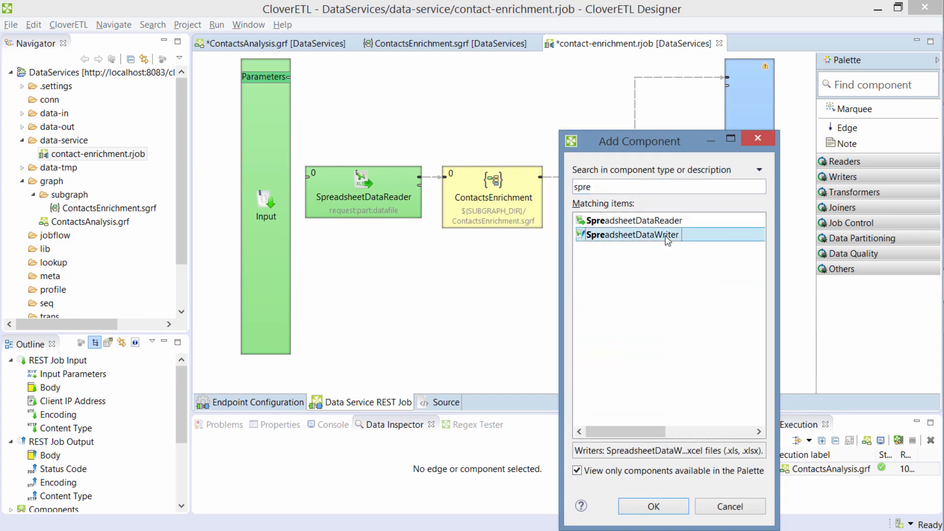
pyautogui.click(653, 506)
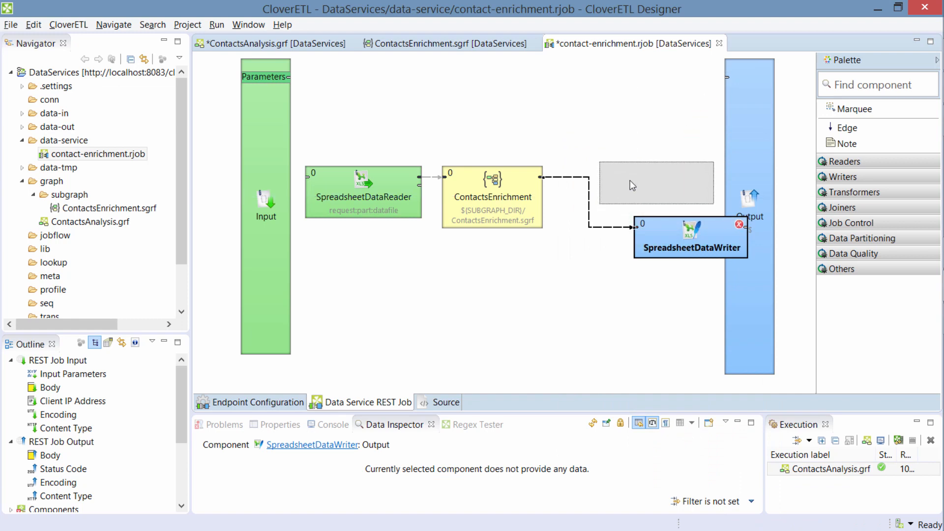
pyautogui.doubleClick(692, 240)
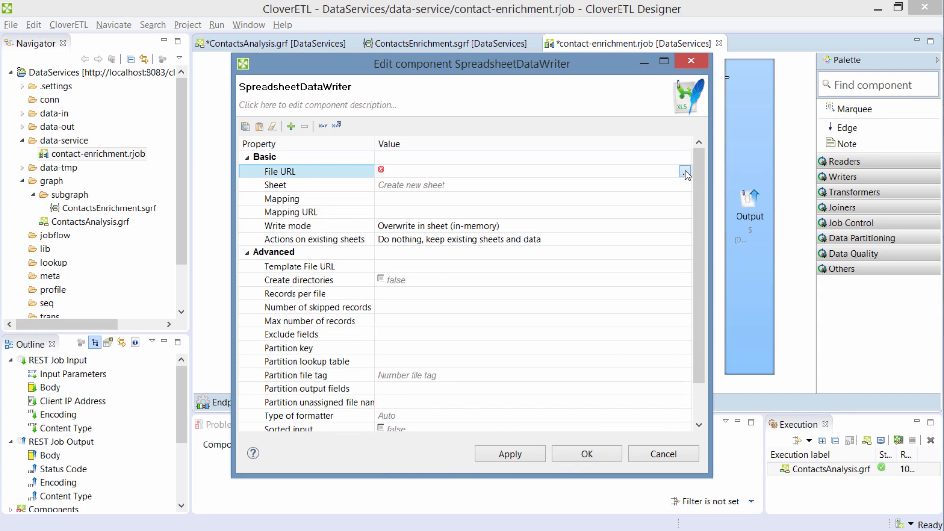
# Set the writer's File URL to ${DATAOUT_DIR}/enriched-contacts.xlsx and Sheet to Contacts.
pyautogui.click(682, 173)
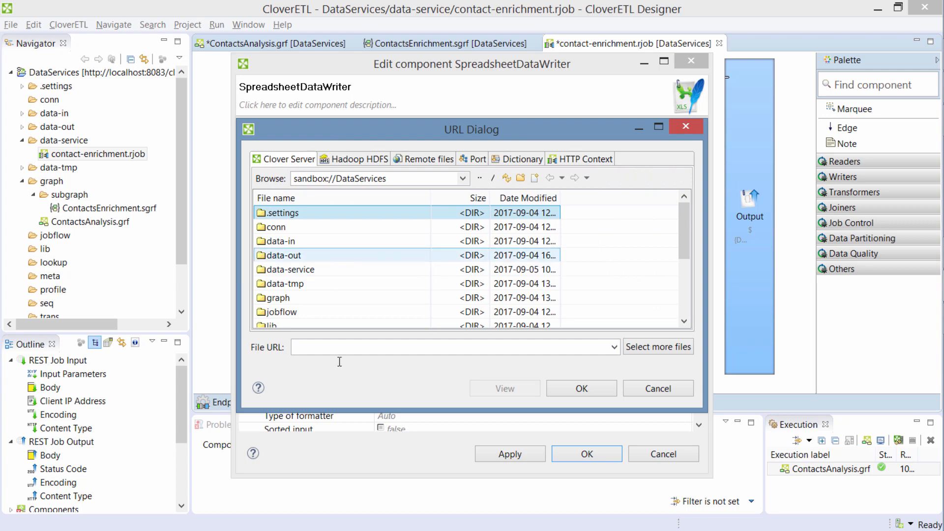
pyautogui.rightClick(339, 361)
pyautogui.write('${DATAOUT_DIR}/enriched-contacts.xlsx')
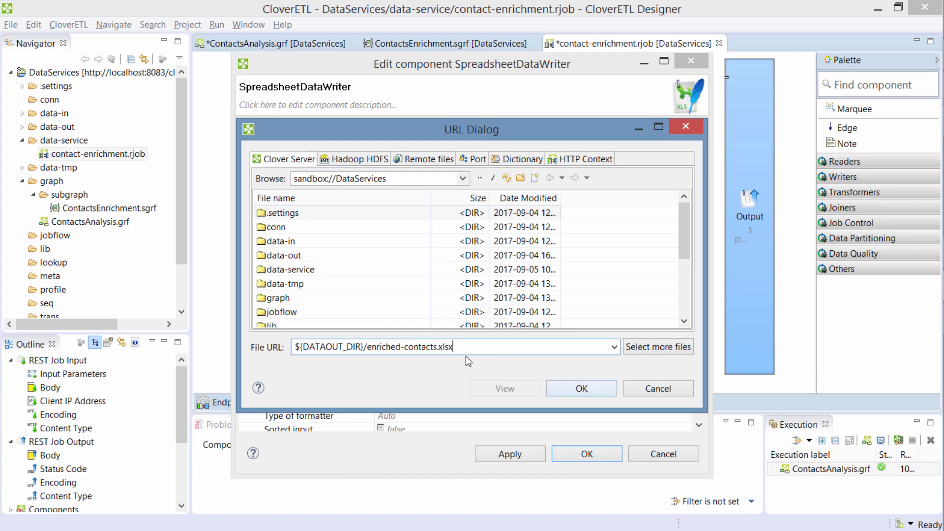
pyautogui.click(581, 388)
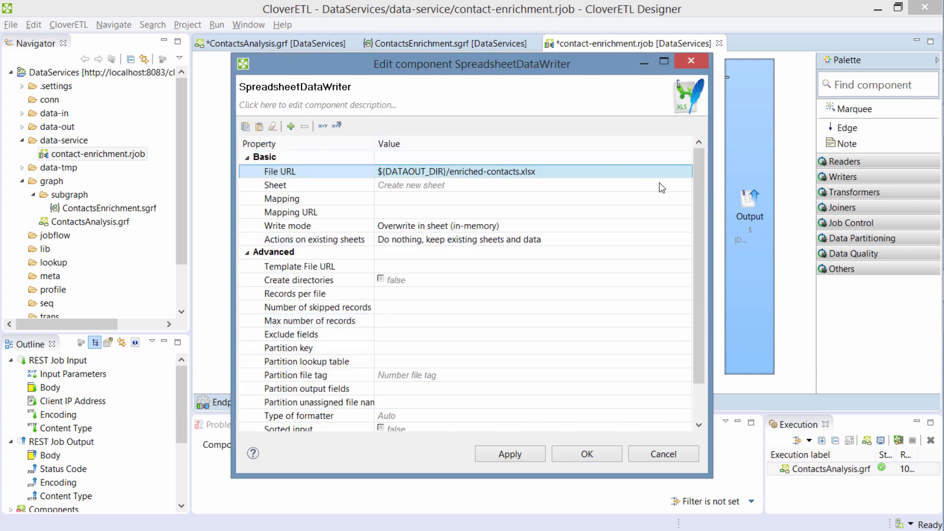
pyautogui.click(427, 185)
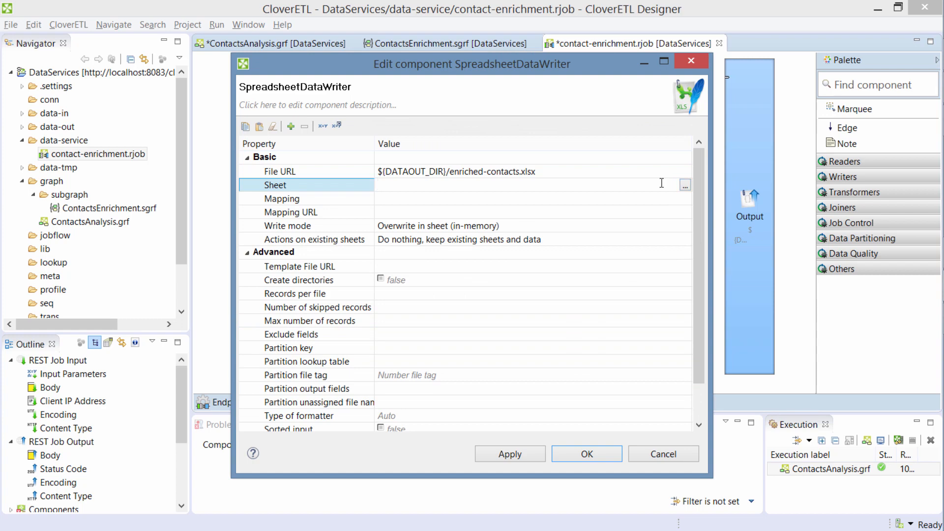
pyautogui.write('Contacts')
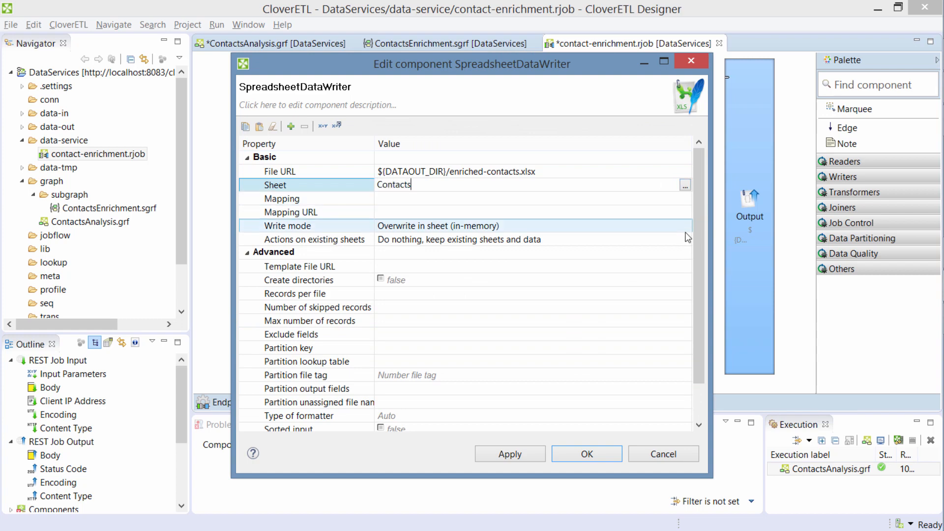
pyautogui.click(685, 225)
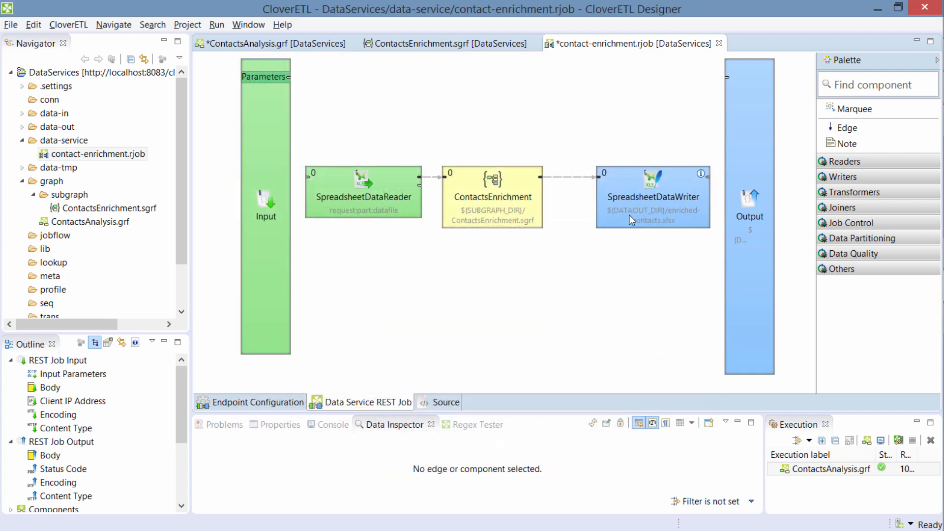
pyautogui.moveTo(383, 150)
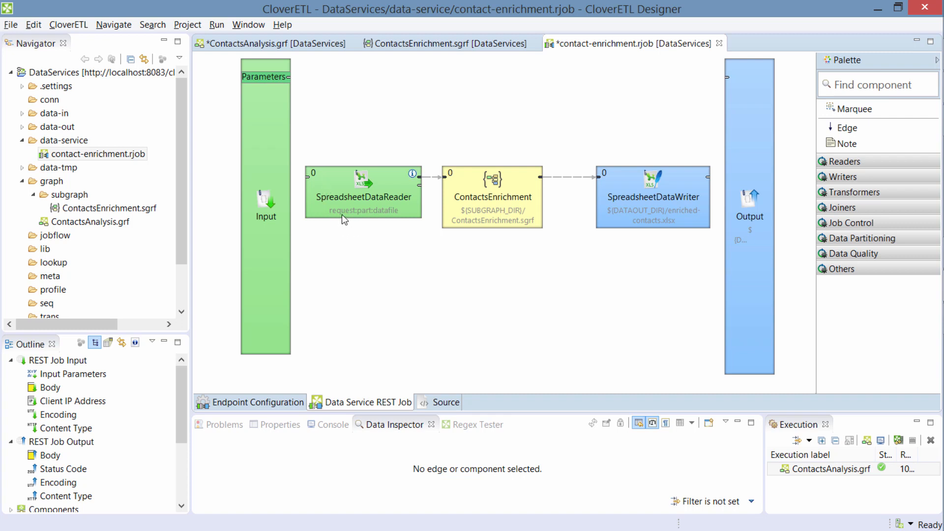
pyautogui.moveTo(405, 189)
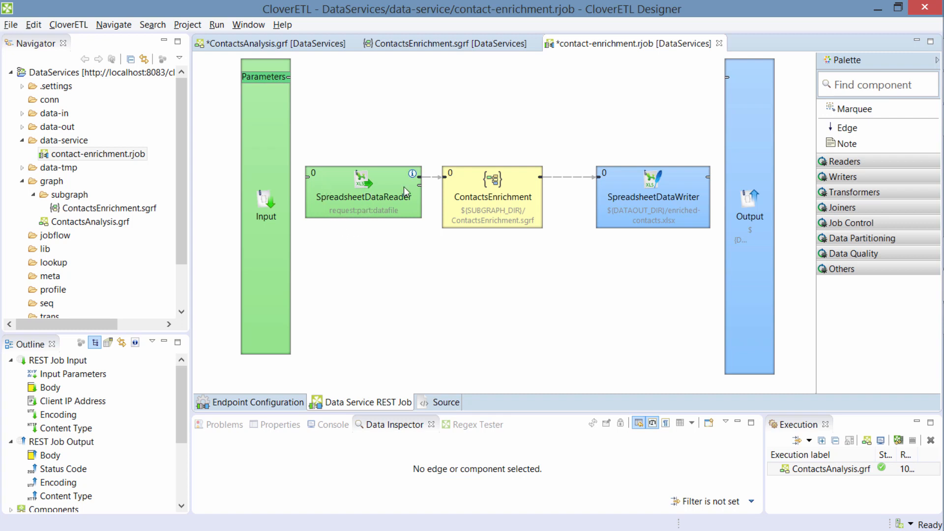
pyautogui.moveTo(472, 167)
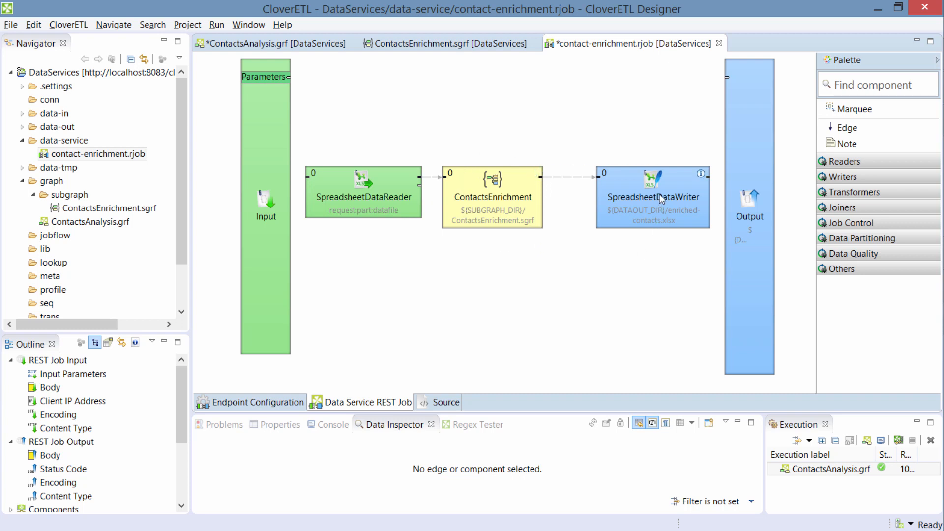
pyautogui.moveTo(686, 216)
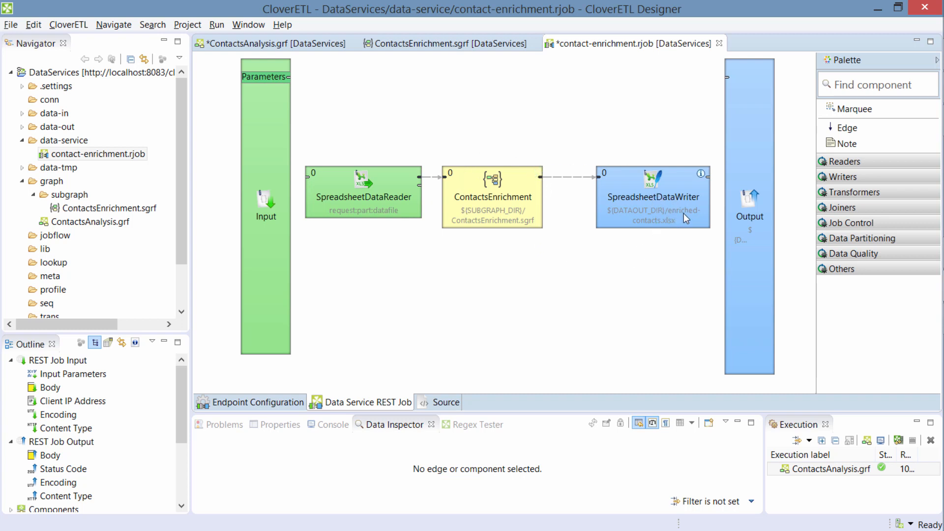
# Select the spreadsheet writer and view the REST job's Endpoint Configuration.
pyautogui.click(649, 197)
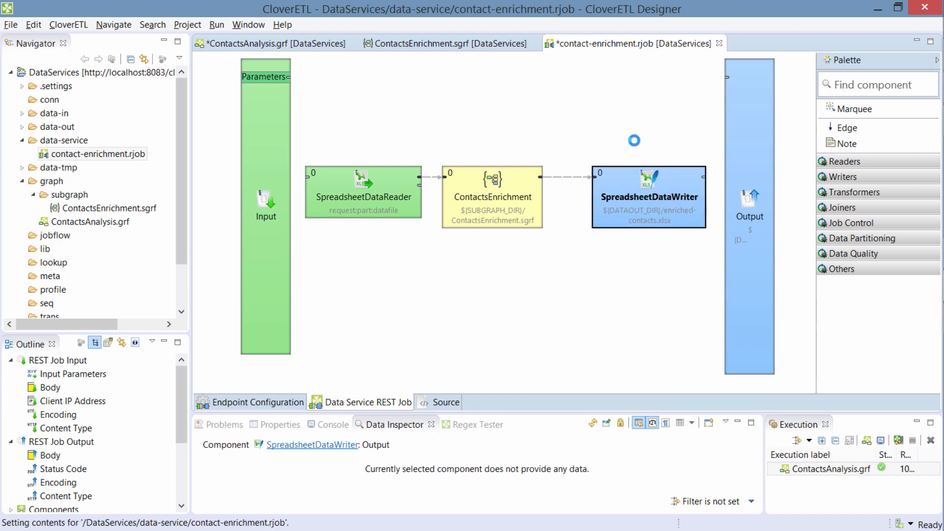
pyautogui.click(256, 402)
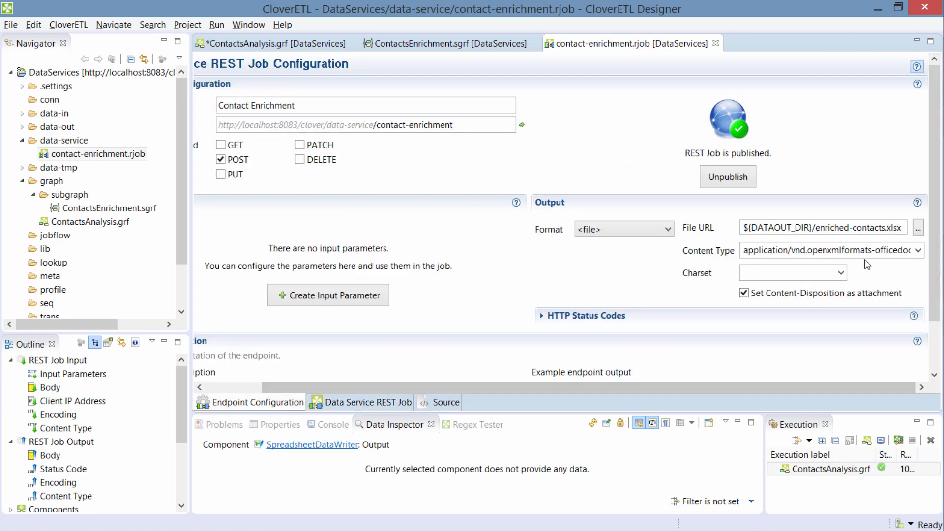
pyautogui.moveTo(864, 239)
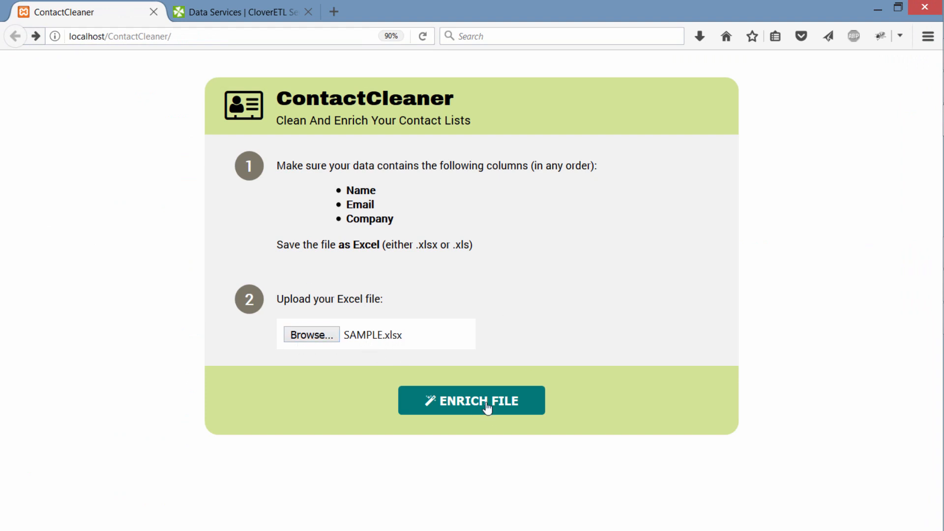
# Submit SAMPLE.xlsx via ENRICH FILE and open enriched-contacts.xlsx in Microsoft Excel.
pyautogui.click(486, 401)
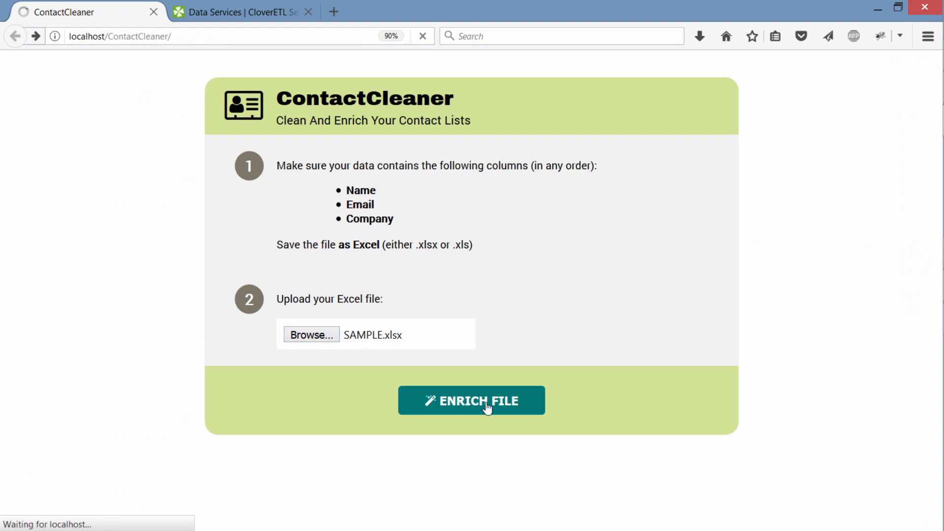
pyautogui.click(472, 400)
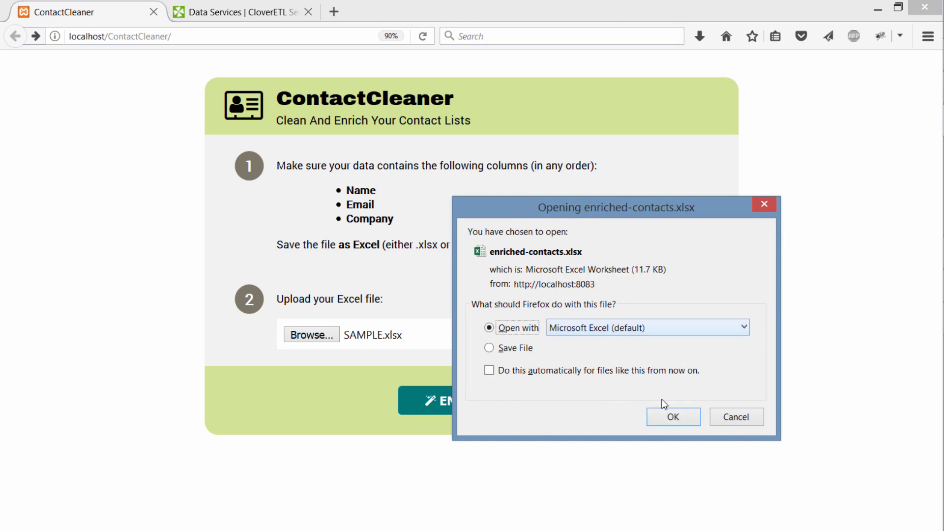
pyautogui.click(673, 417)
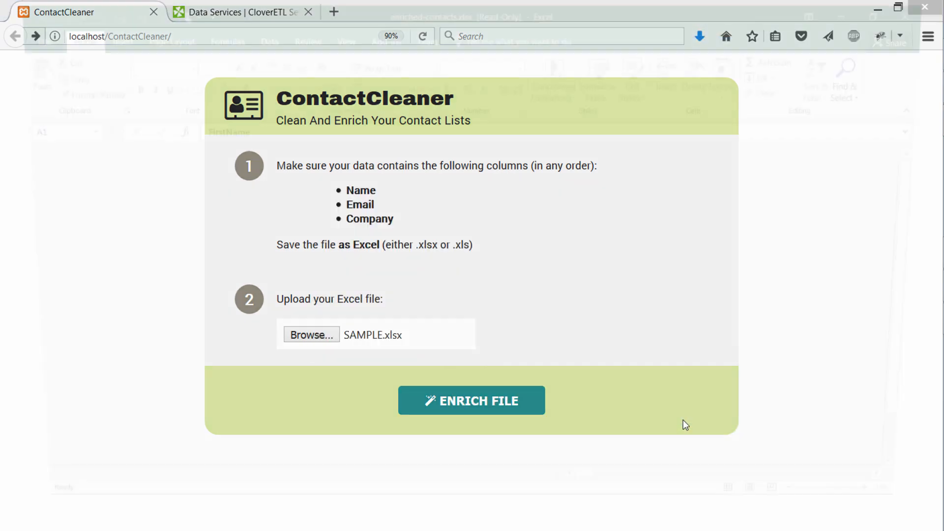
pyautogui.click(472, 401)
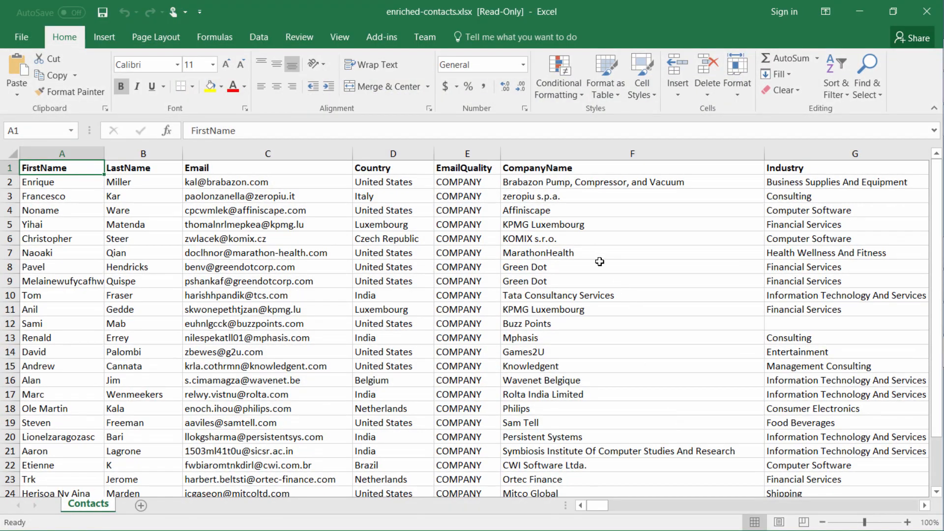
pyautogui.moveTo(599, 519)
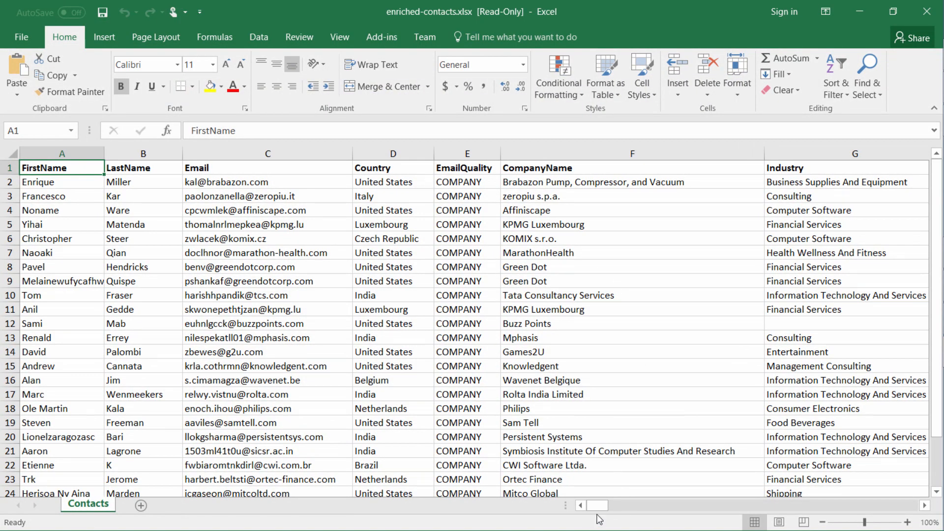
pyautogui.moveTo(856, 11)
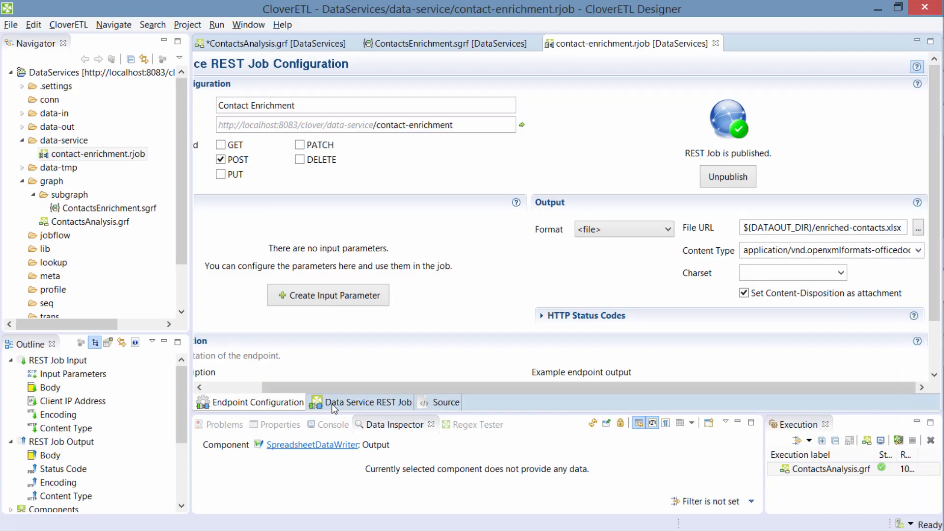
pyautogui.click(368, 402)
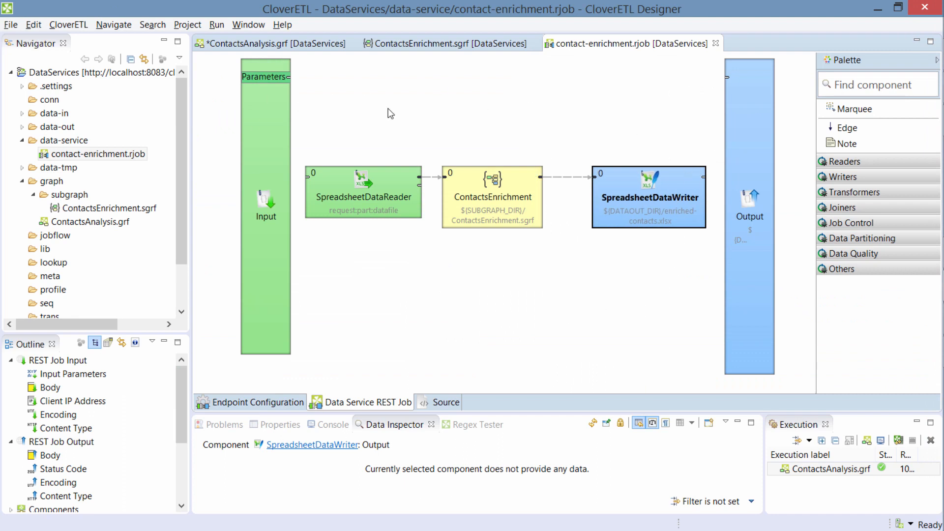
pyautogui.moveTo(324, 127)
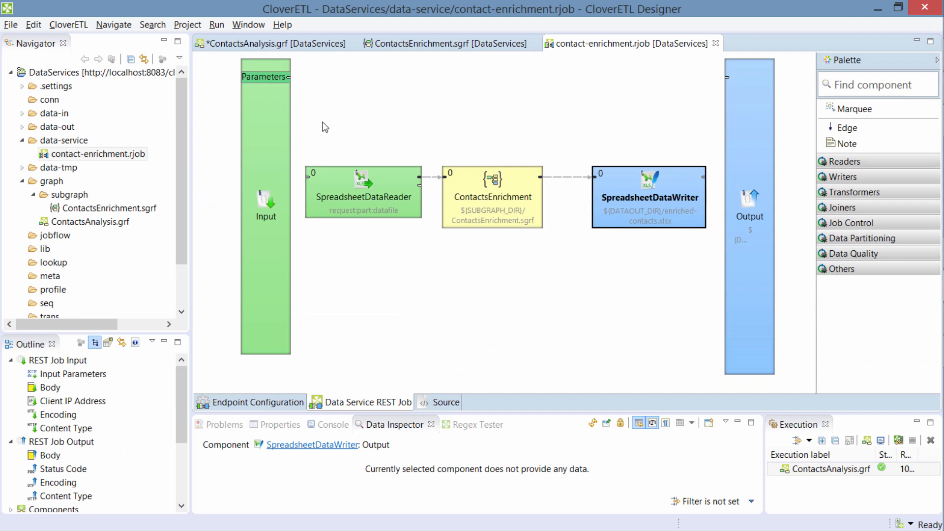
pyautogui.click(256, 402)
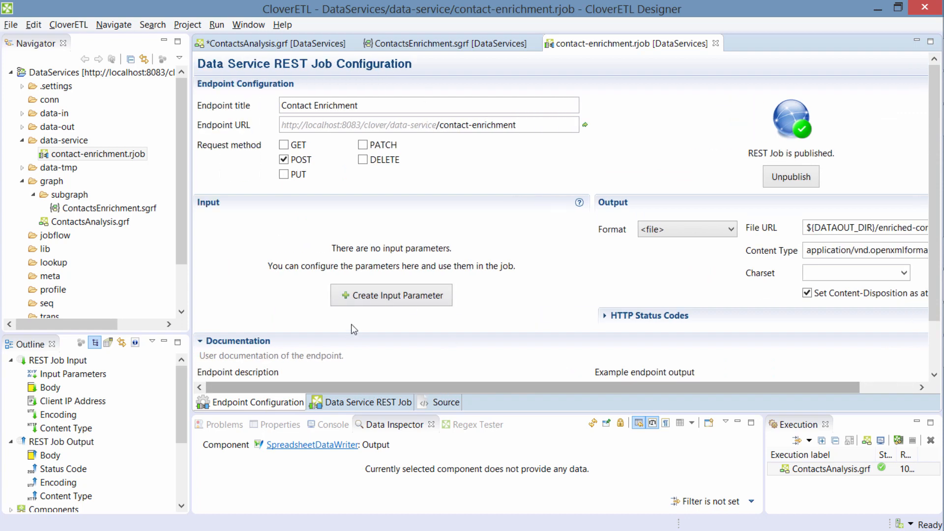
pyautogui.moveTo(804, 179)
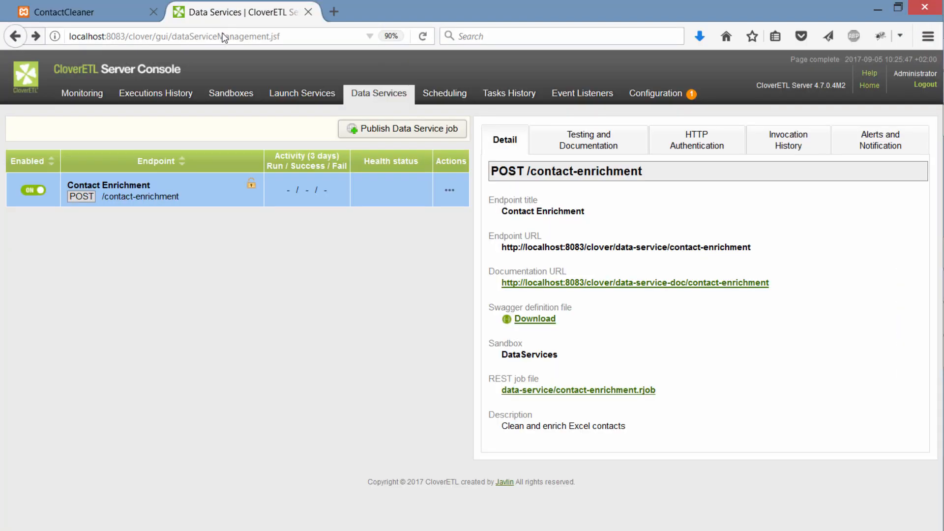
# Reload the Data Services page and confirm resending the request.
pyautogui.click(423, 36)
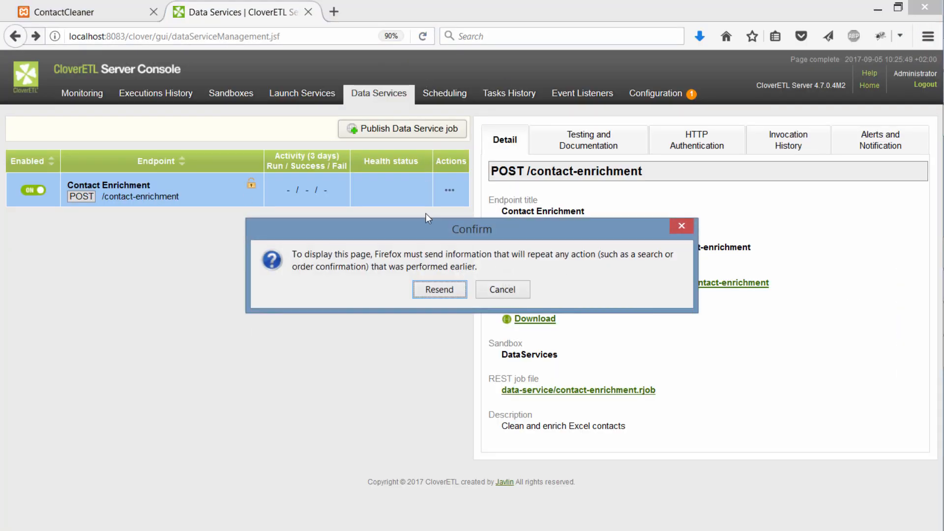
pyautogui.click(440, 290)
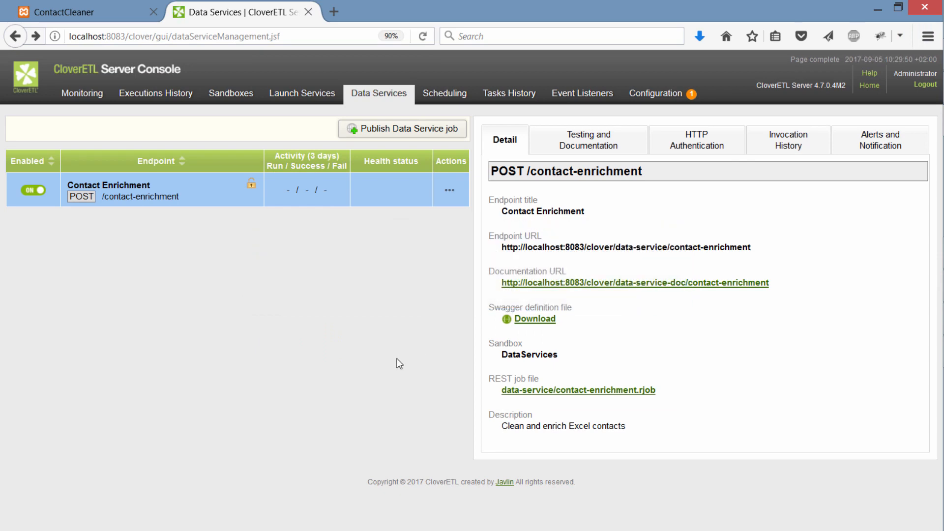